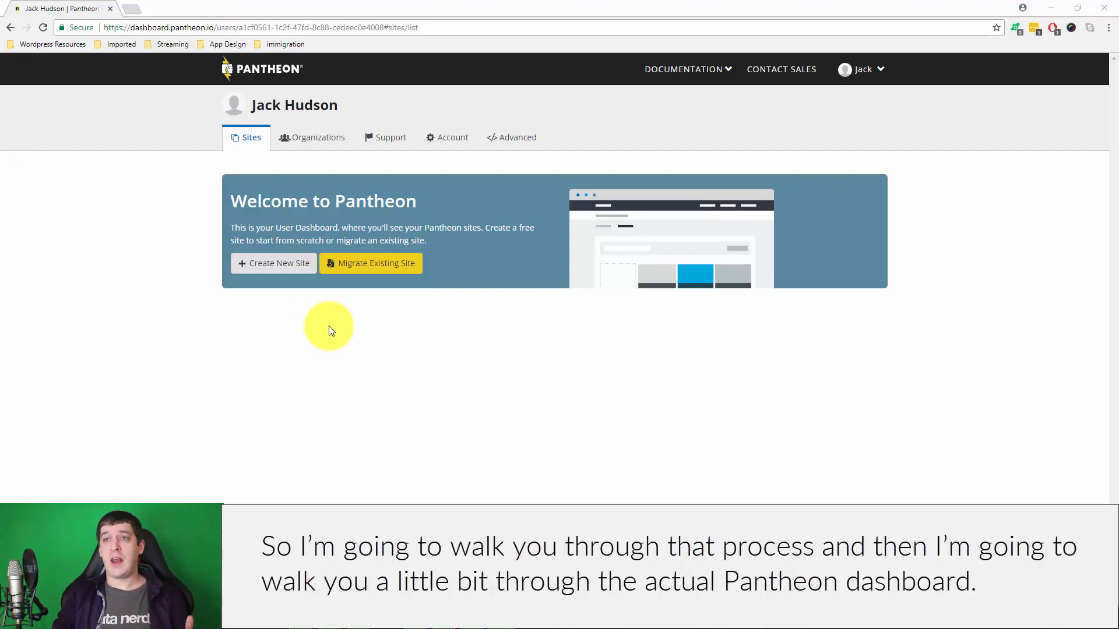
mouse_move(813, 298)
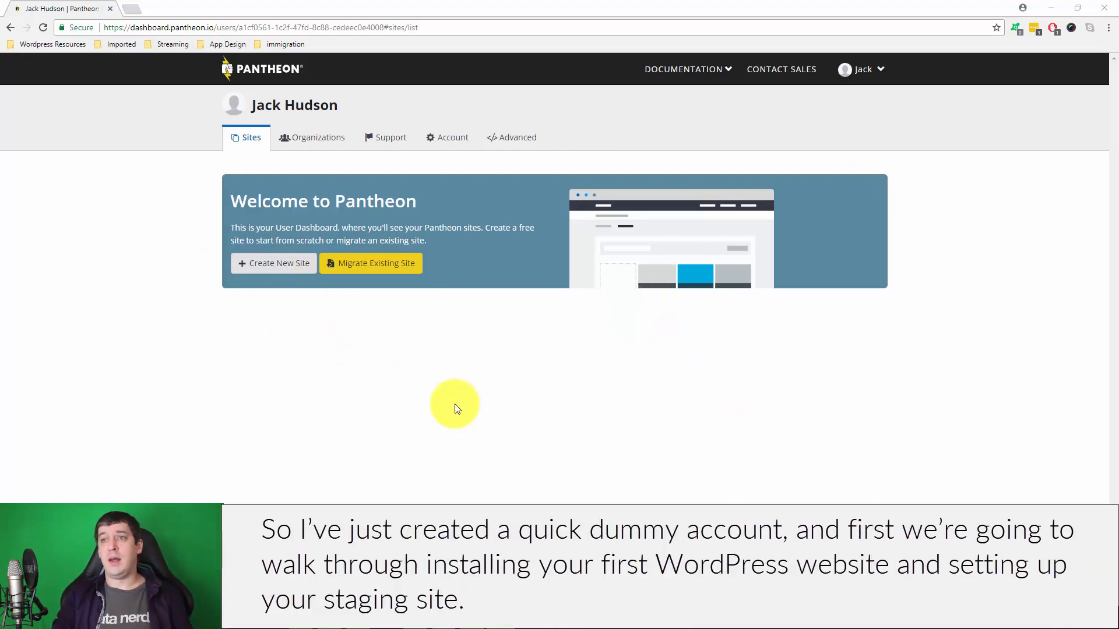
mouse_move(1045, 289)
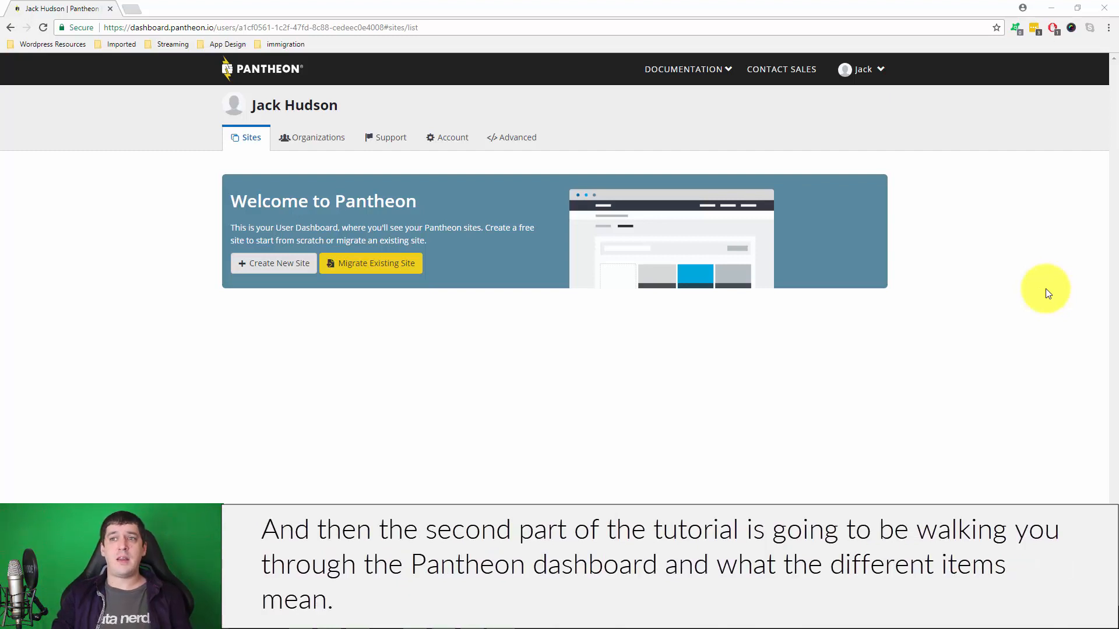
mouse_move(412, 137)
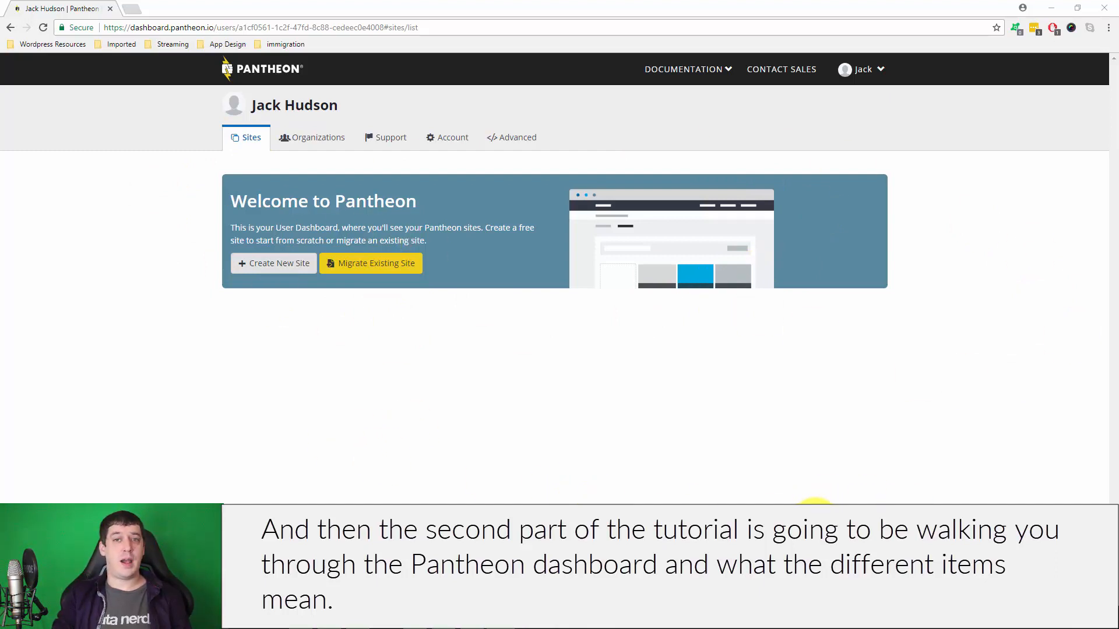
mouse_move(873, 421)
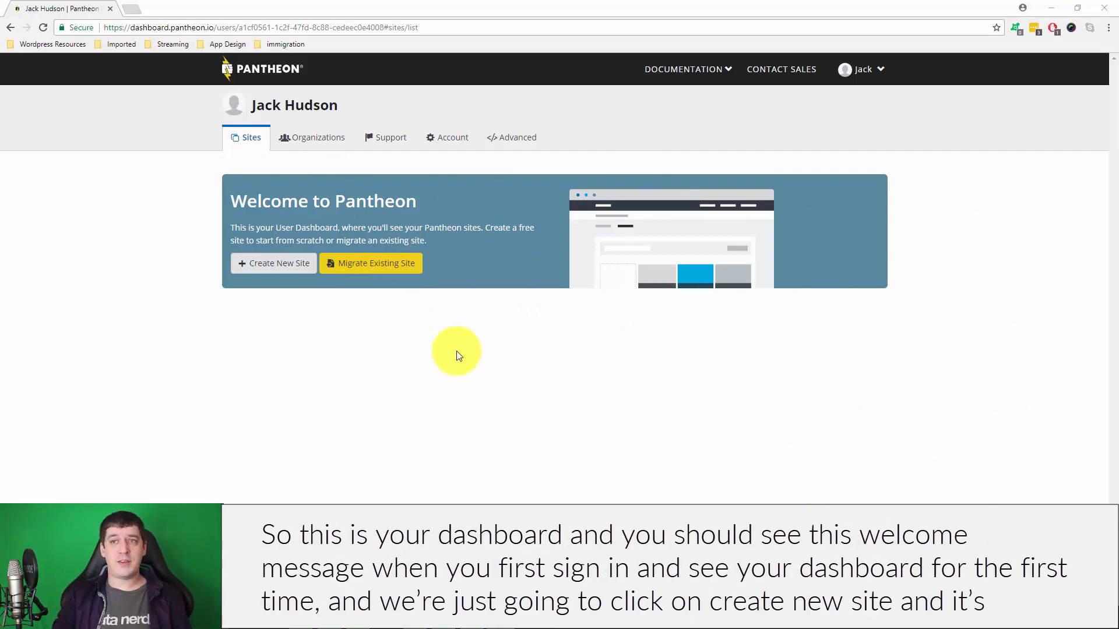
mouse_move(1087, 324)
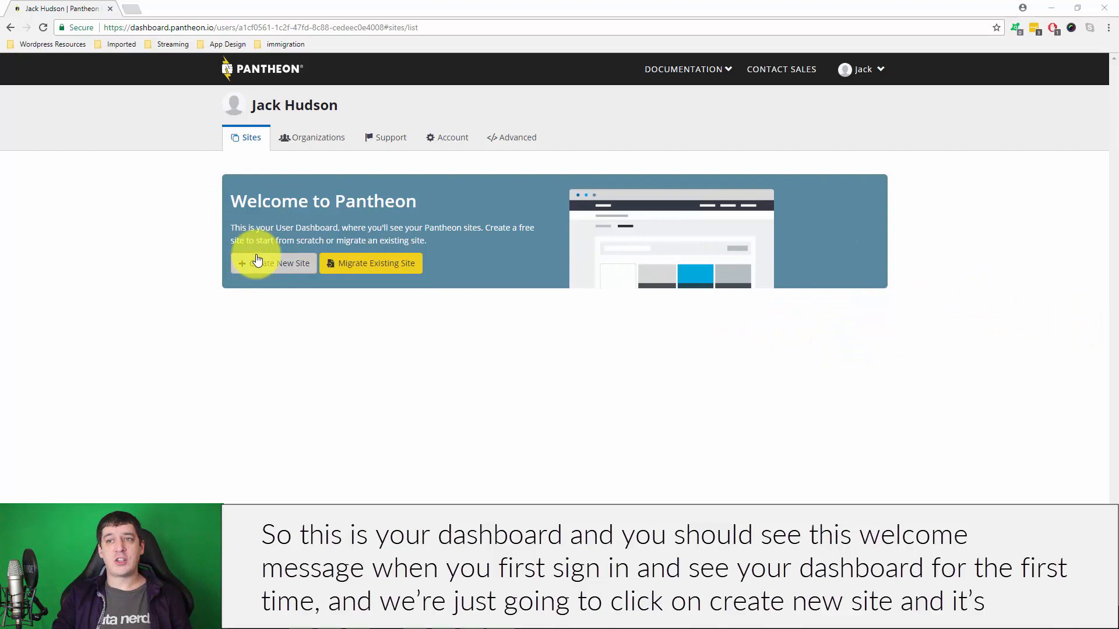
Create a new site named 'My Dummy Website LP' with no organization, replacing the rejected name.
left_click(273, 263)
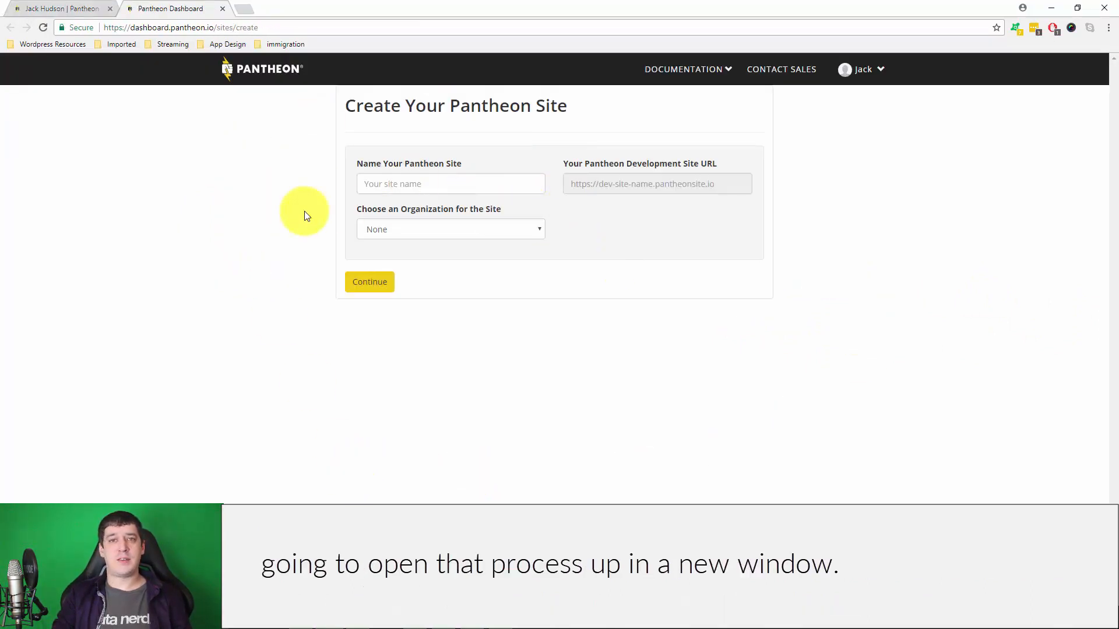
left_click(450, 184)
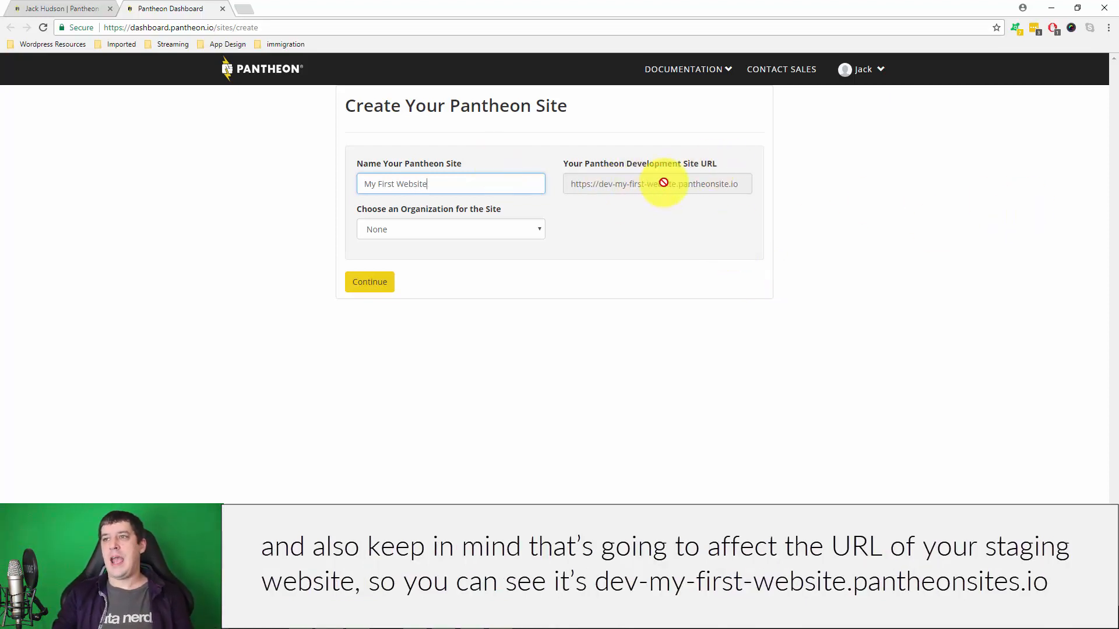
mouse_move(619, 202)
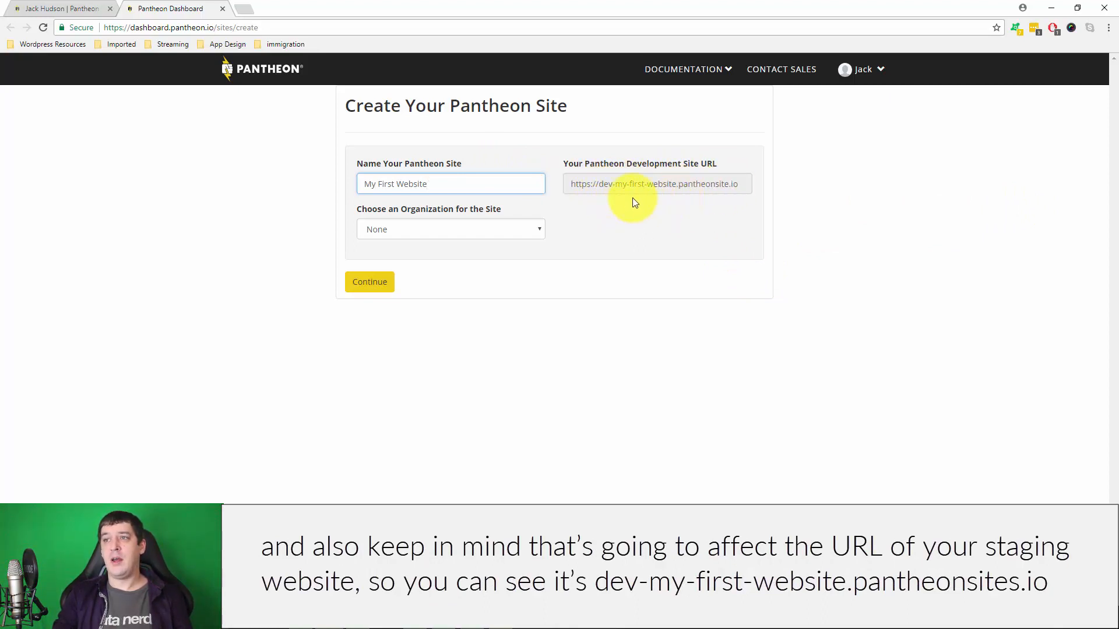
mouse_move(744, 207)
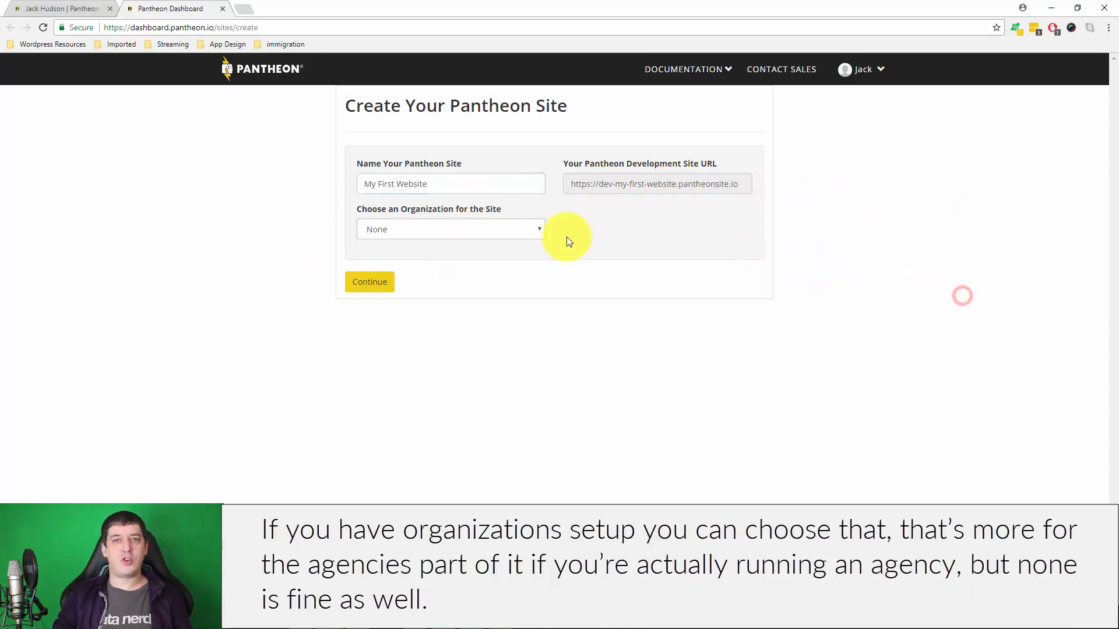
mouse_move(705, 327)
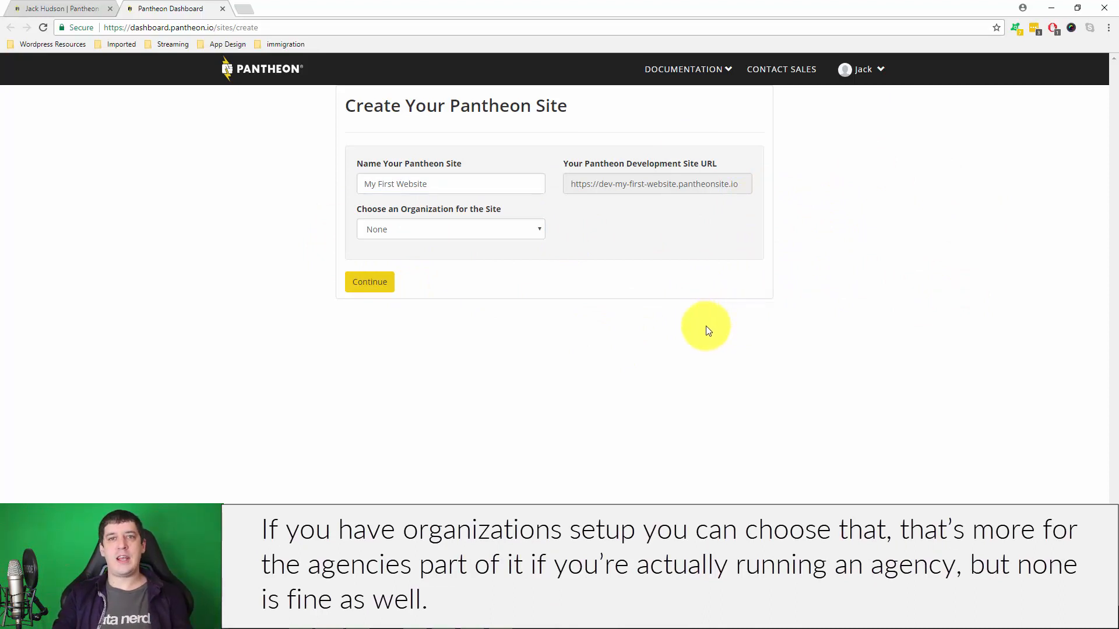
mouse_move(658, 279)
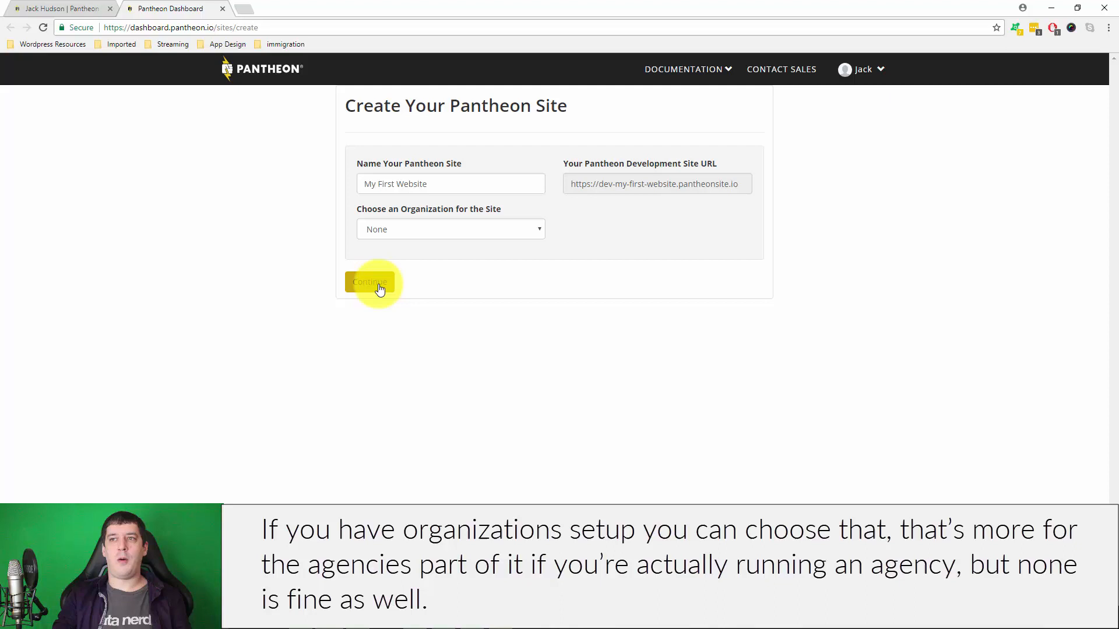
left_click(374, 282)
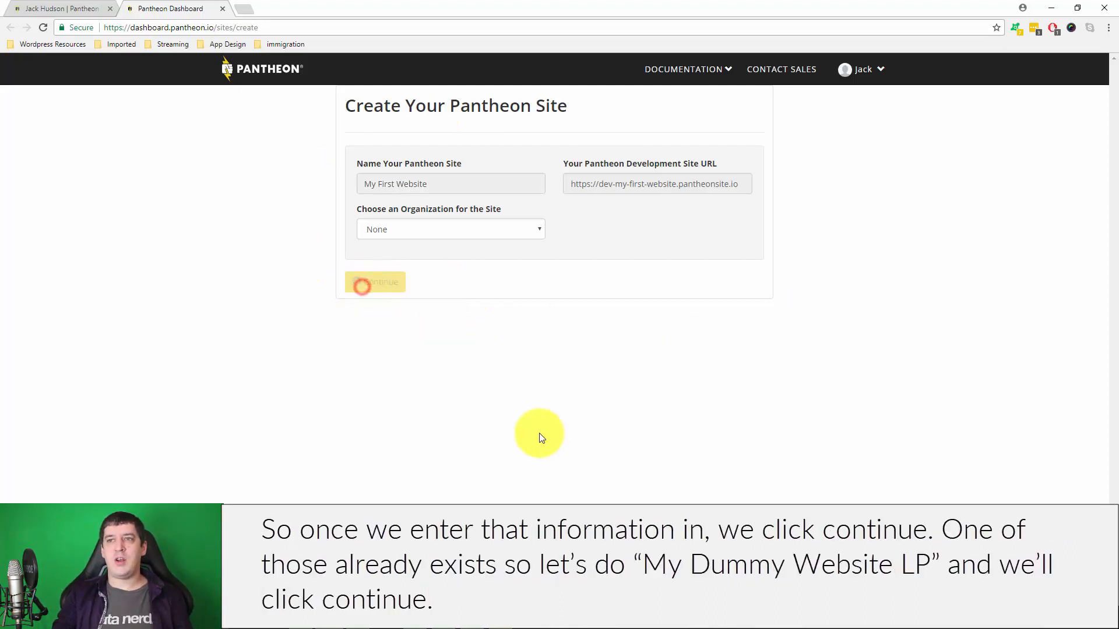
left_click(375, 281)
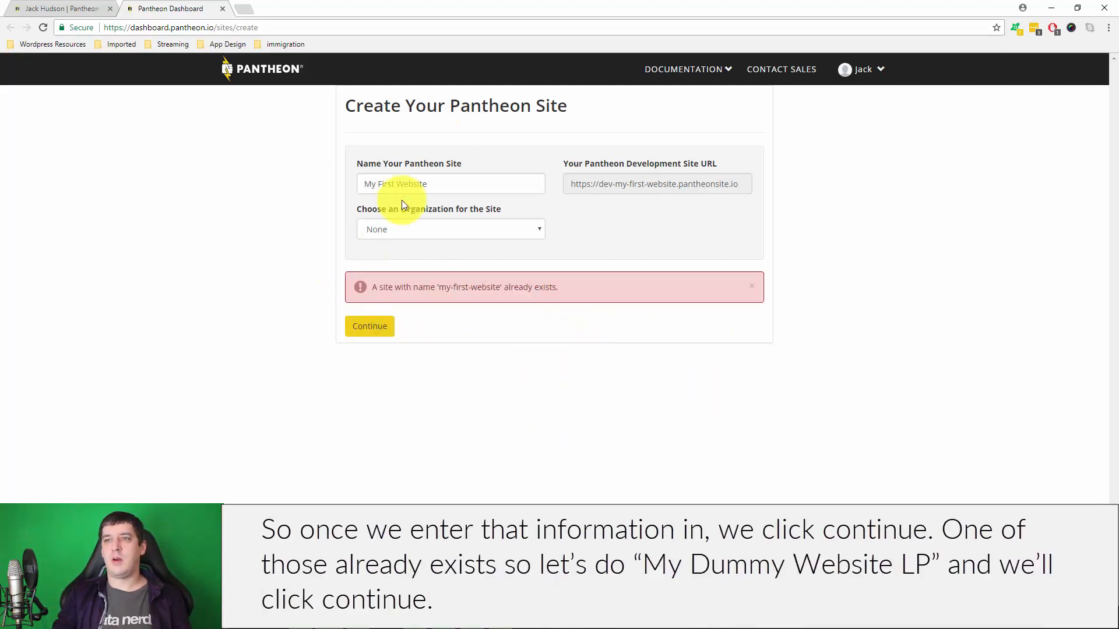
triple_click(450, 184)
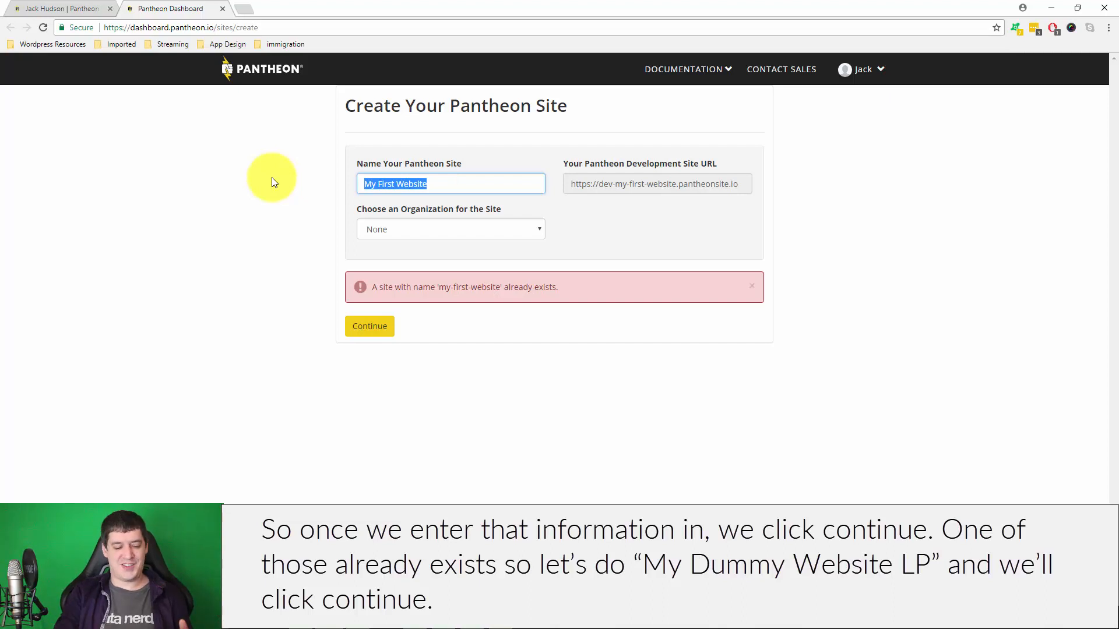
type("My")
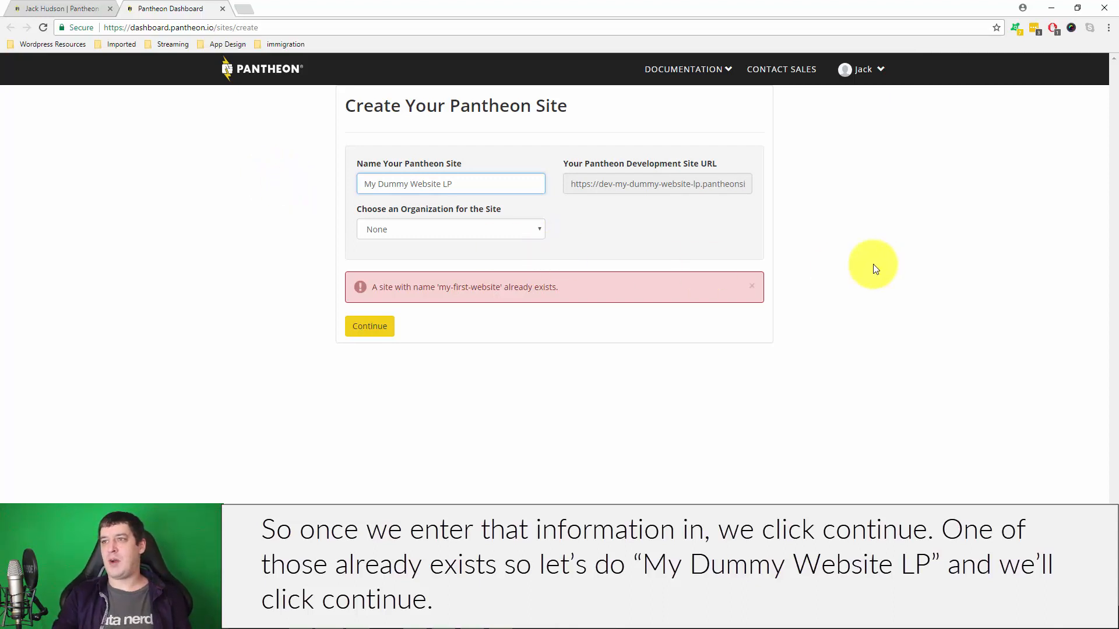
left_click(369, 326)
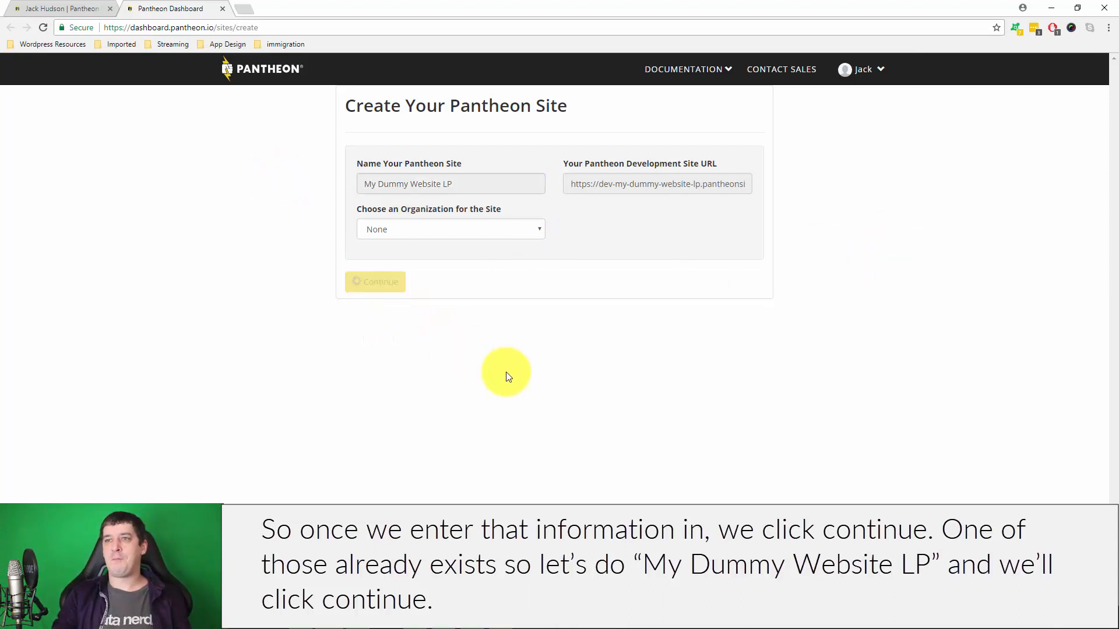
mouse_move(583, 243)
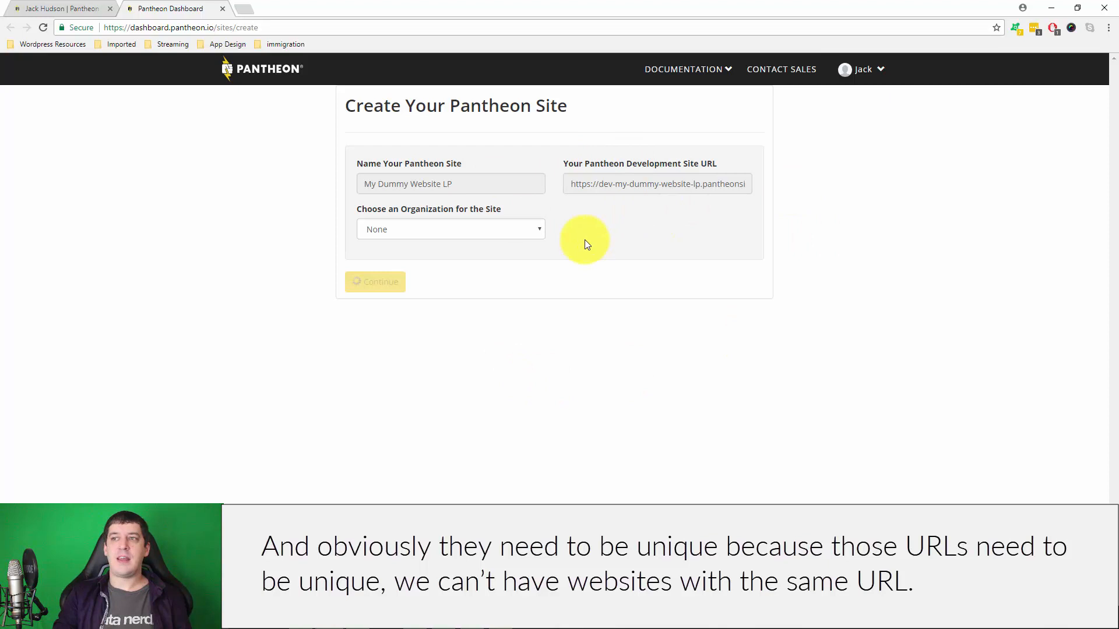
Deploy WordPress as the CMS for My Dummy Website LP and wait until complete.
left_click(375, 281)
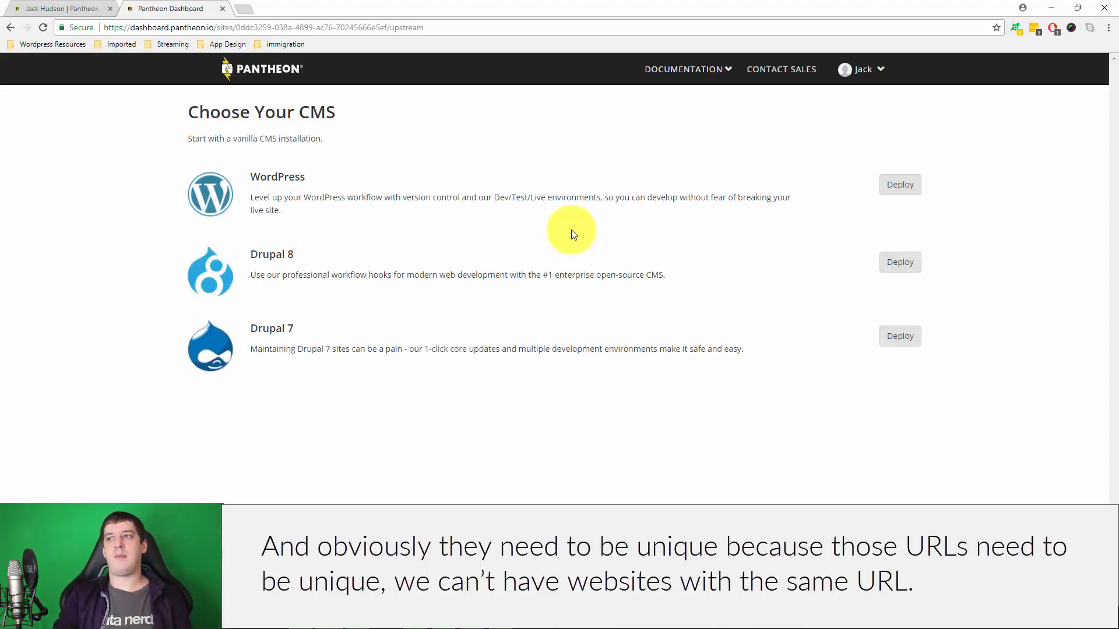
mouse_move(756, 325)
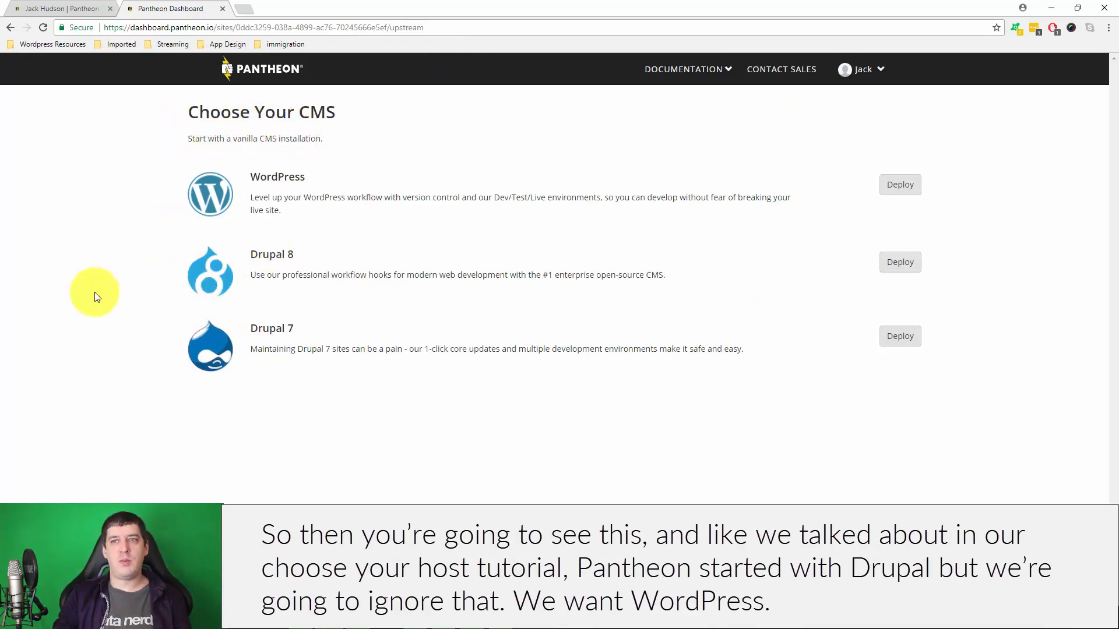
mouse_move(333, 200)
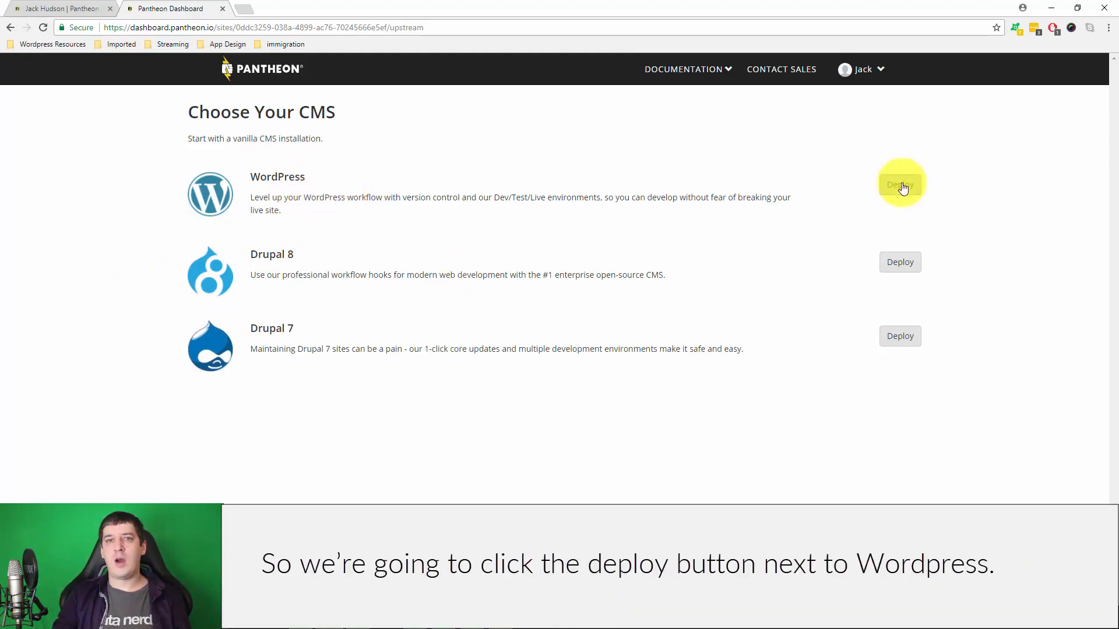
left_click(899, 184)
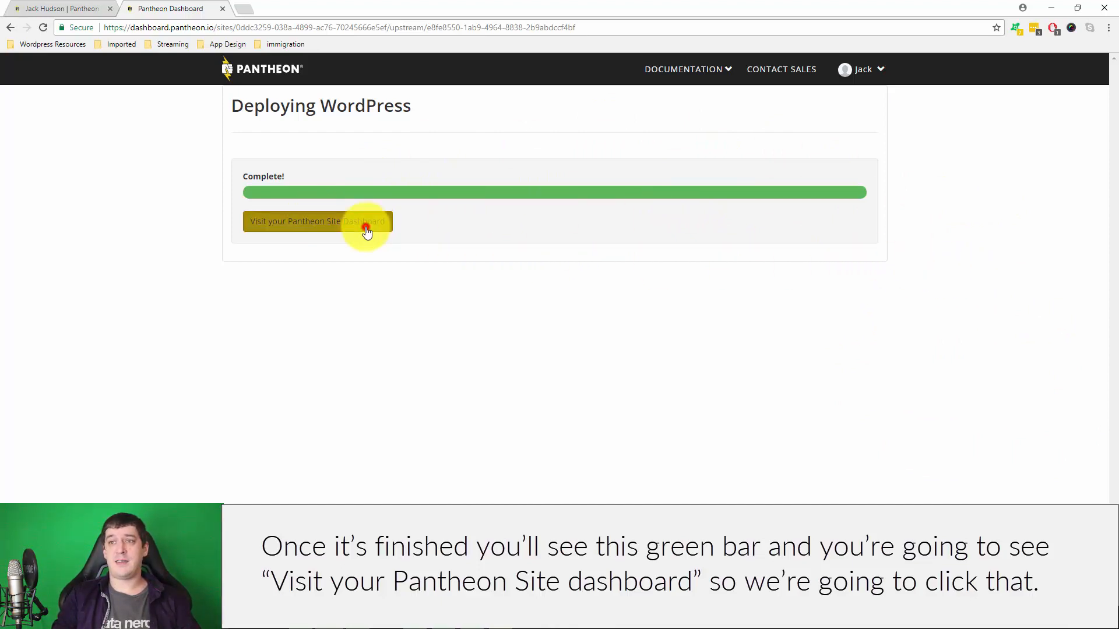
Open the My Dummy Website LP site dashboard on its Dev code page.
left_click(317, 221)
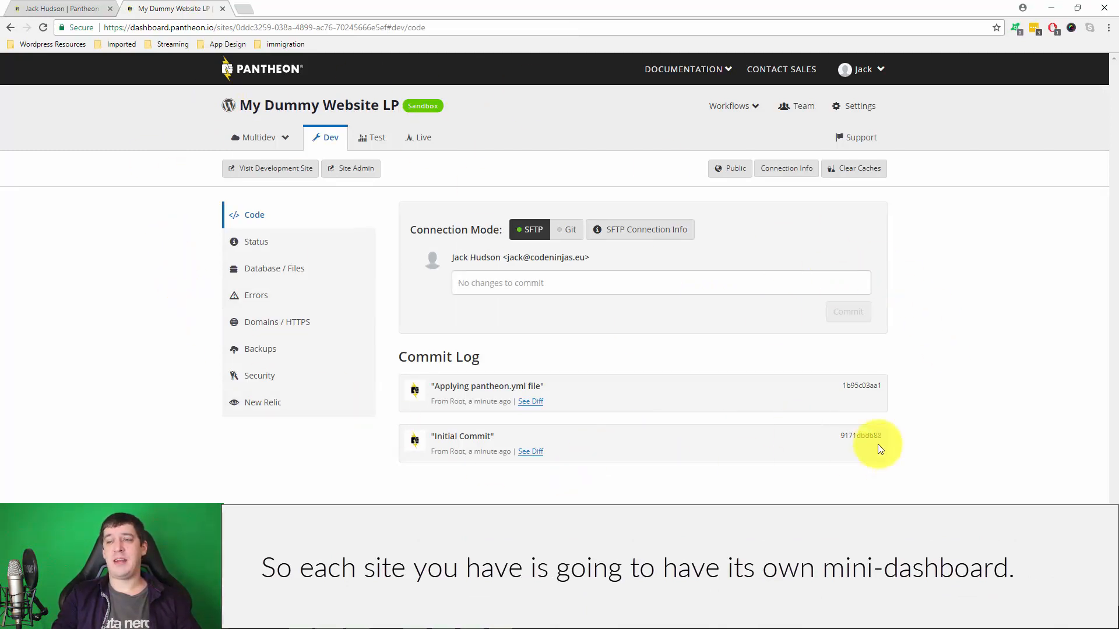
mouse_move(547, 349)
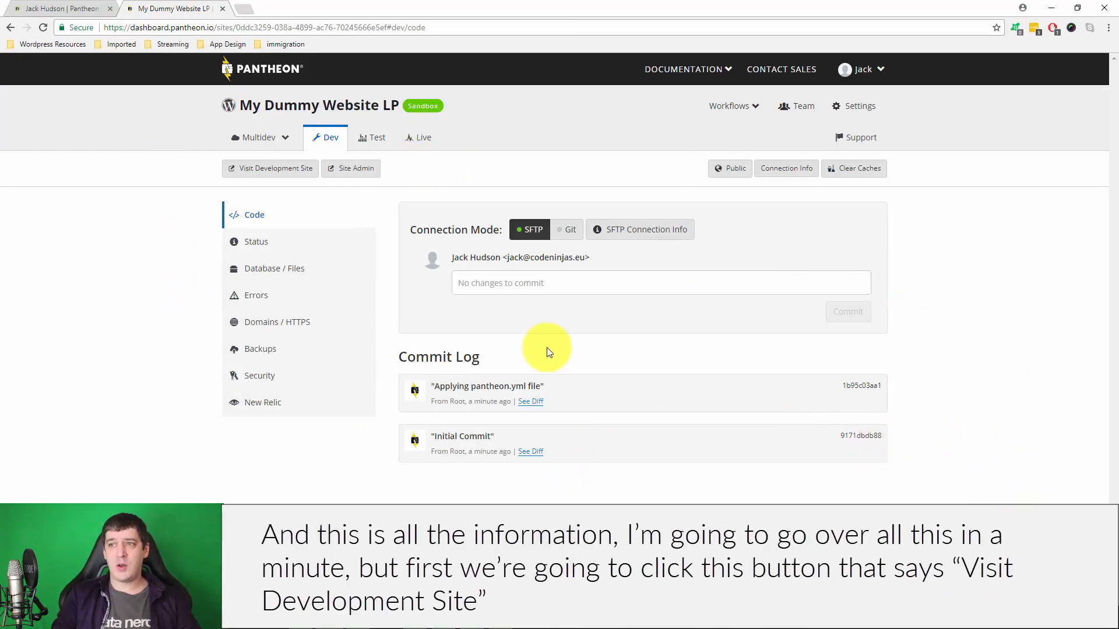
mouse_move(1033, 267)
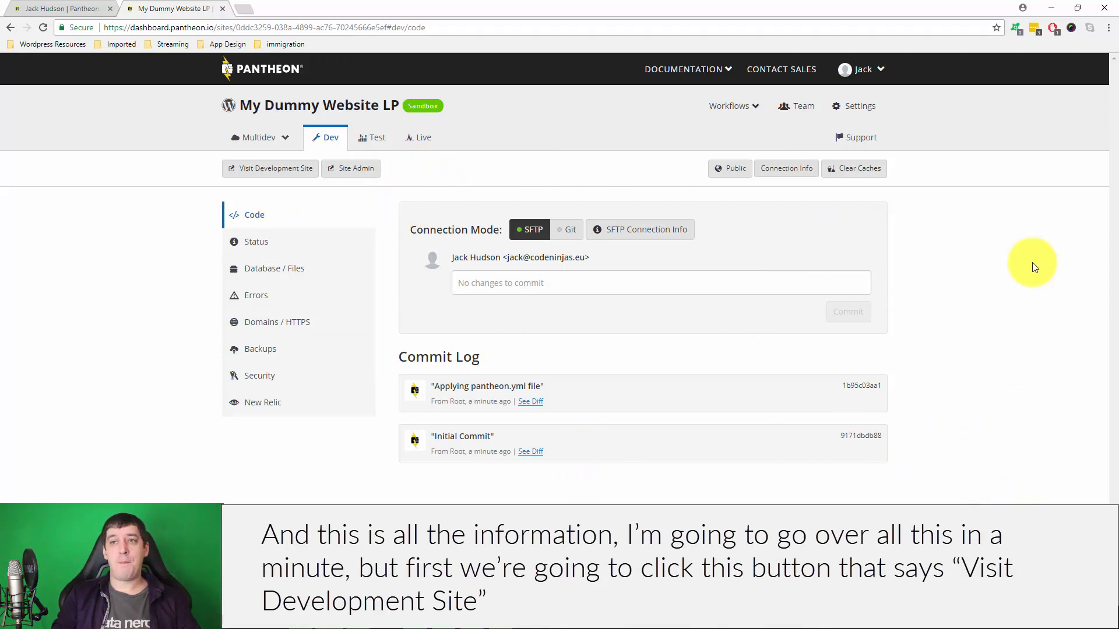
mouse_move(270, 173)
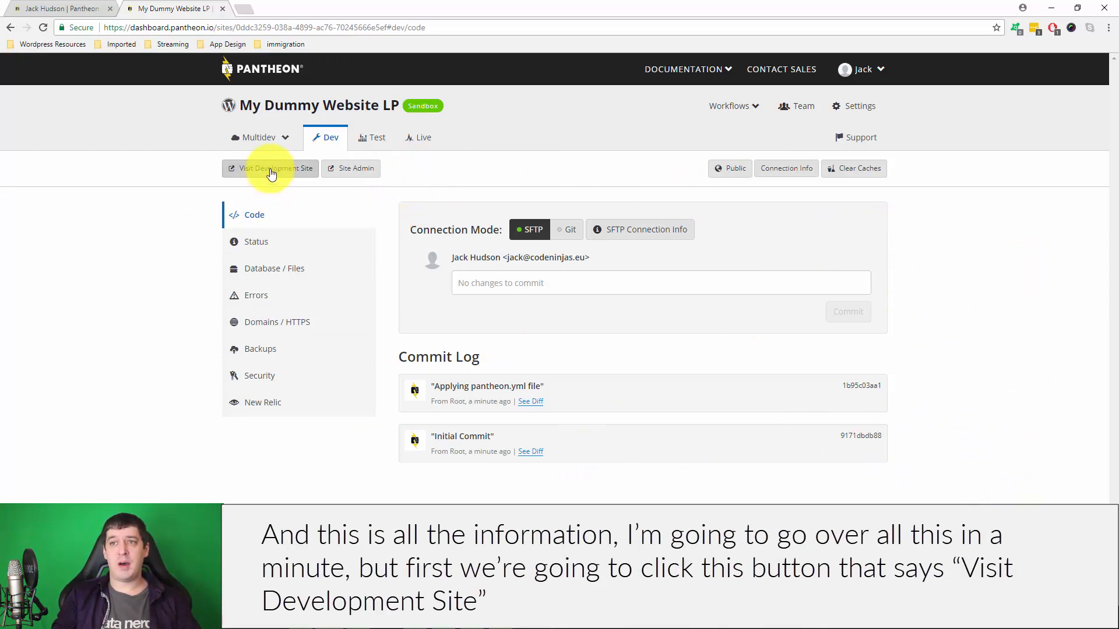
Launch the WordPress installer from the dev site, showing the English (United States) language choice.
left_click(270, 169)
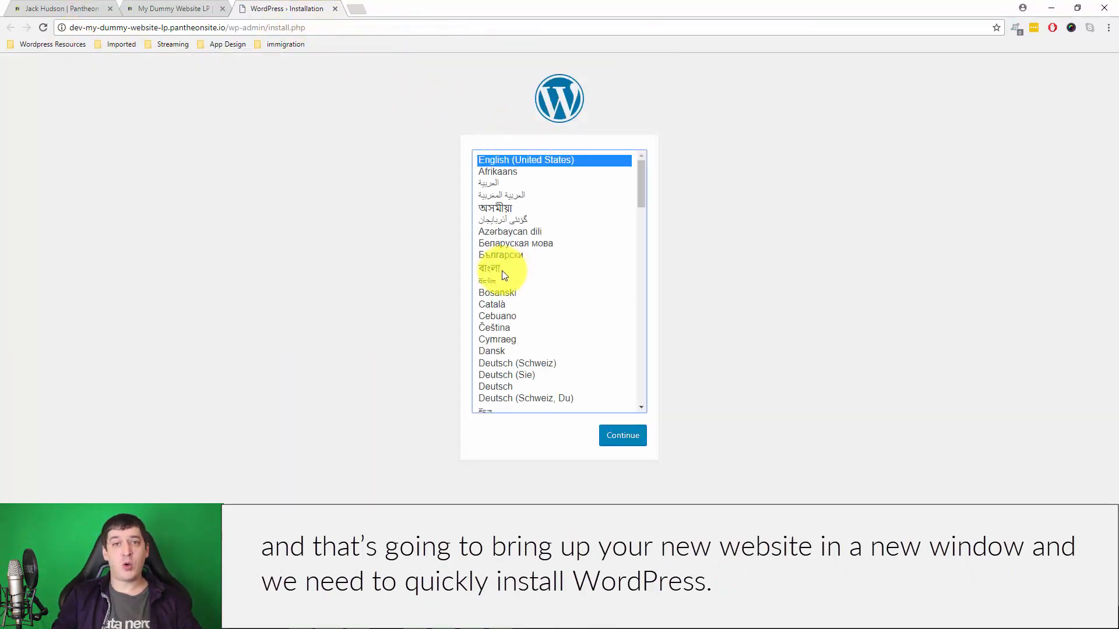
mouse_move(804, 293)
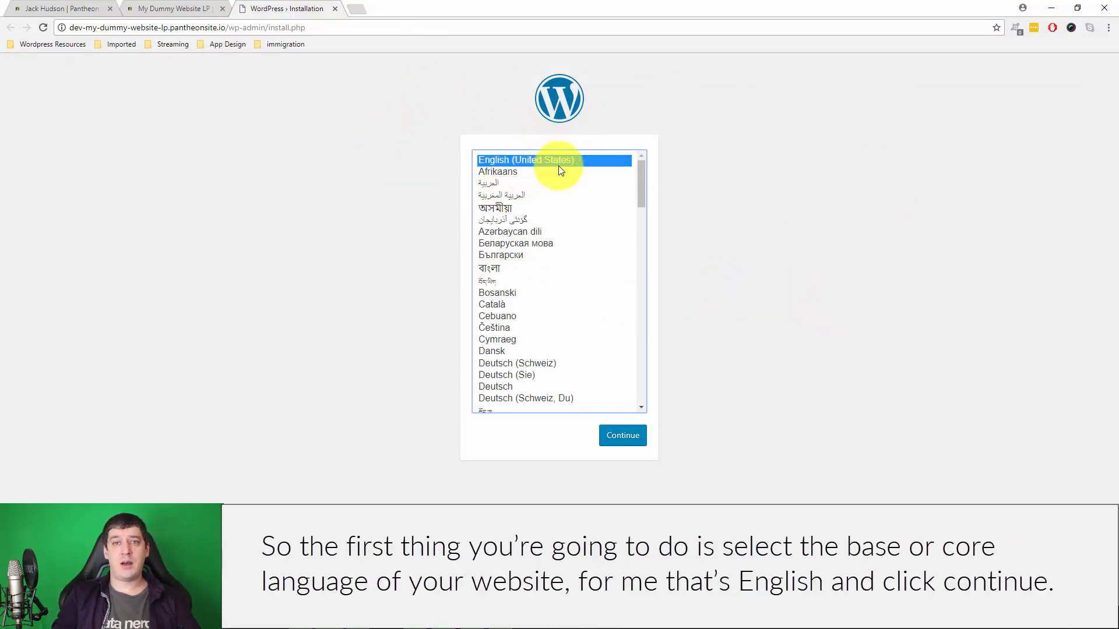
mouse_move(738, 343)
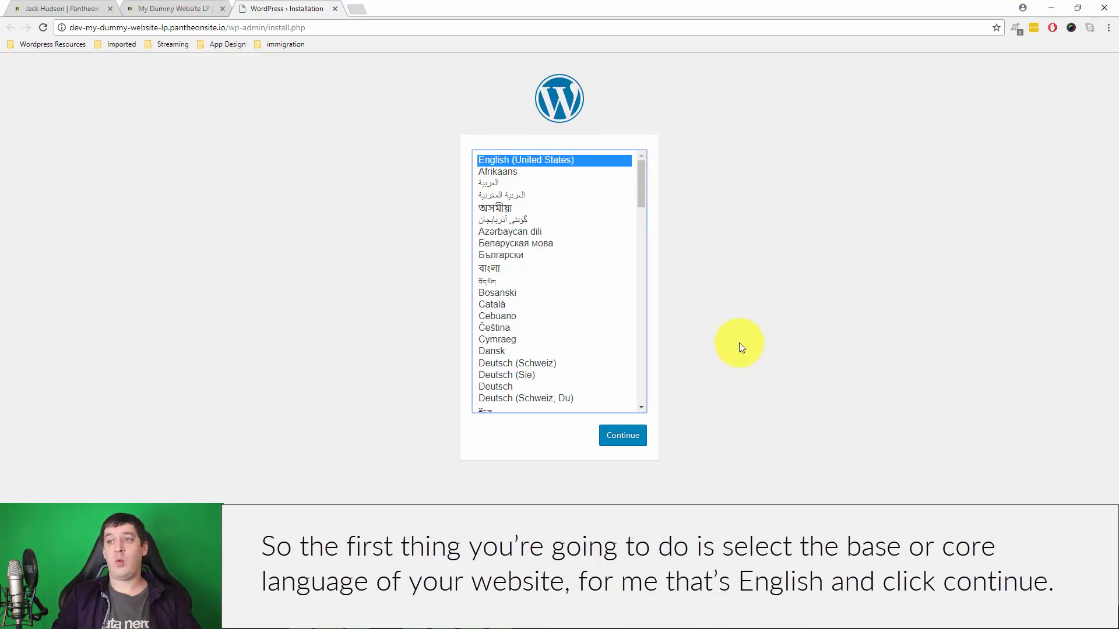
Continue in English and enter the site title 'My First Website with LP' and admin username.
left_click(622, 435)
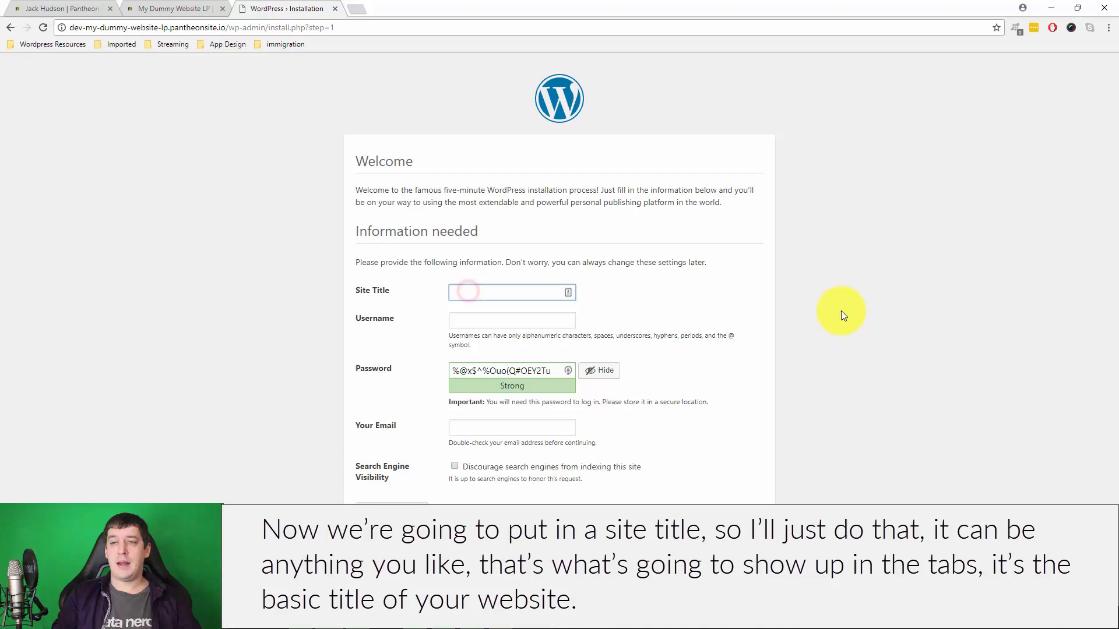
type("My First Website with LP")
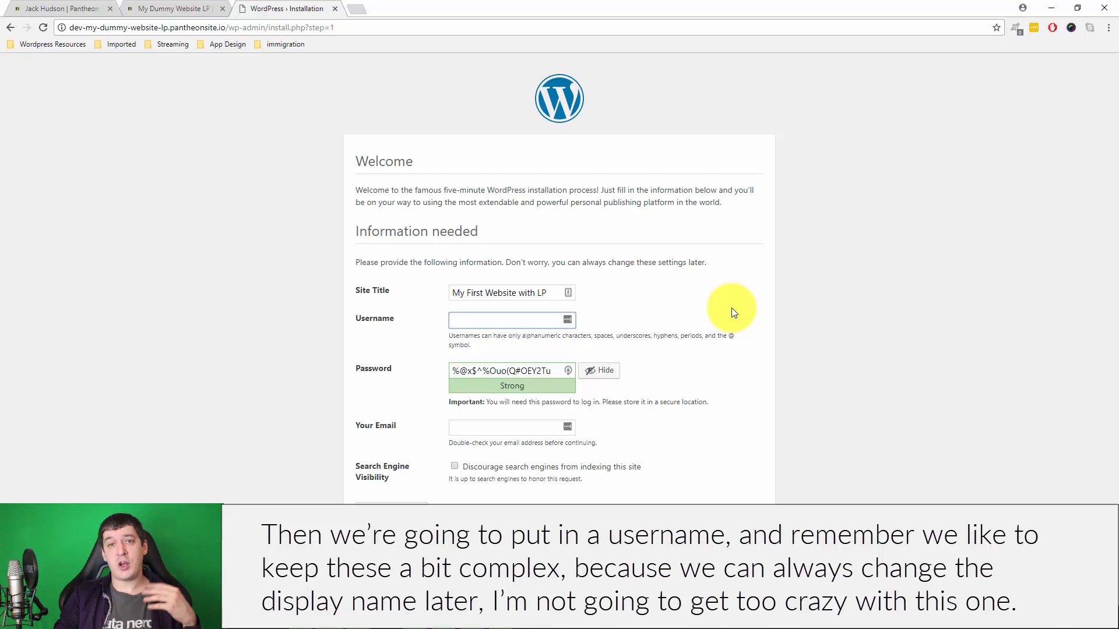
left_click(511, 319)
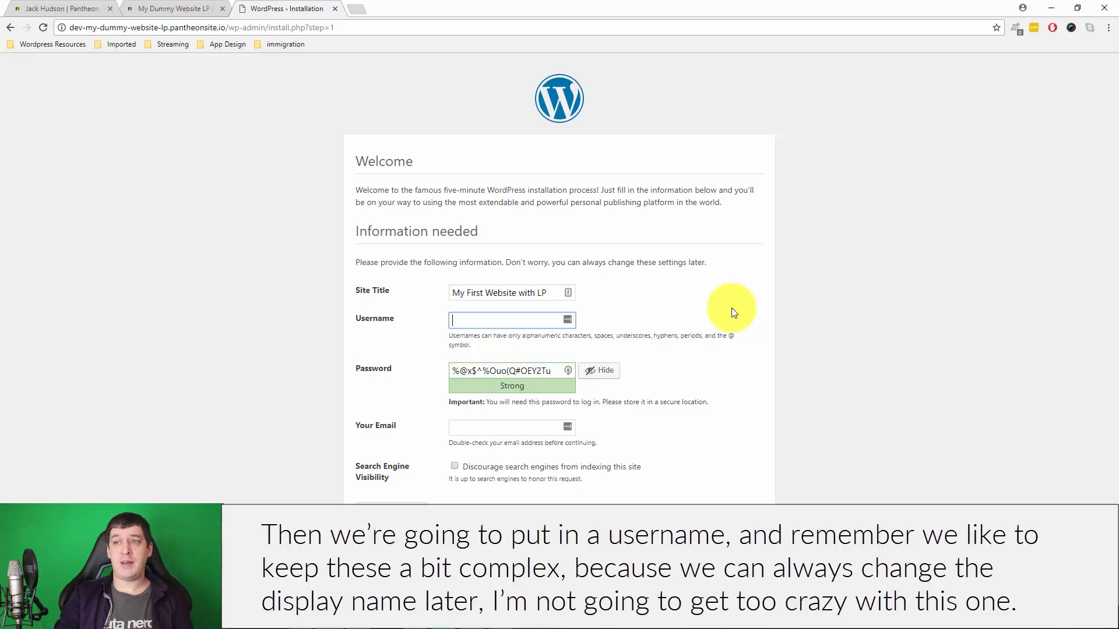
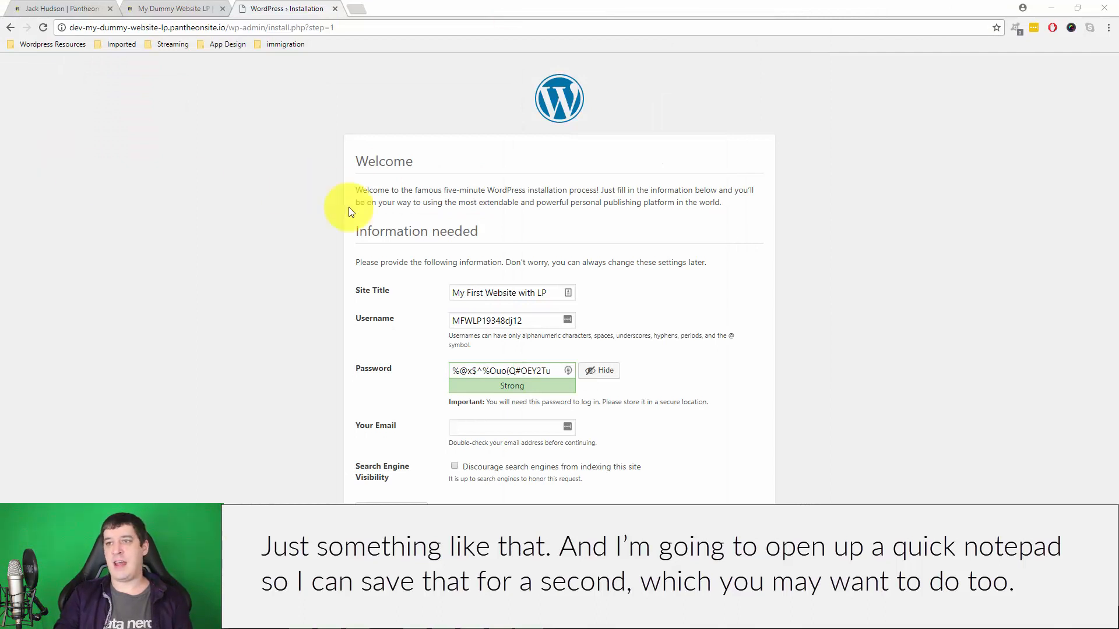
double_click(511, 320)
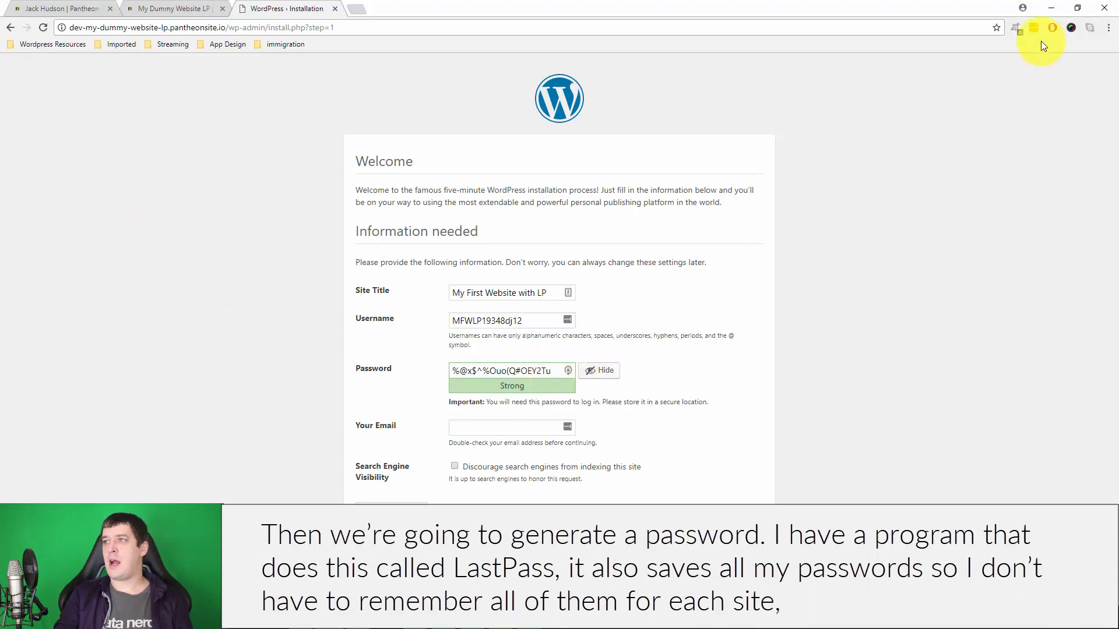
Generate a strong LastPass password and discourage search engines from indexing the site.
left_click(1033, 28)
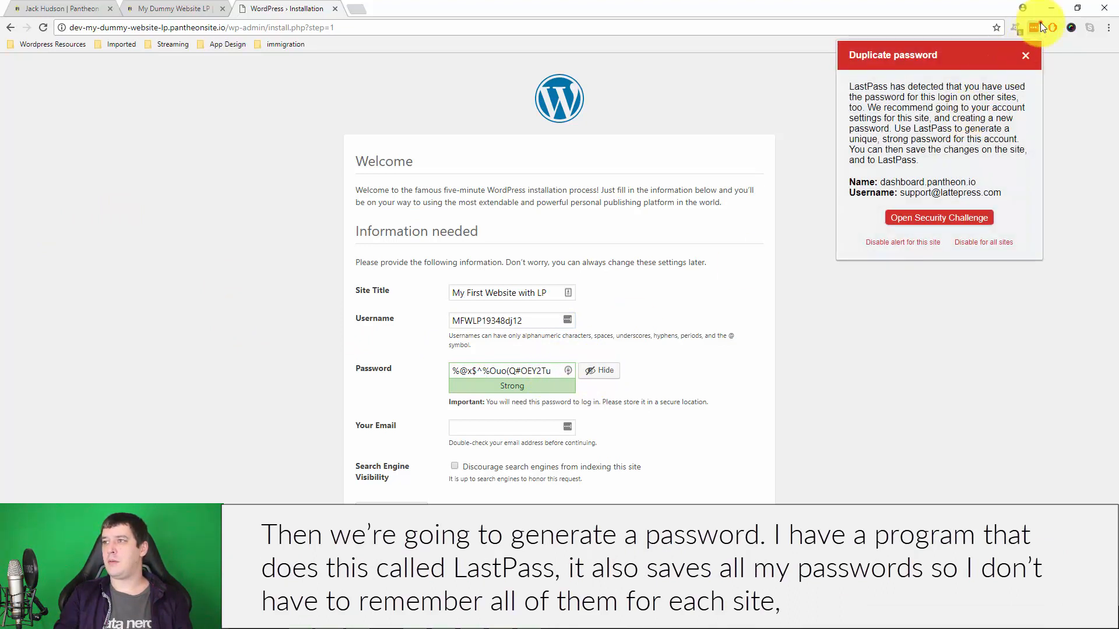
left_click(1033, 27)
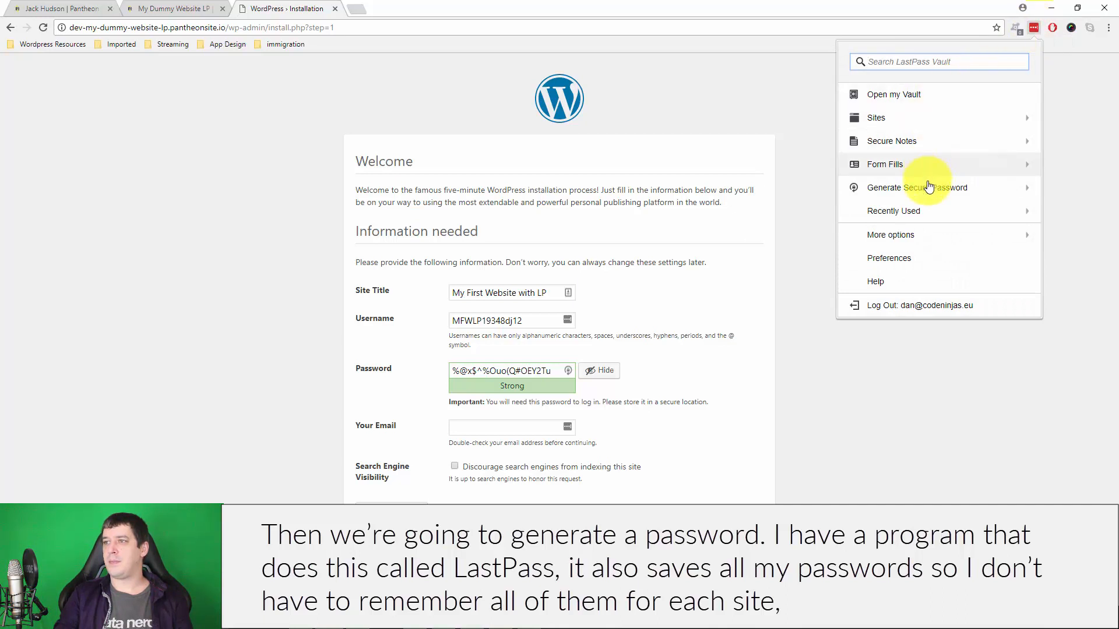
left_click(916, 187)
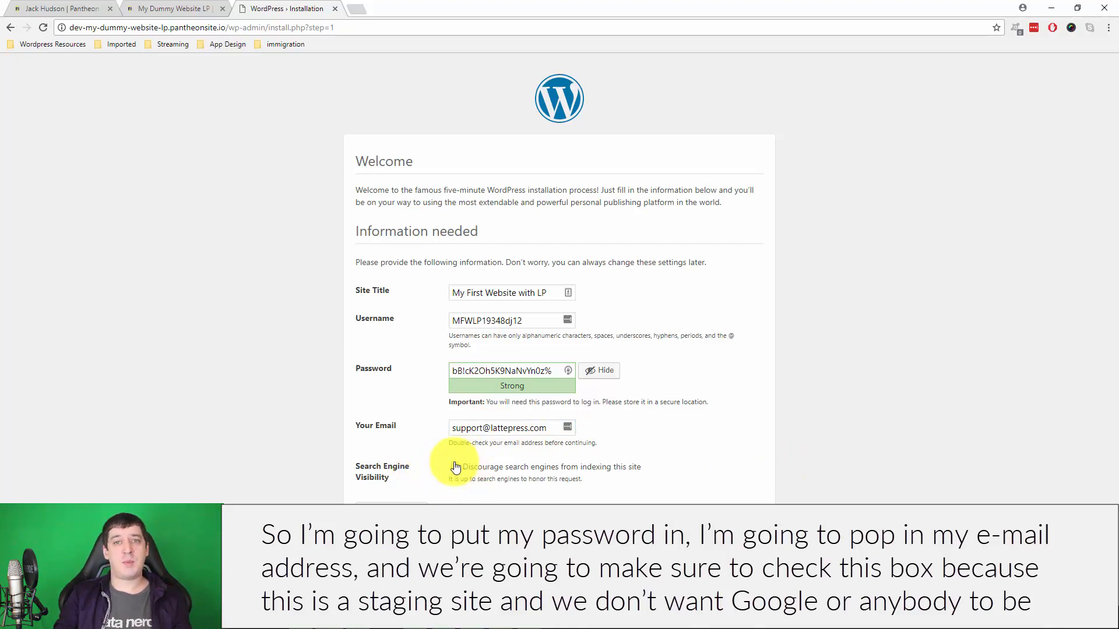
mouse_move(430, 492)
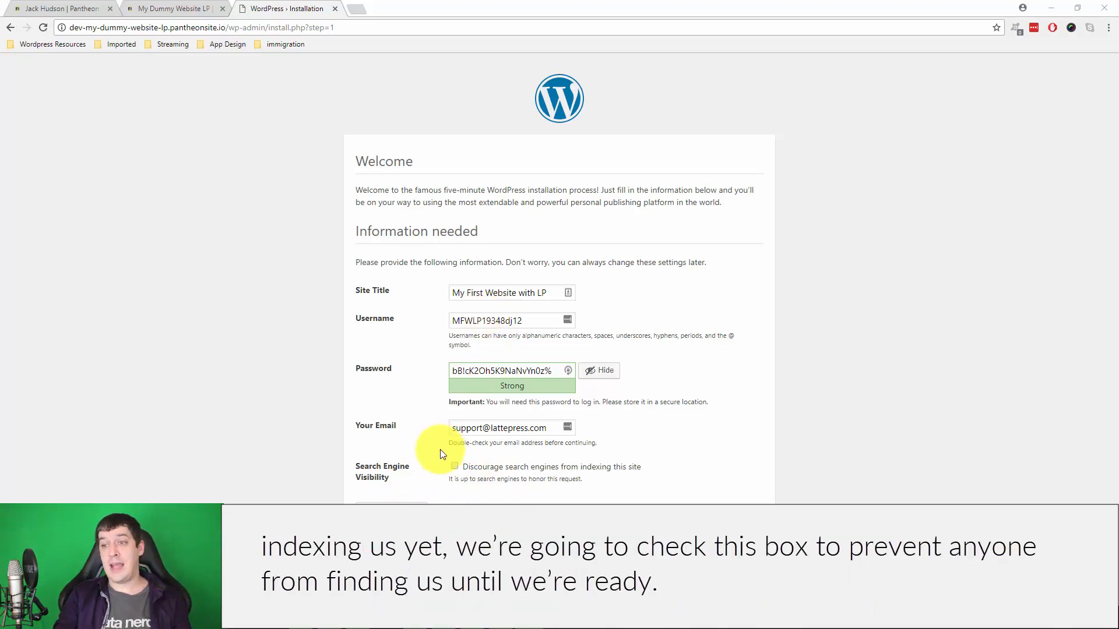
left_click(455, 466)
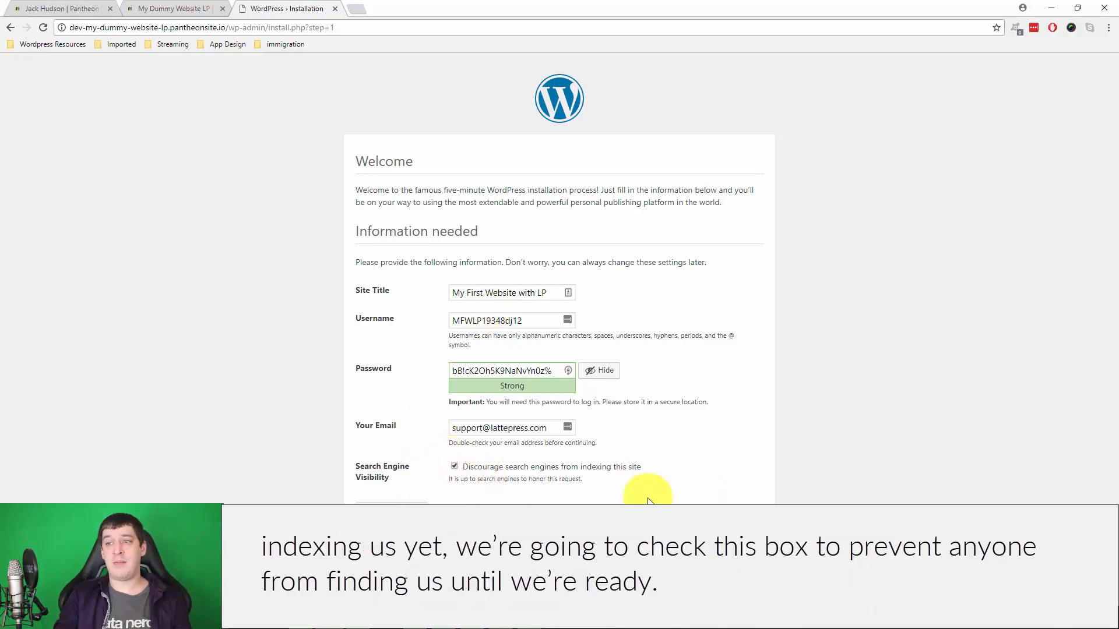
mouse_move(884, 496)
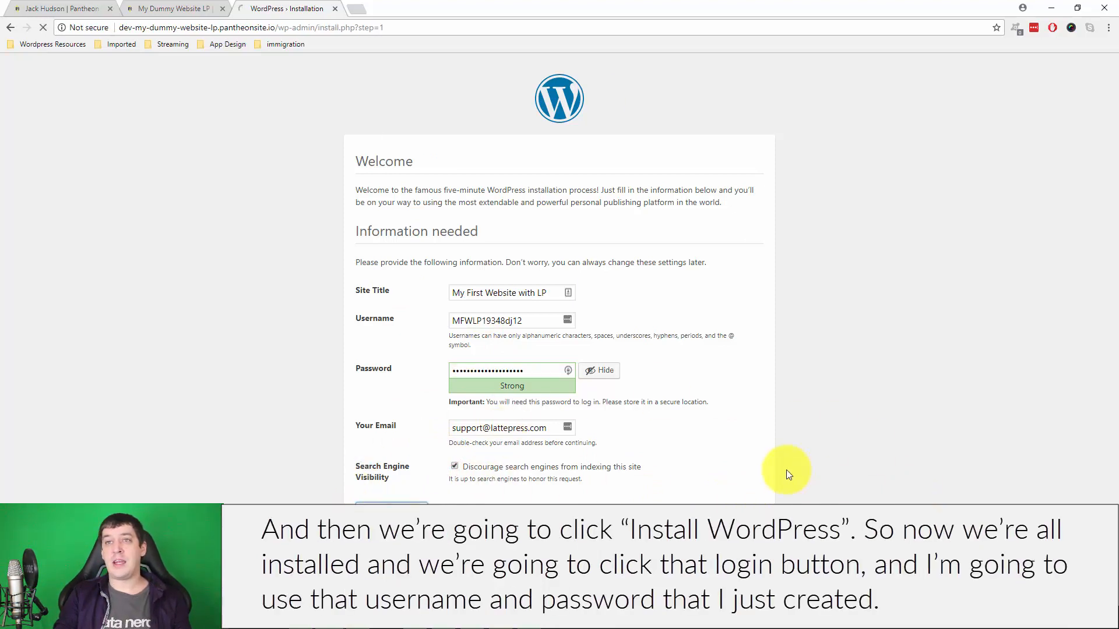
left_click(391, 506)
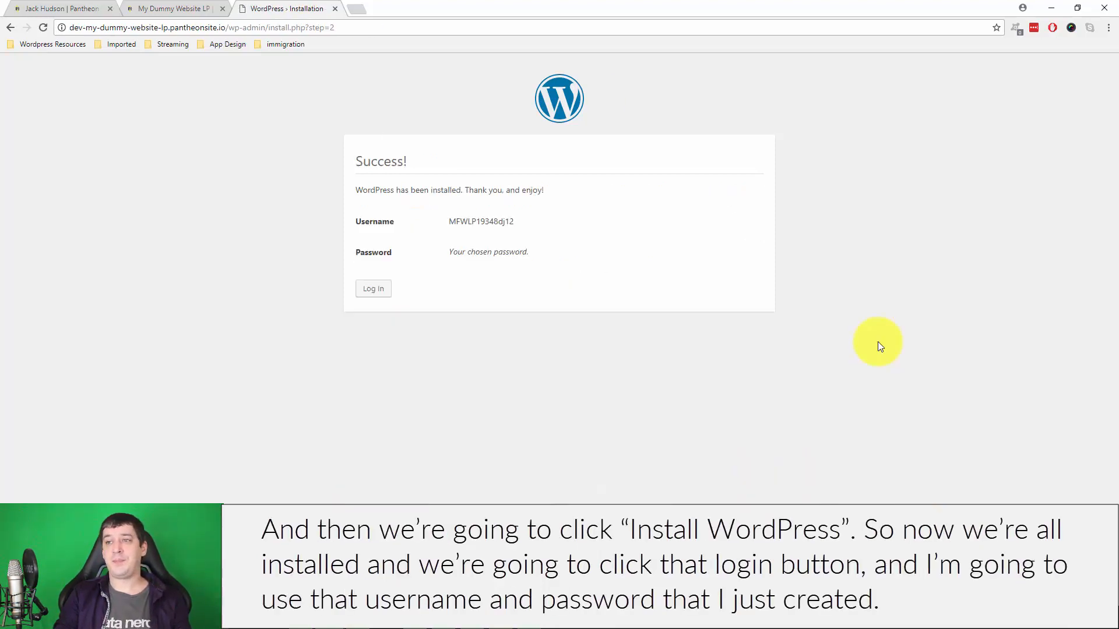
left_click(372, 288)
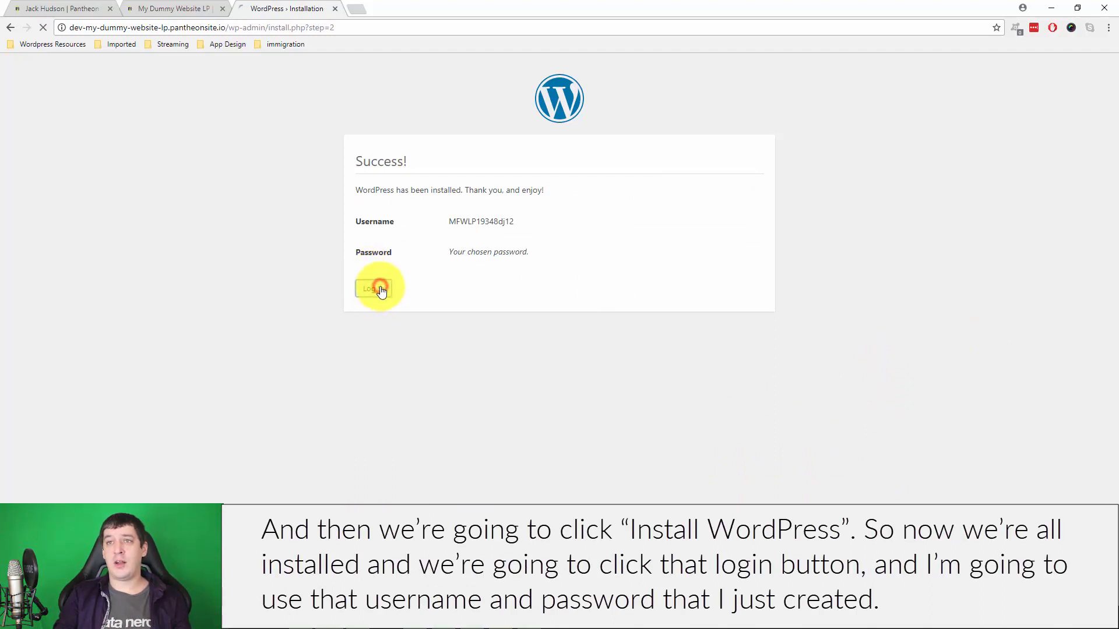
left_click(371, 289)
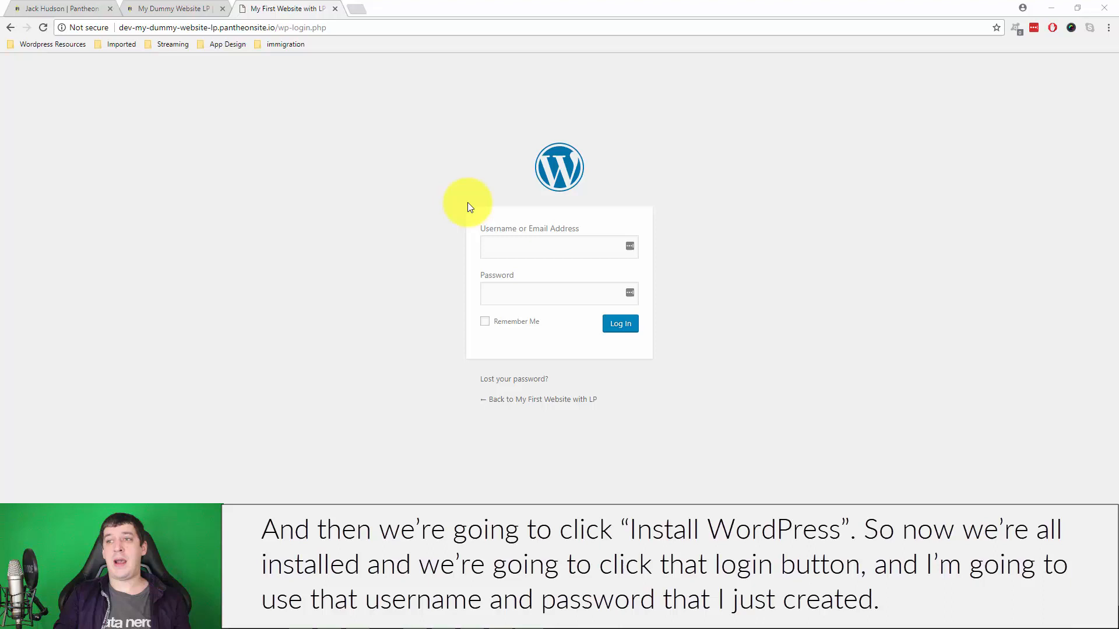
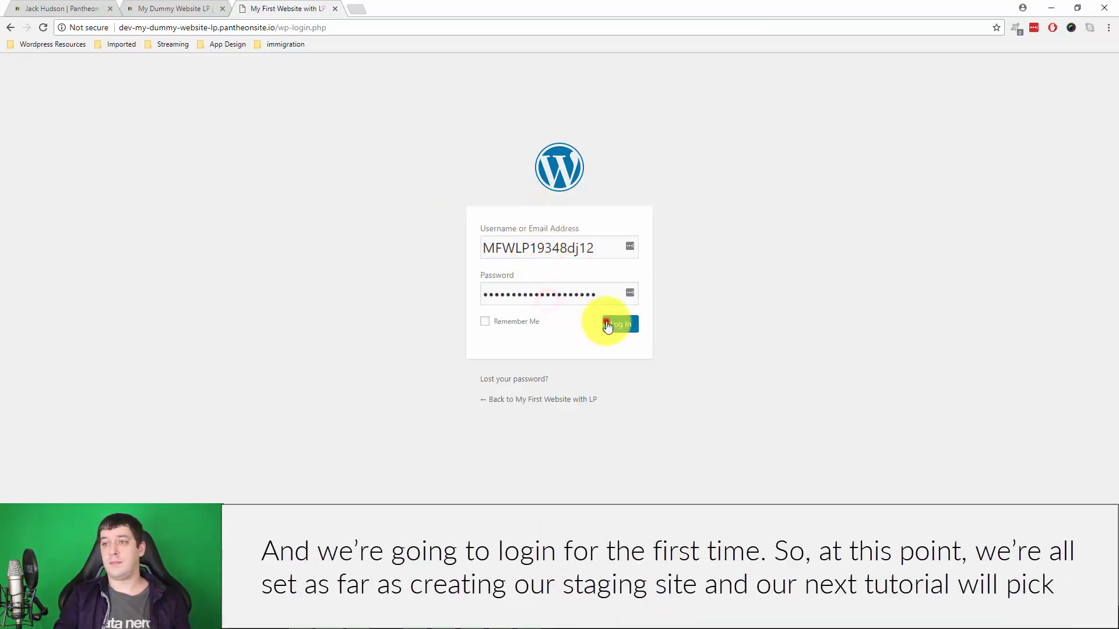
left_click(618, 324)
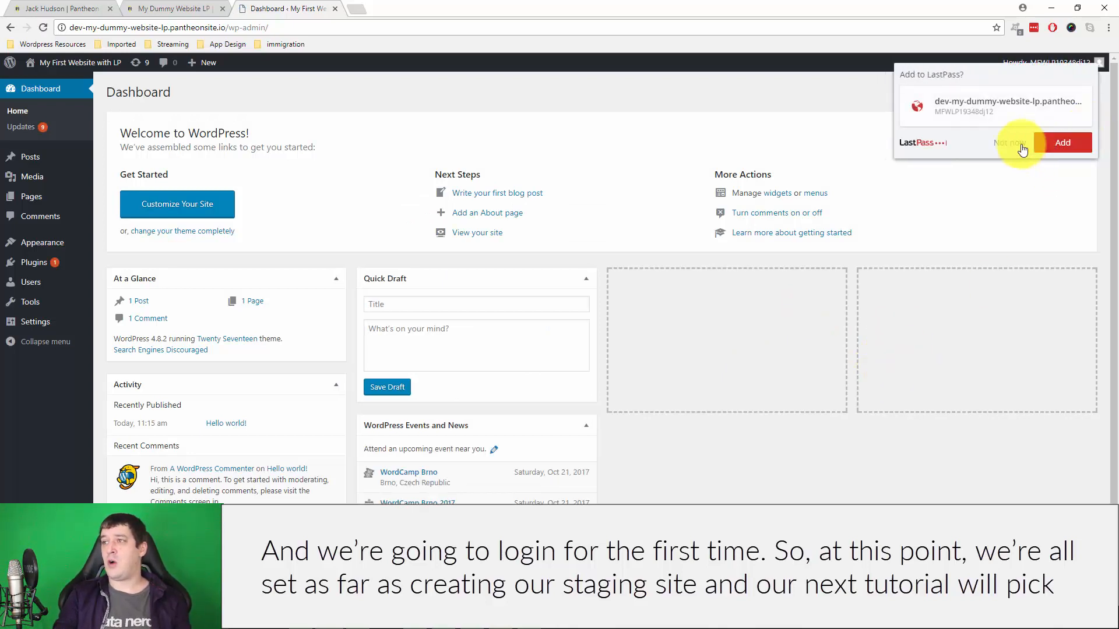
Decline the 'Add to LastPass?' prompt with Not now, leaving the WordPress dashboard visible.
left_click(1008, 142)
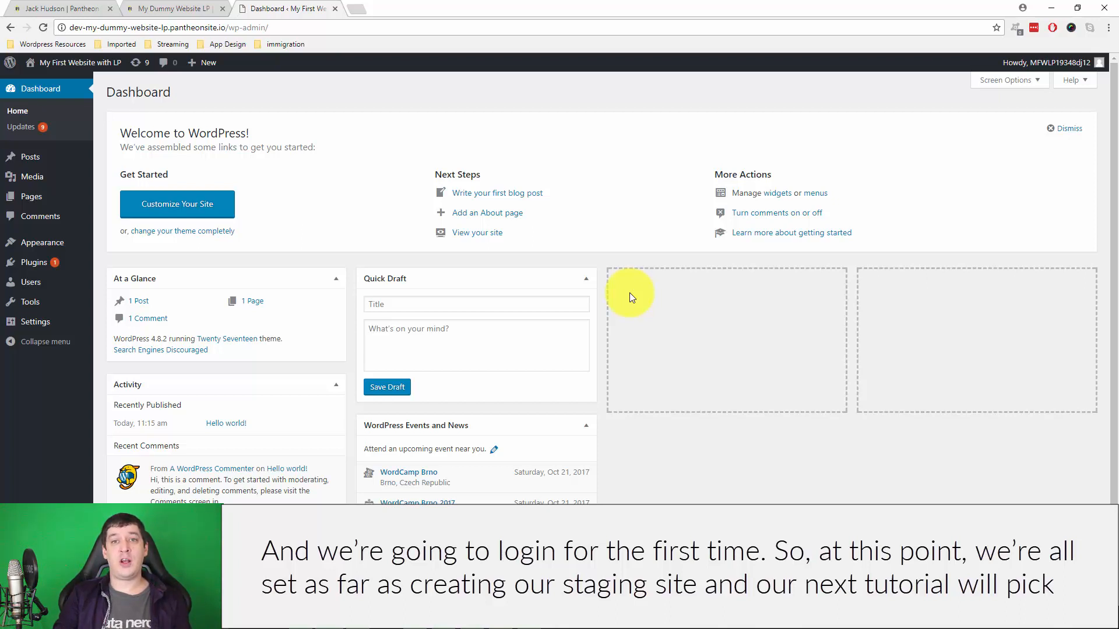
mouse_move(995, 355)
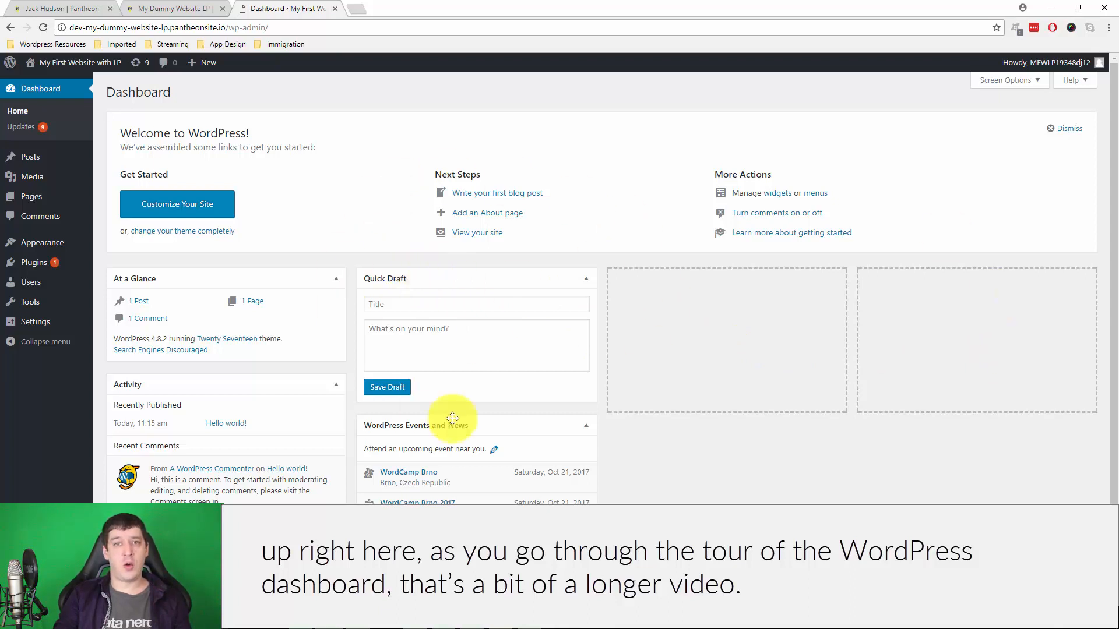
mouse_move(621, 416)
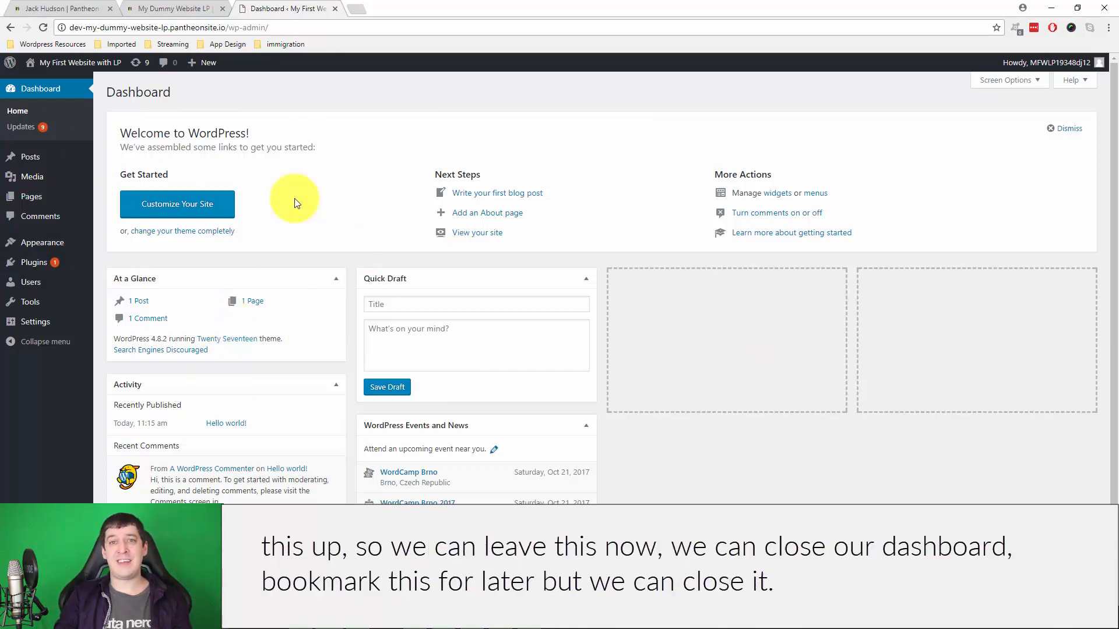
mouse_move(93, 82)
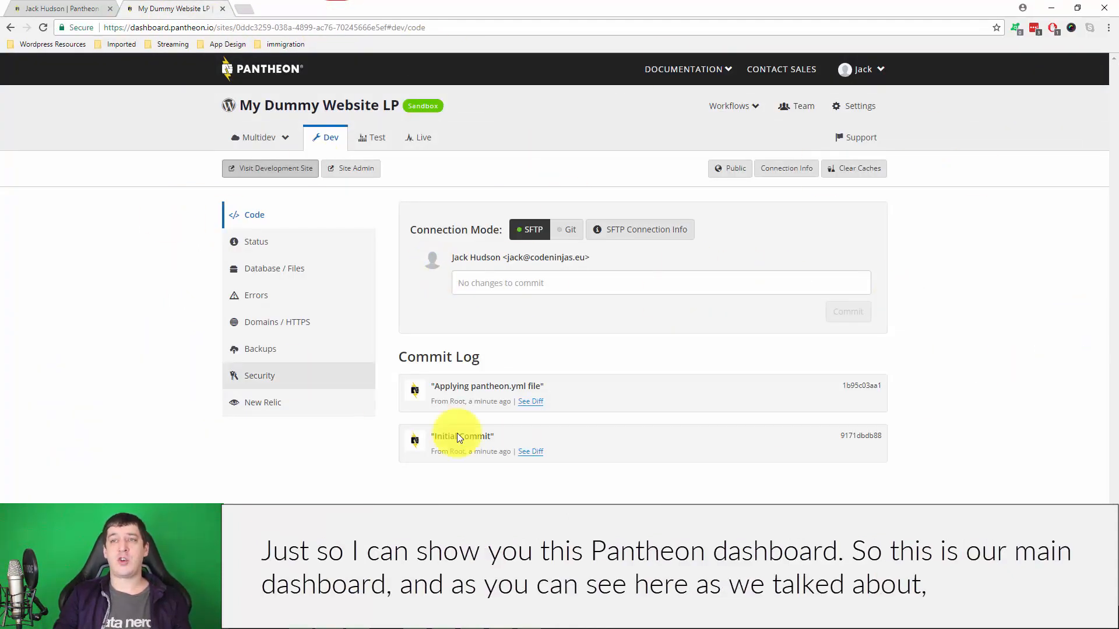
mouse_move(924, 342)
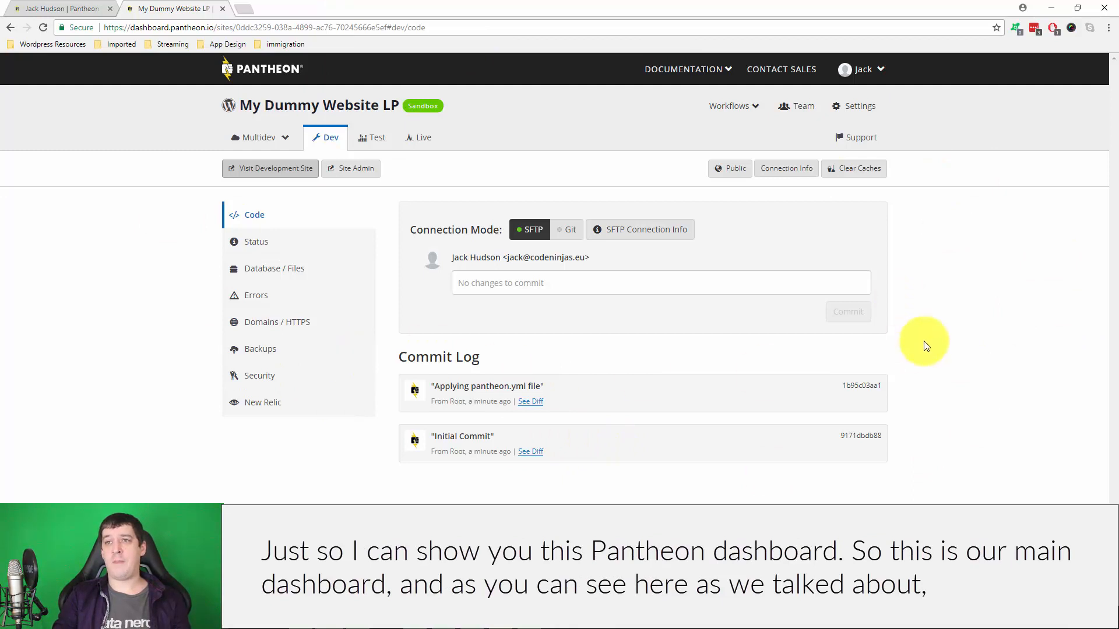
mouse_move(941, 352)
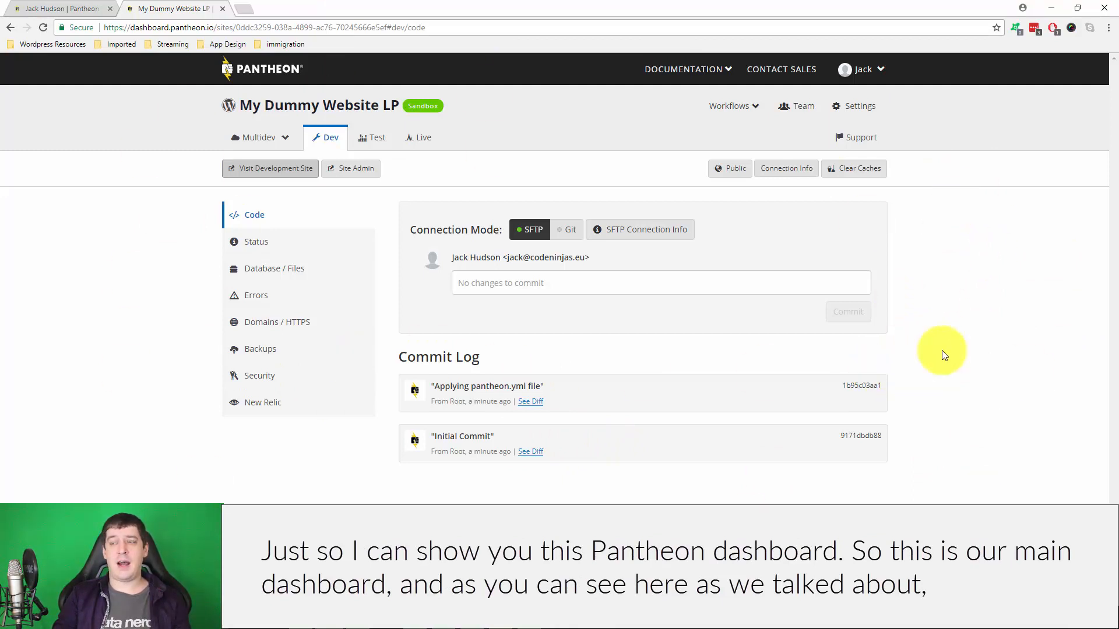
mouse_move(784, 425)
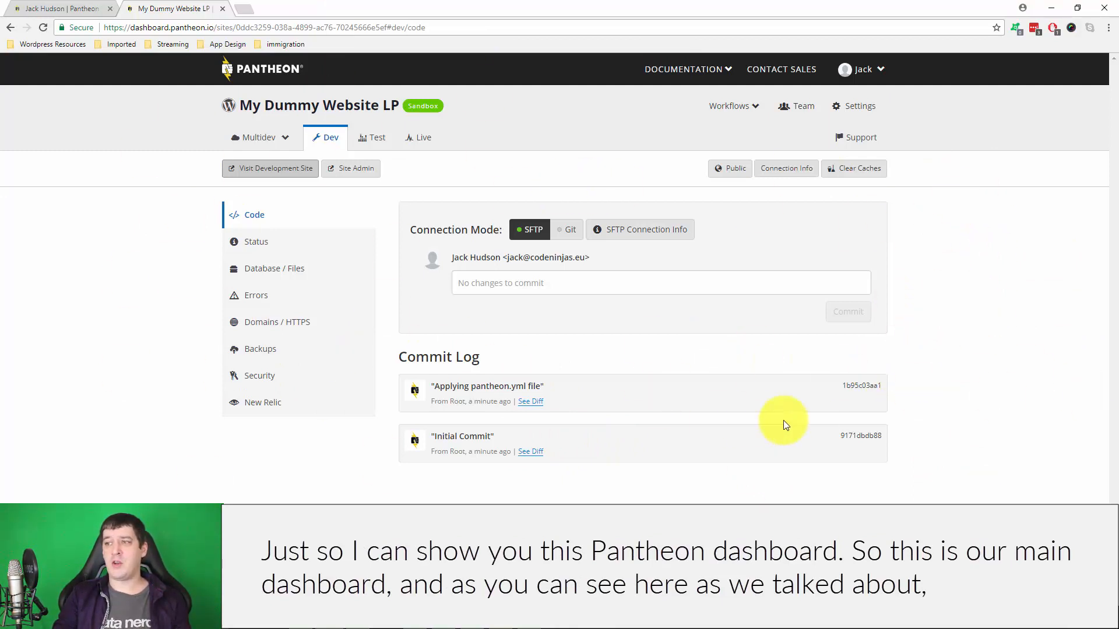
mouse_move(543, 388)
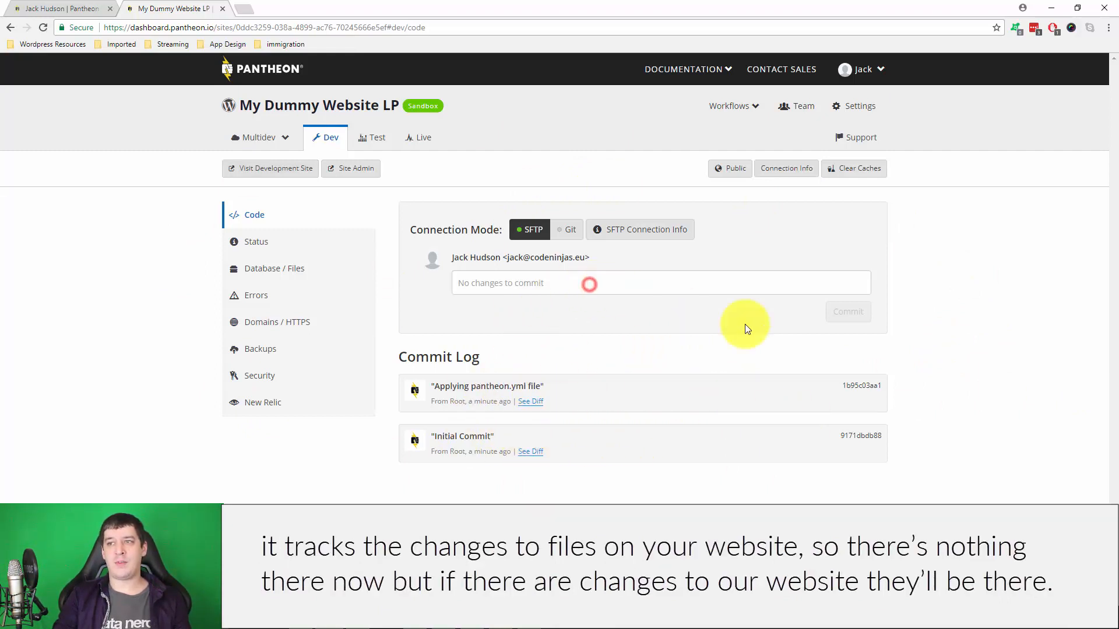
mouse_move(795, 154)
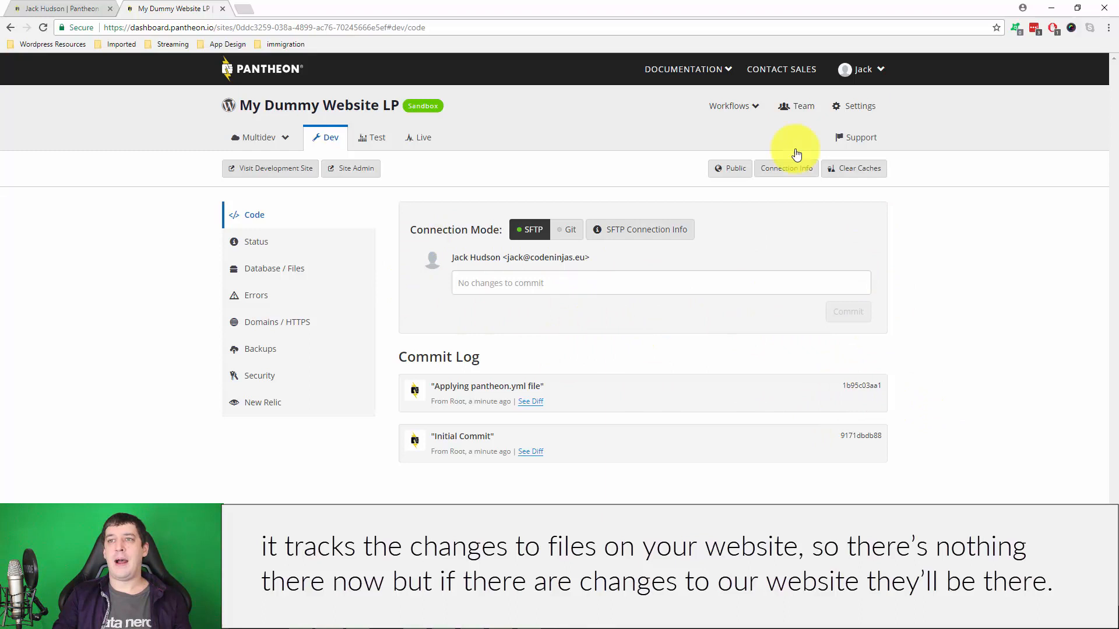
mouse_move(696, 293)
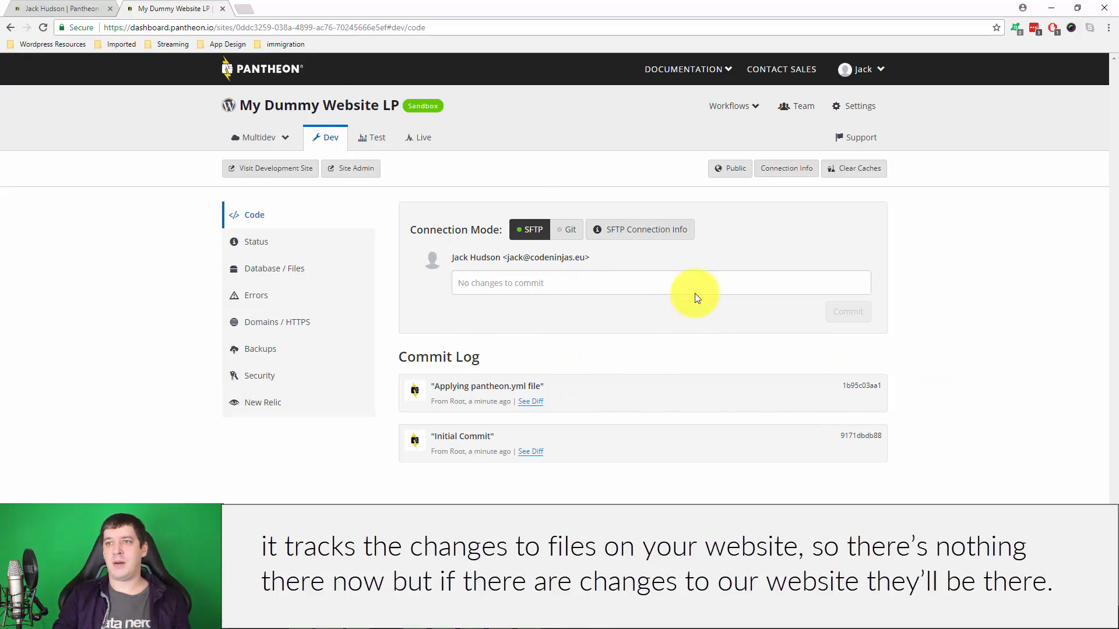
mouse_move(471, 258)
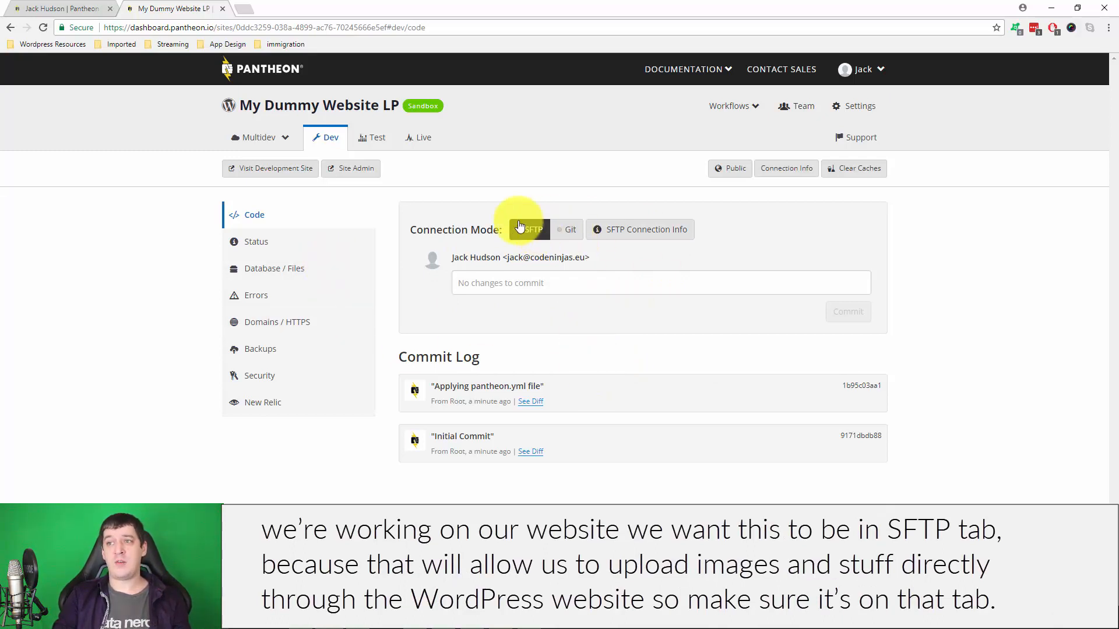
Set the Dev environment's Connection Mode to SFTP on the Code panel.
left_click(529, 229)
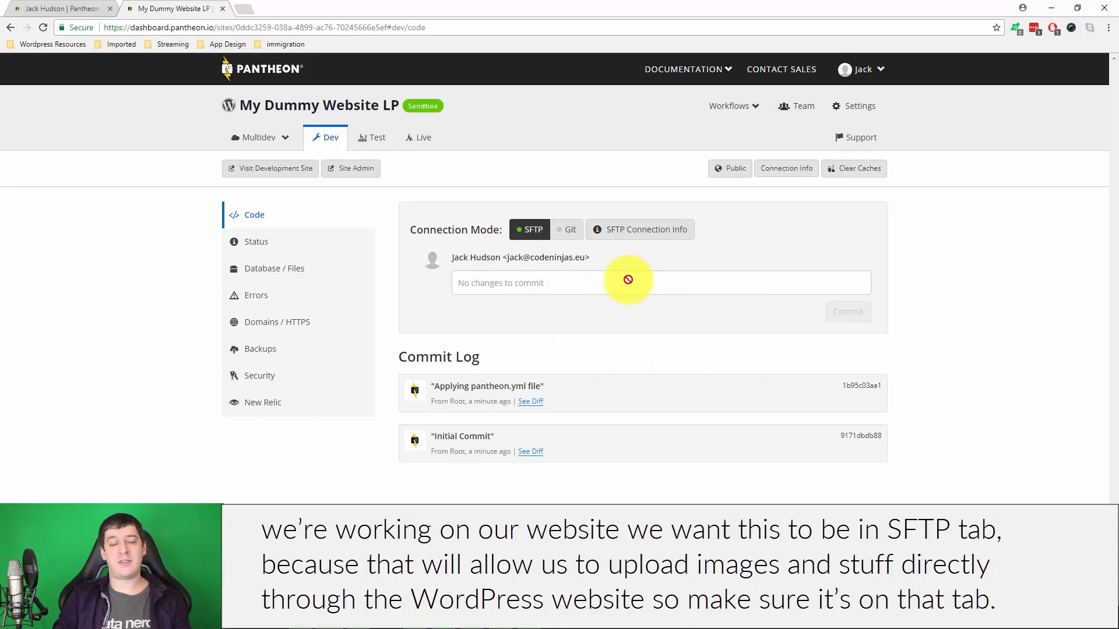
mouse_move(509, 252)
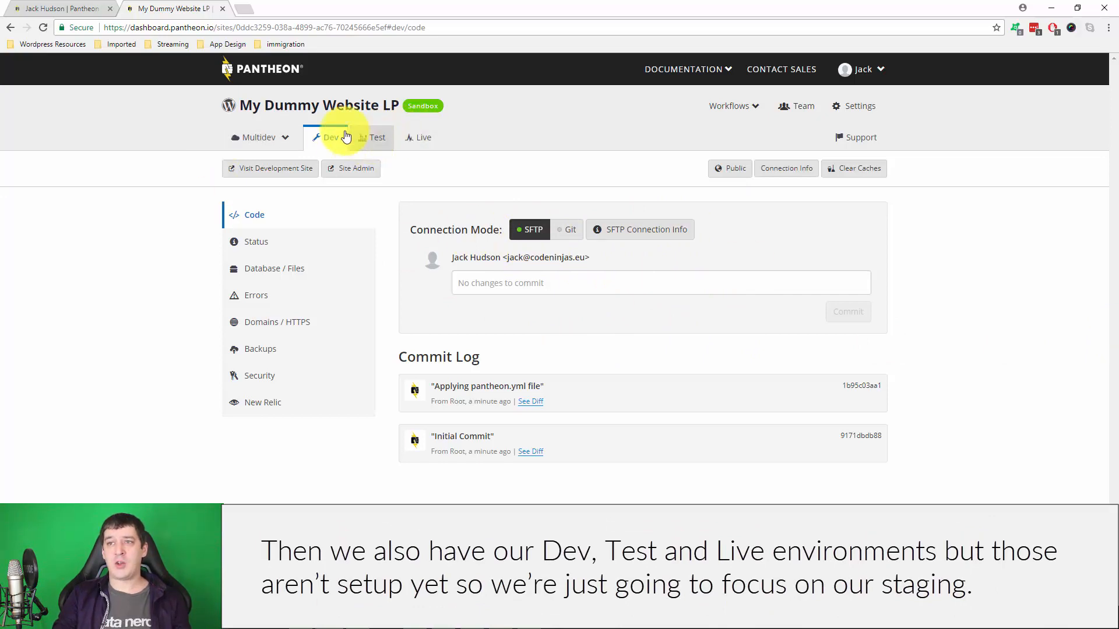
Look over the uninitialized Live and Test environments, then open Dev's Status page.
left_click(423, 137)
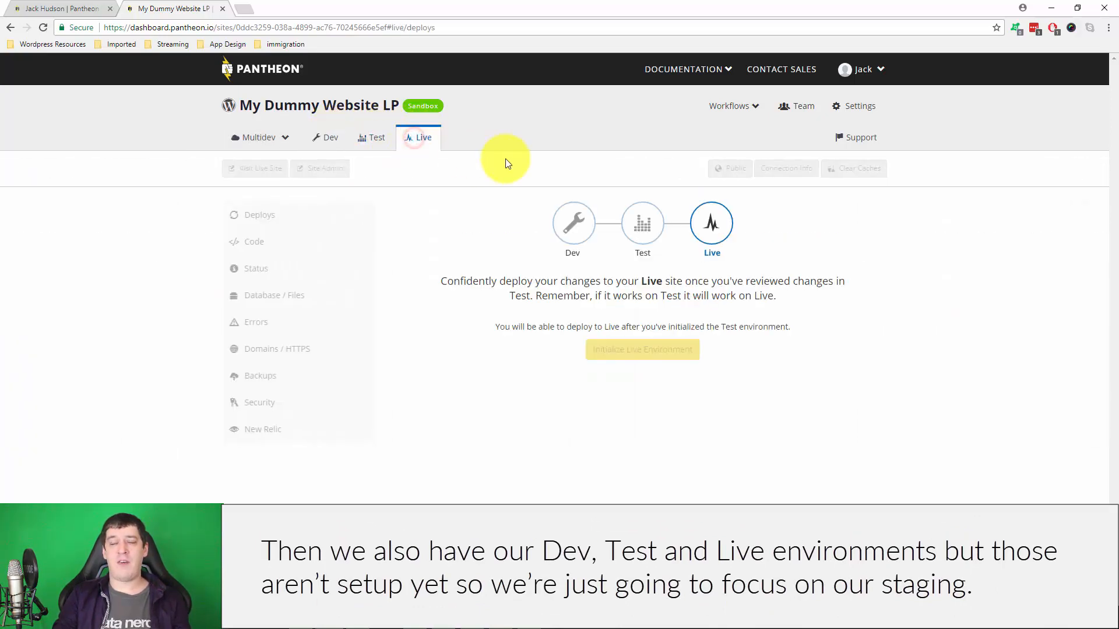
left_click(330, 137)
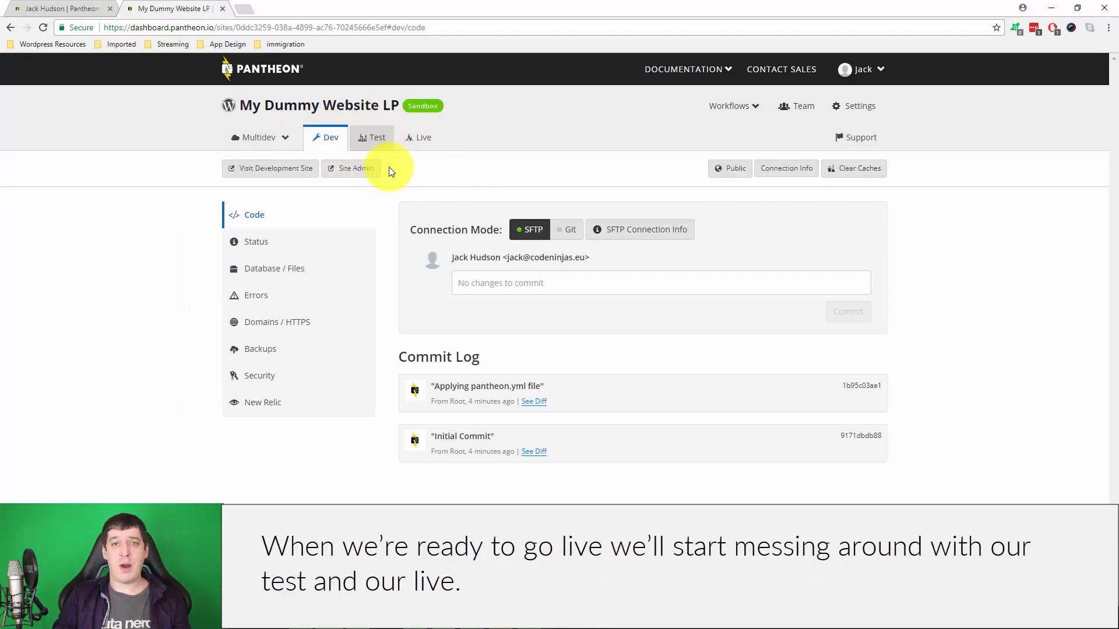
left_click(376, 137)
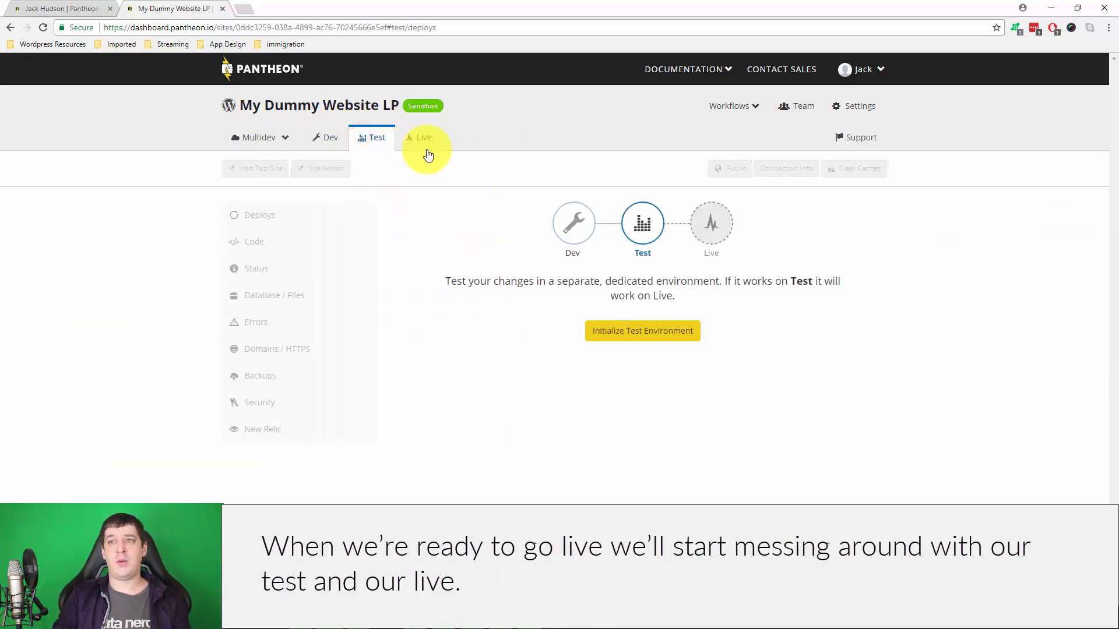
left_click(331, 137)
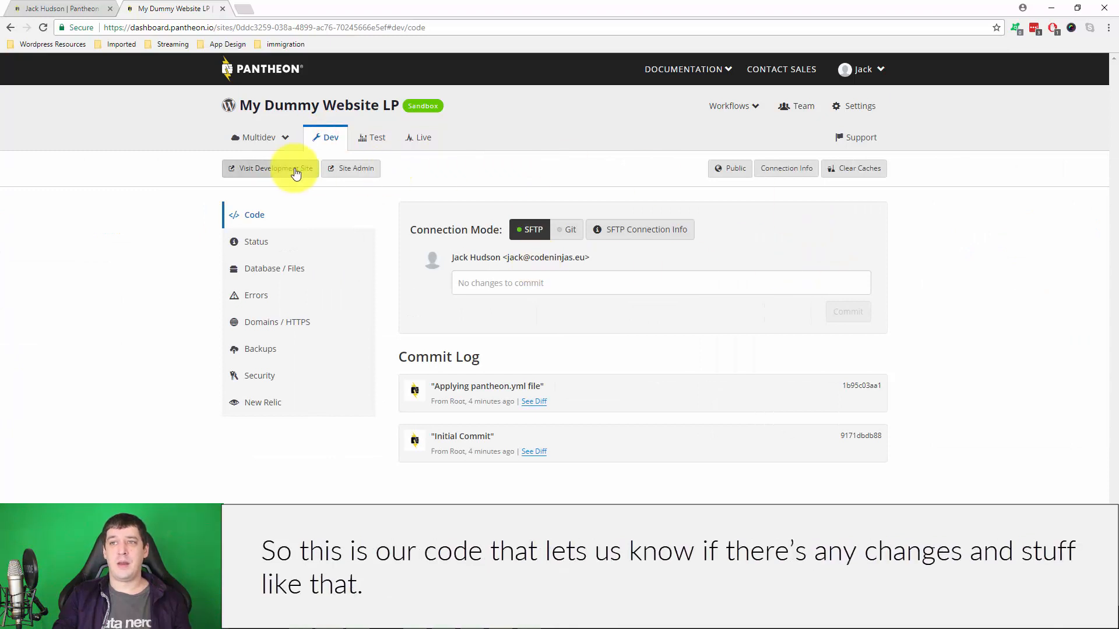
mouse_move(669, 420)
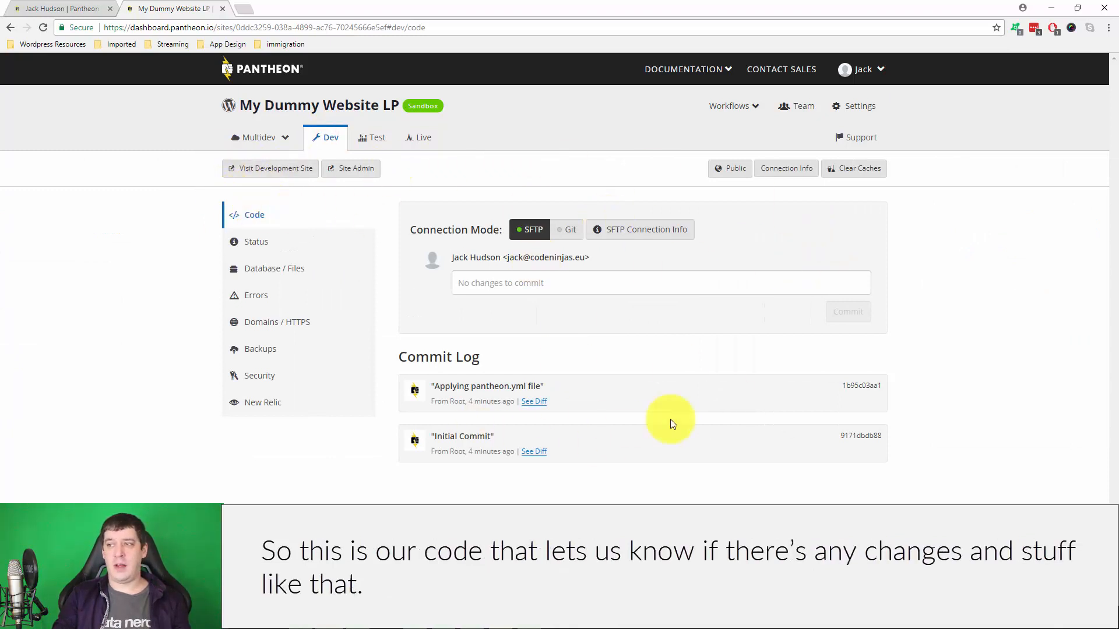
mouse_move(640, 349)
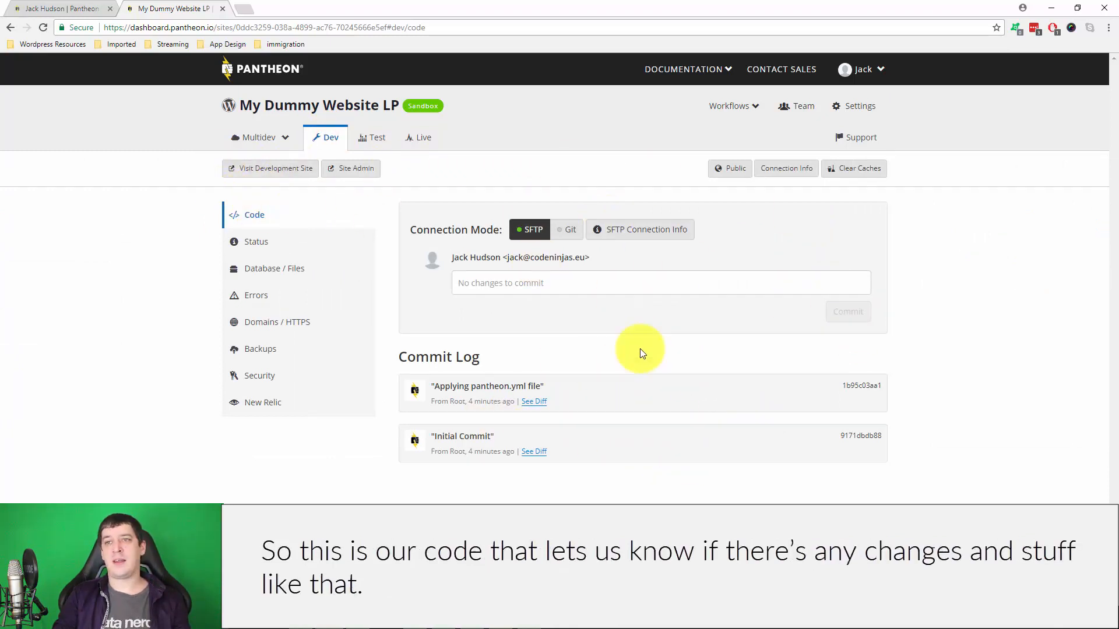
left_click(256, 241)
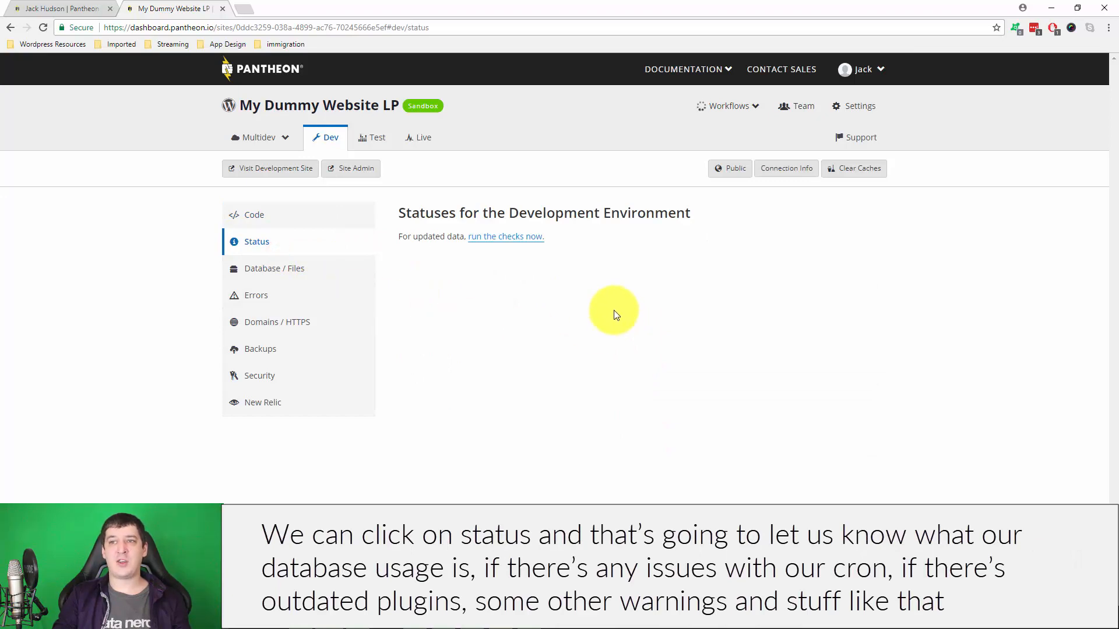
Load the Dev status checks and scroll through Database Usage, Cron, Database, Object Cache and Plugins.
left_click(505, 236)
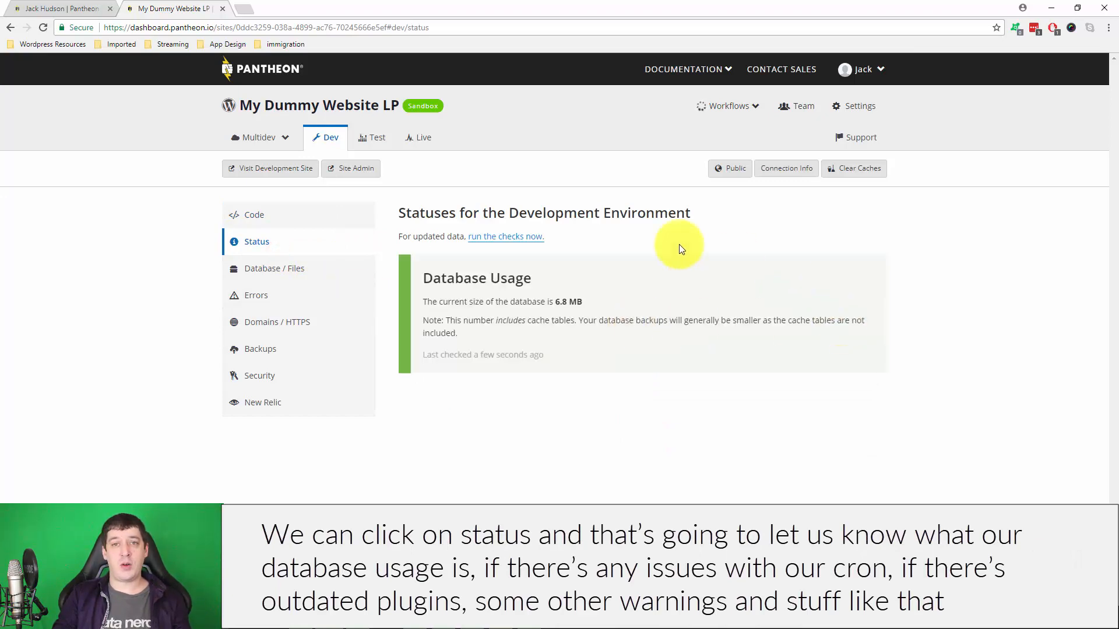
scroll("down", 3)
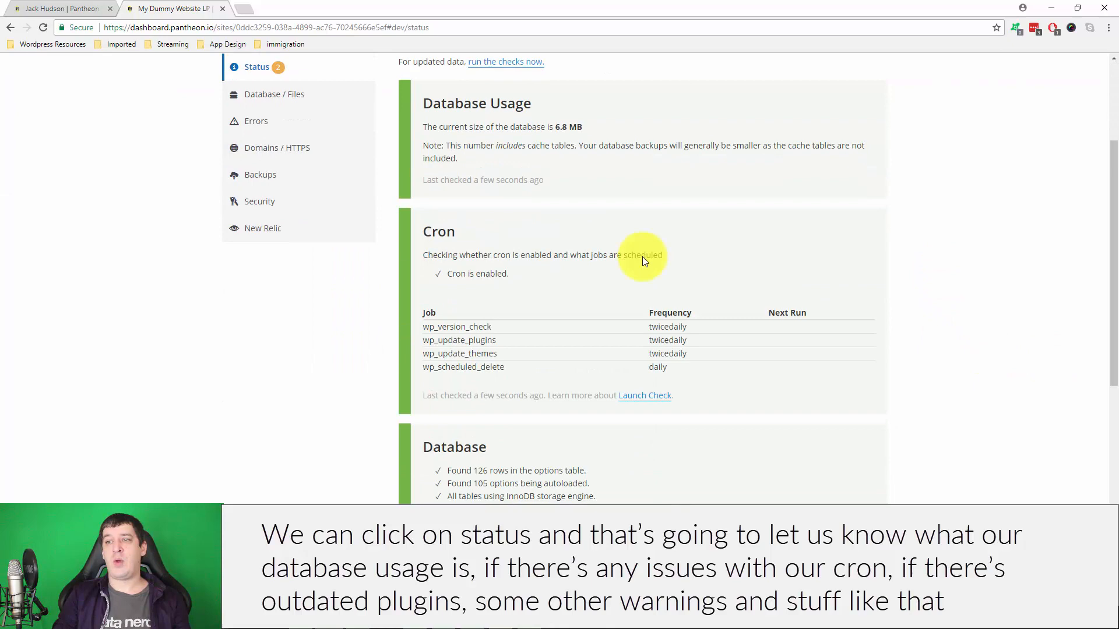
scroll("down", 3)
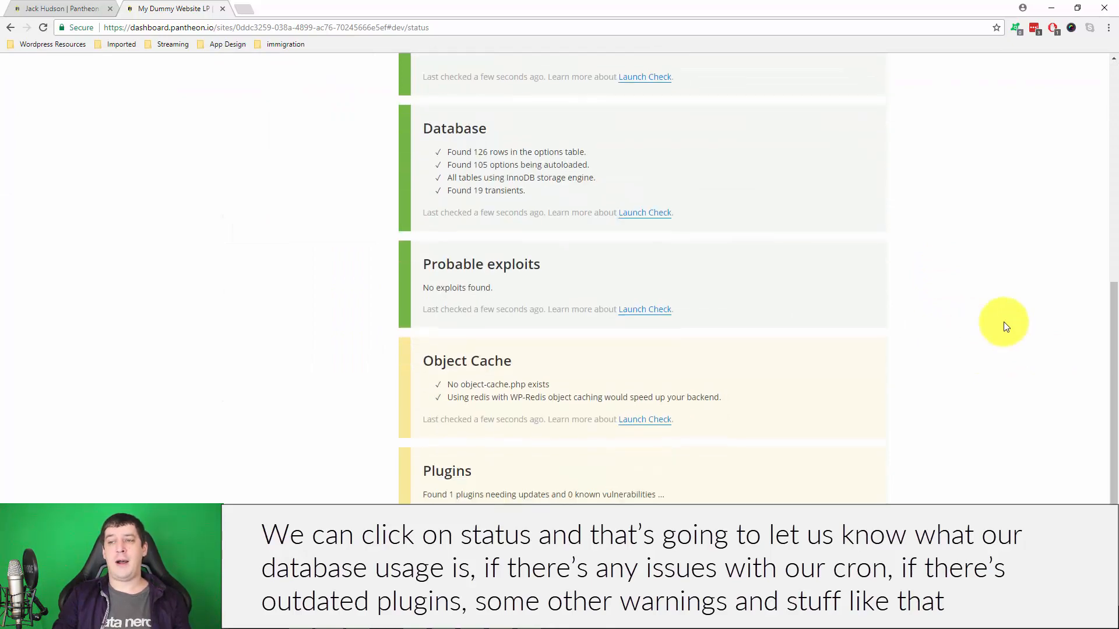
scroll("down", 3)
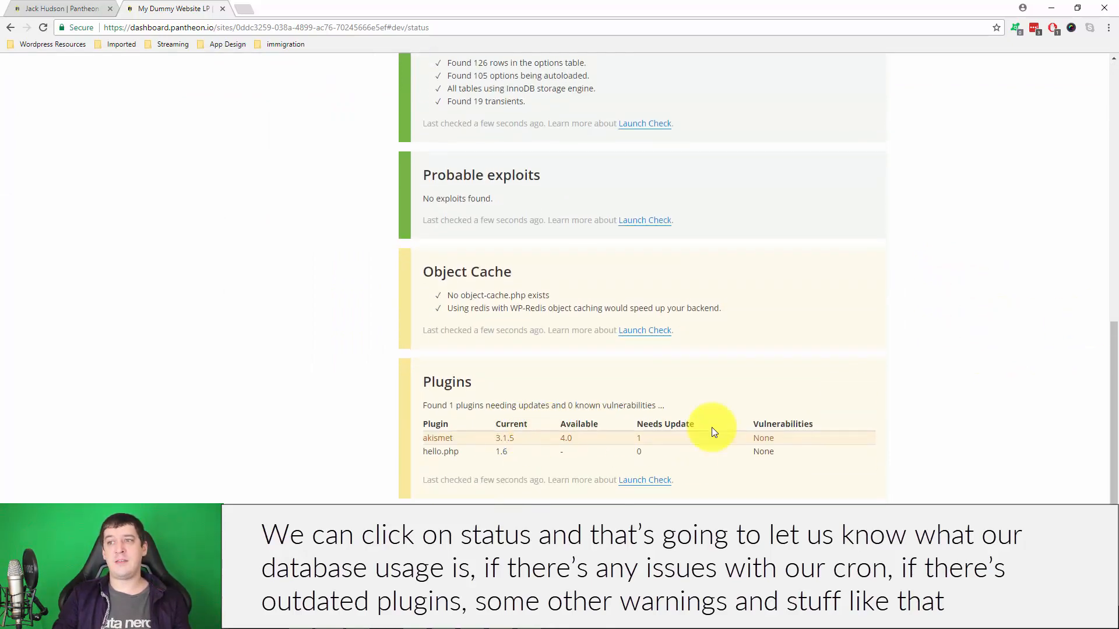
mouse_move(549, 292)
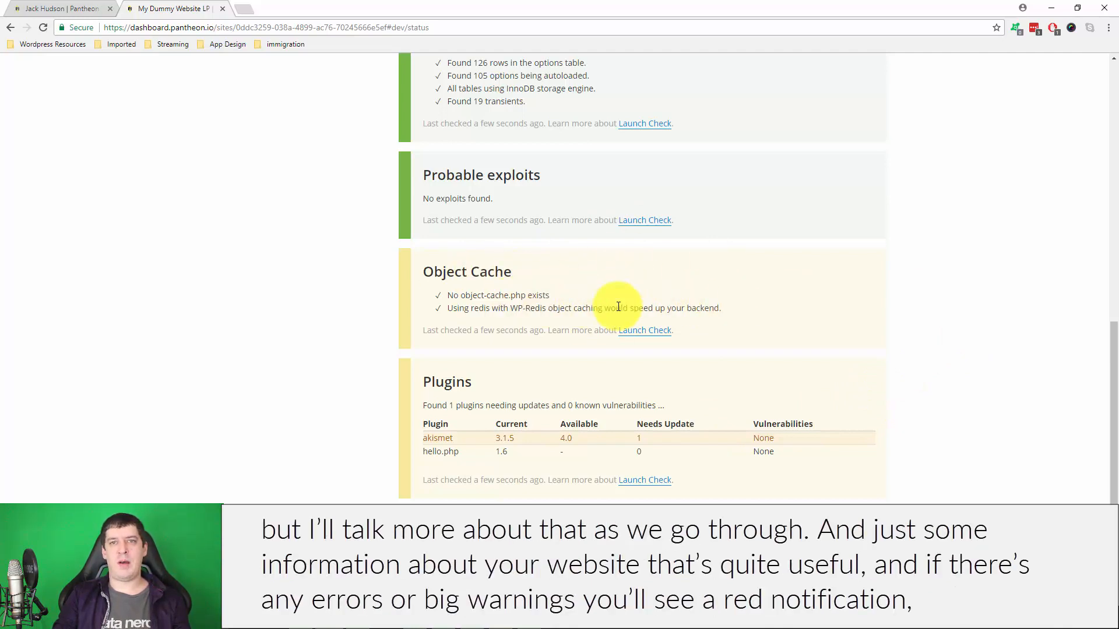
scroll("down", 3)
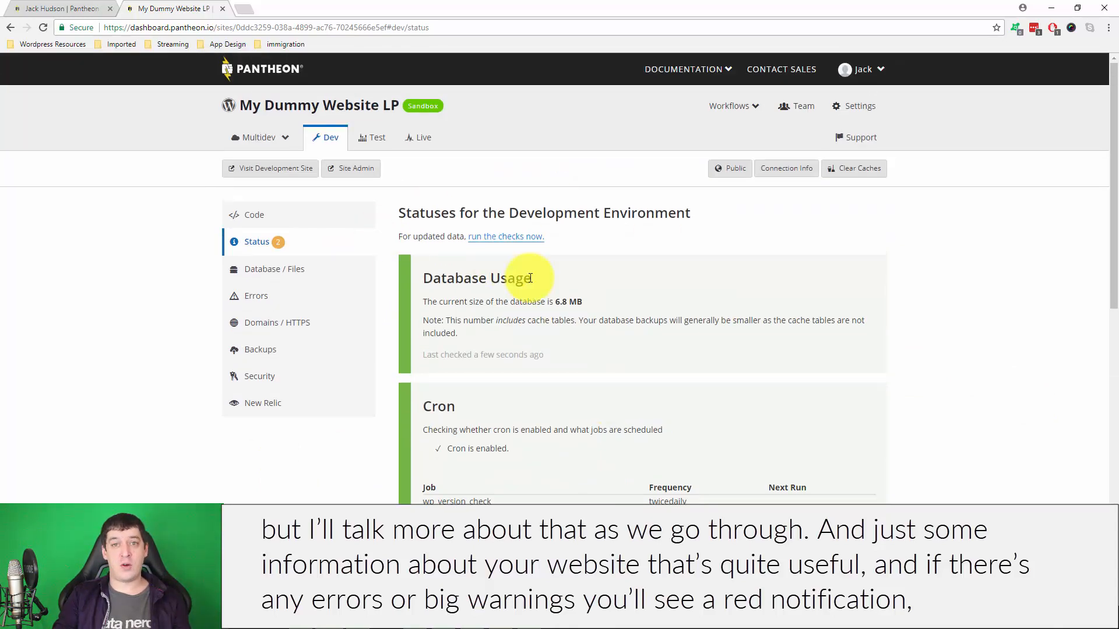
mouse_move(367, 273)
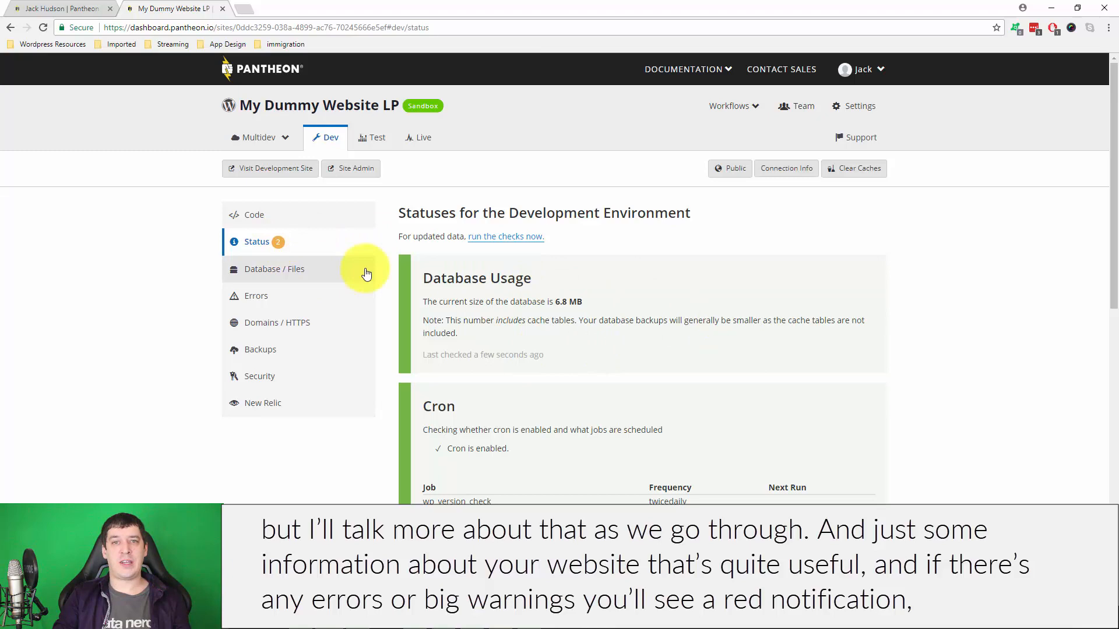
scroll("down", 3)
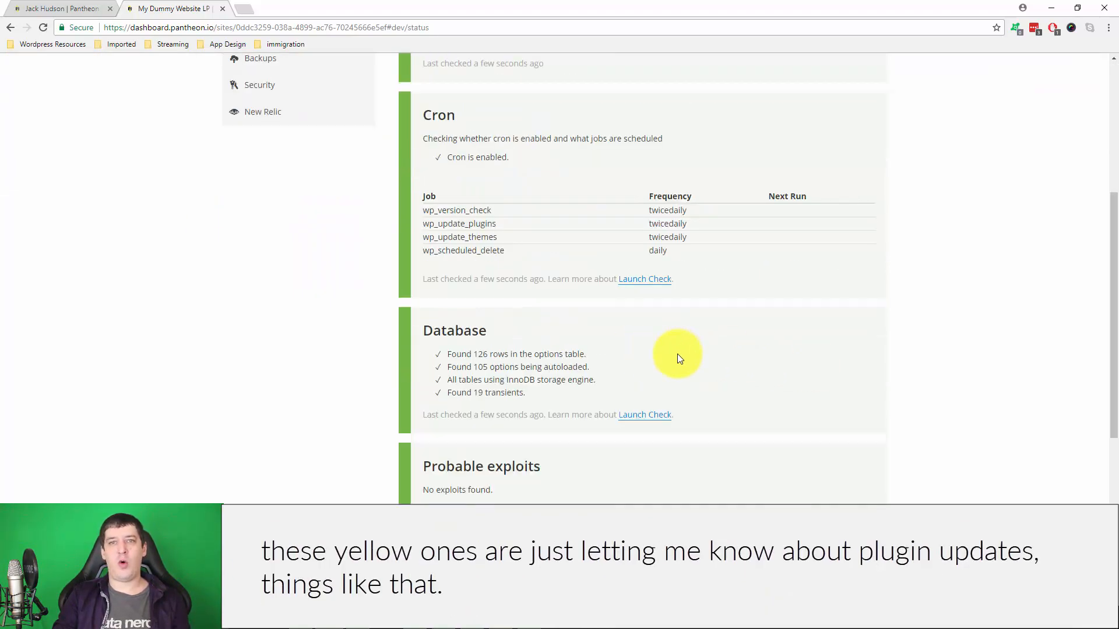
scroll("down", 3)
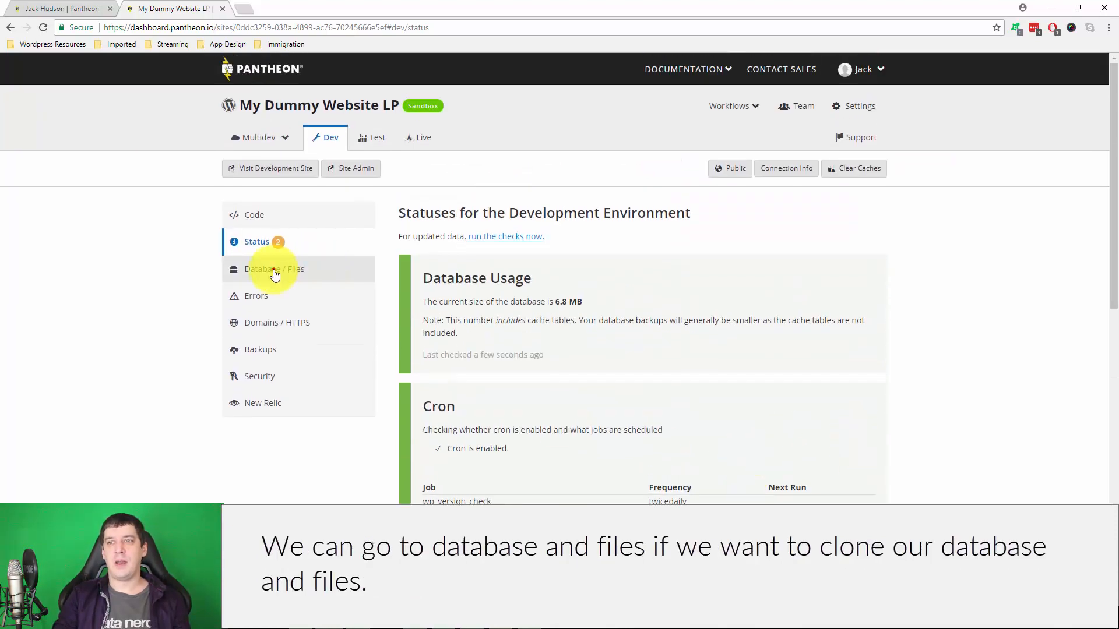
View the Database / Files panel, then the Domains / HTTPS page requiring a paid plan.
left_click(275, 269)
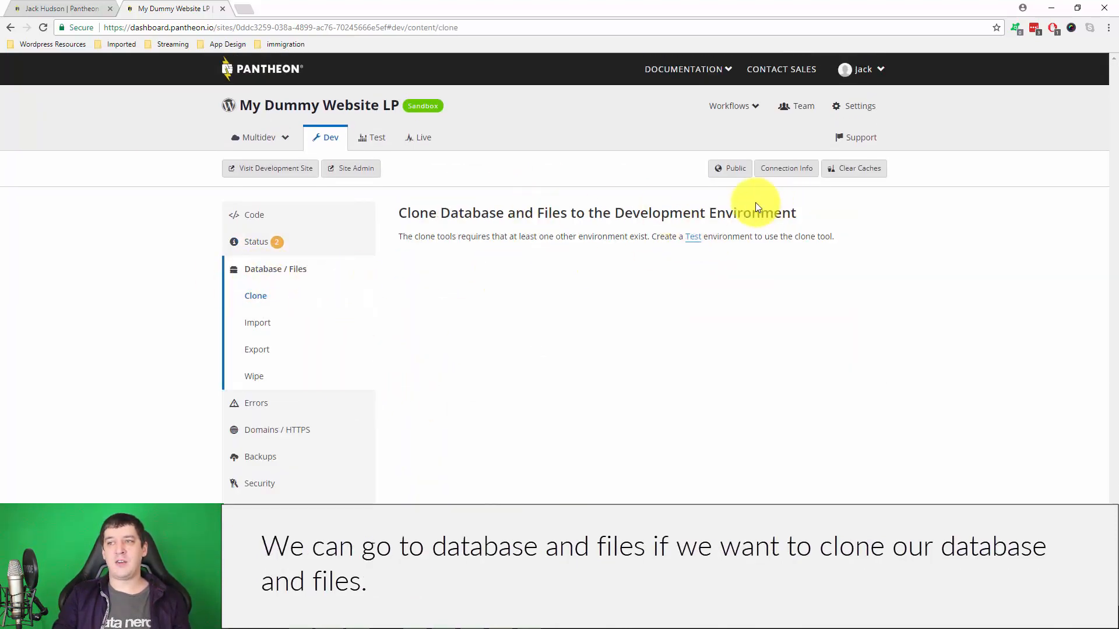
mouse_move(744, 238)
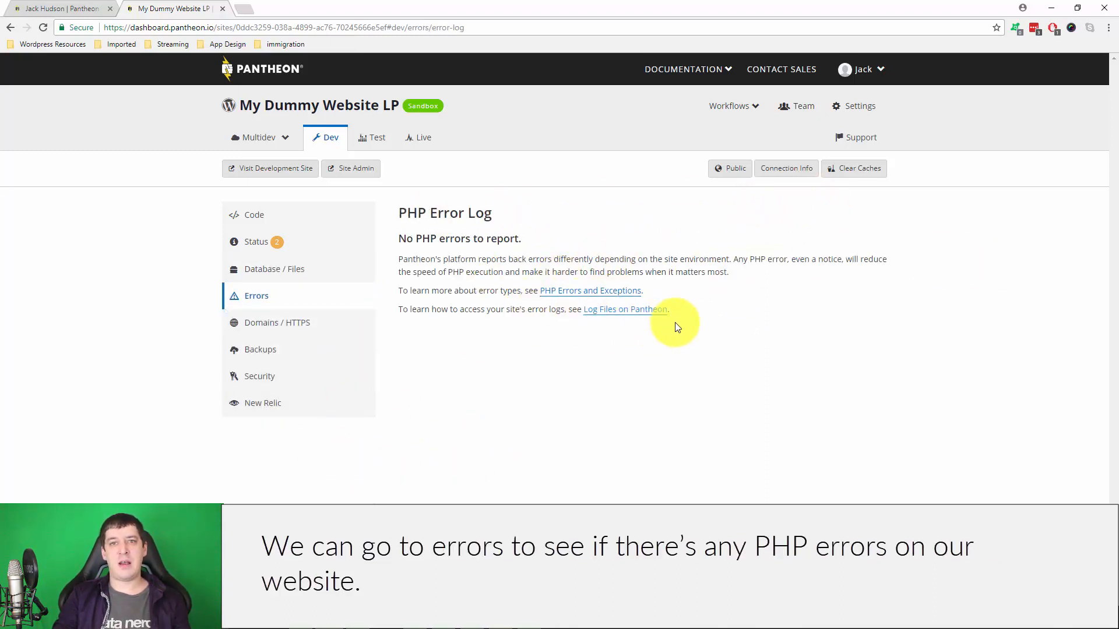
left_click(277, 321)
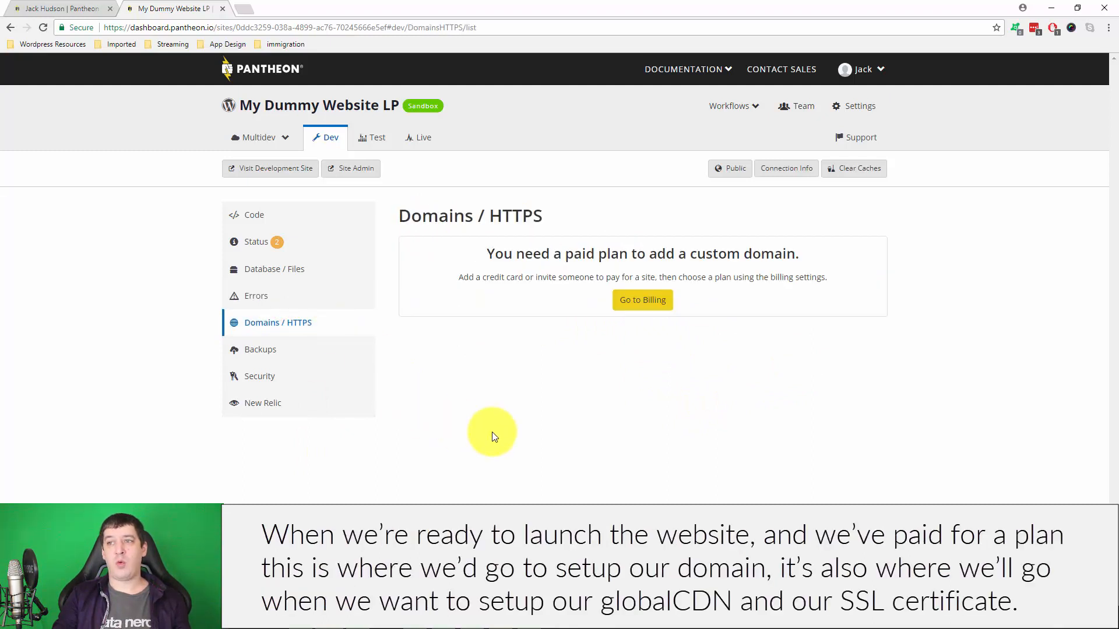
mouse_move(689, 275)
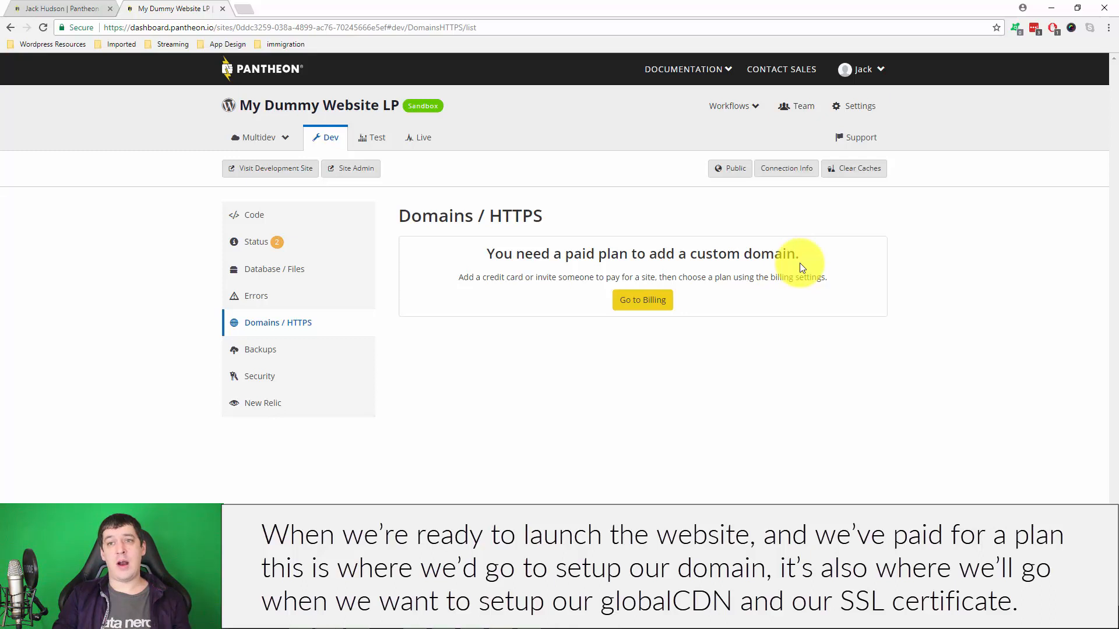
mouse_move(570, 324)
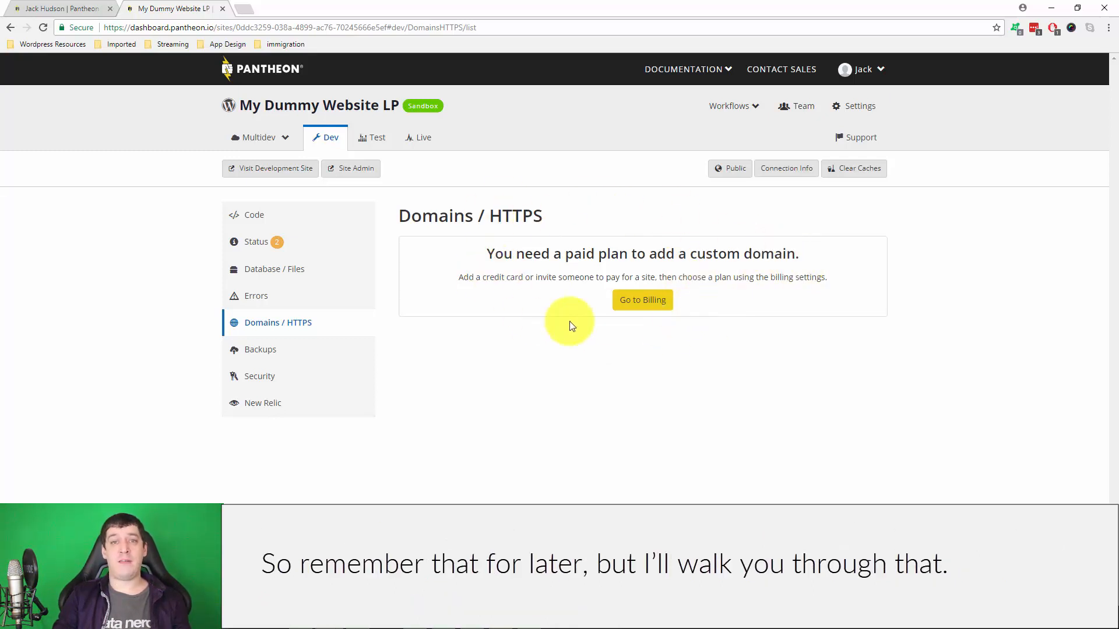
Check the paid-only Backup Schedule notice, then return to the empty Backup Log.
left_click(260, 375)
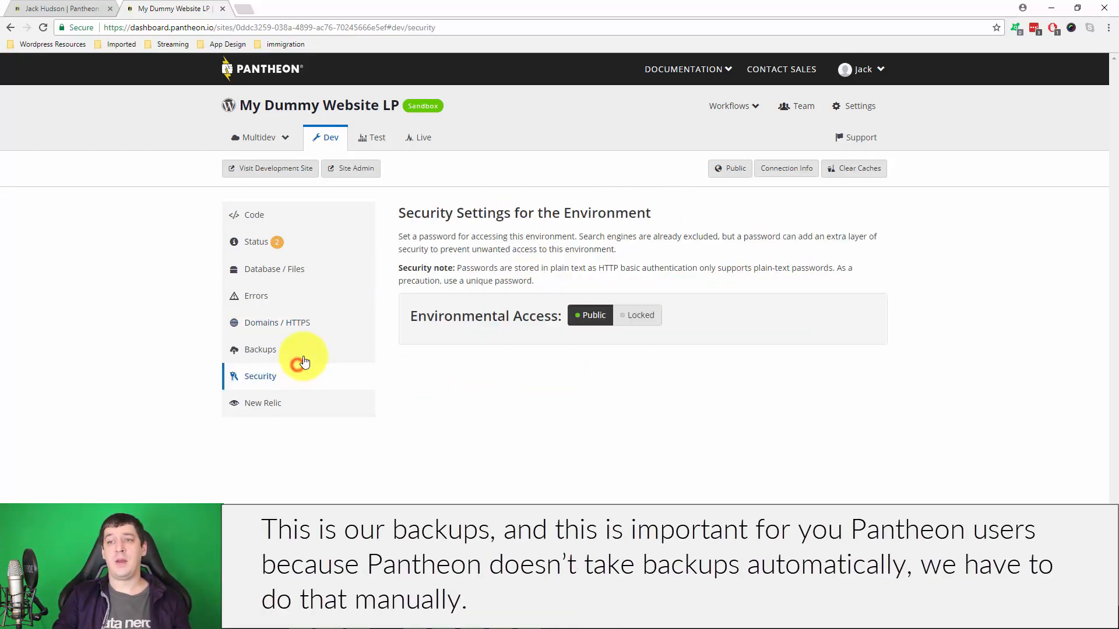
left_click(260, 349)
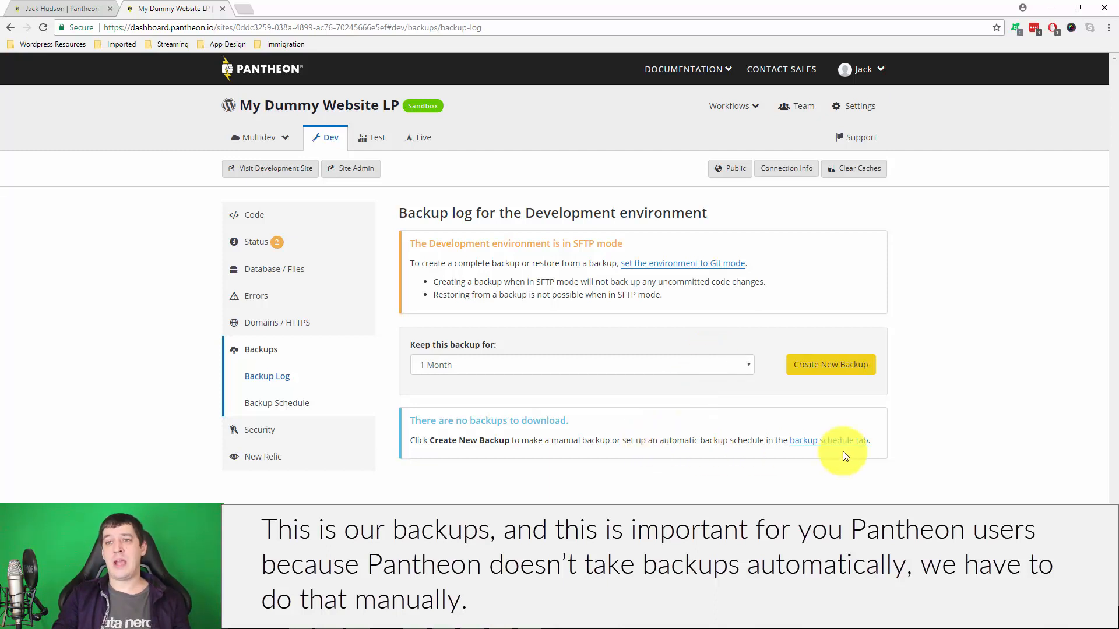
mouse_move(1045, 420)
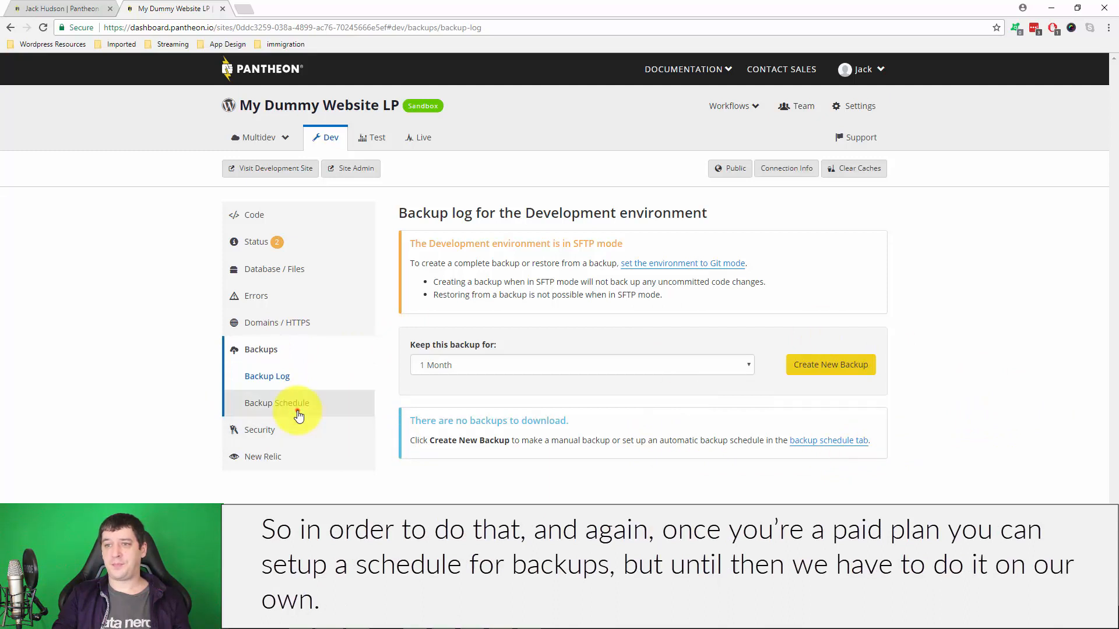
left_click(276, 403)
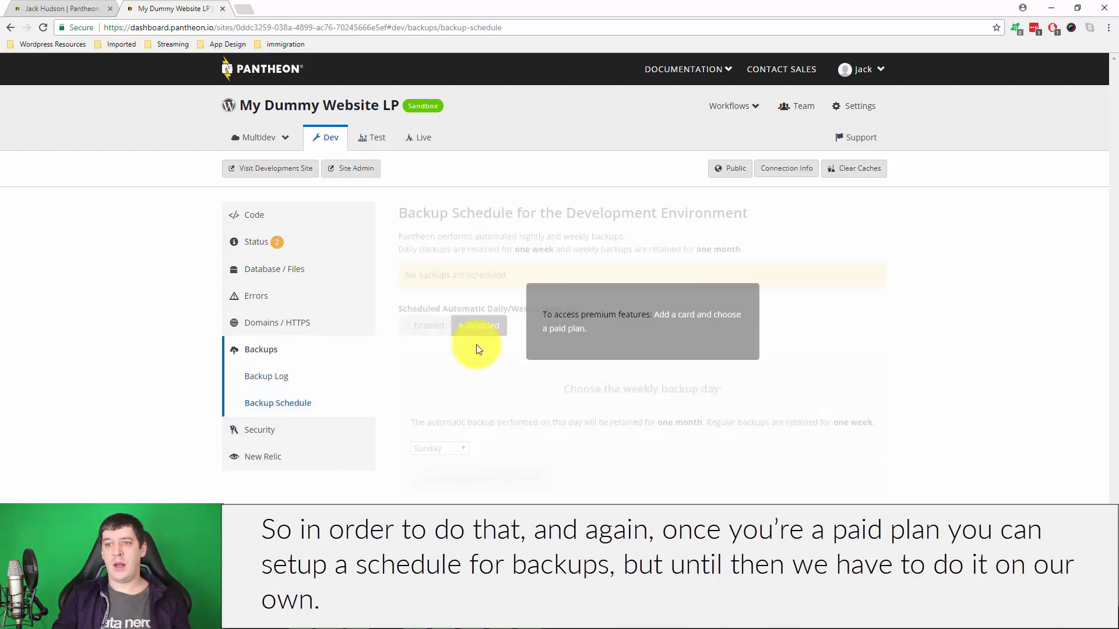
mouse_move(692, 336)
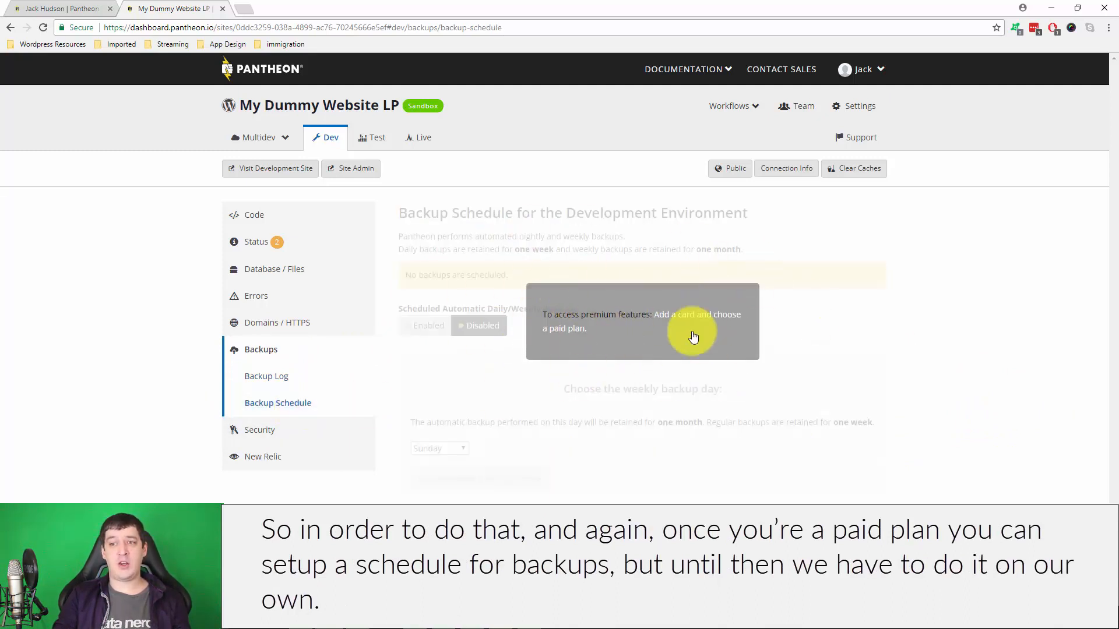
mouse_move(357, 399)
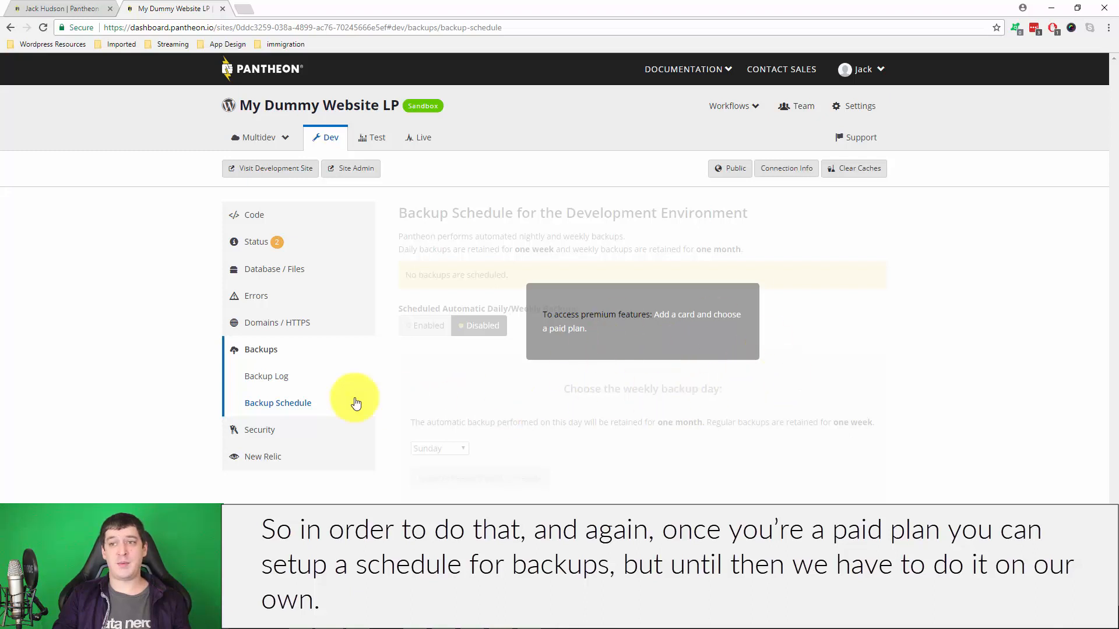
left_click(267, 376)
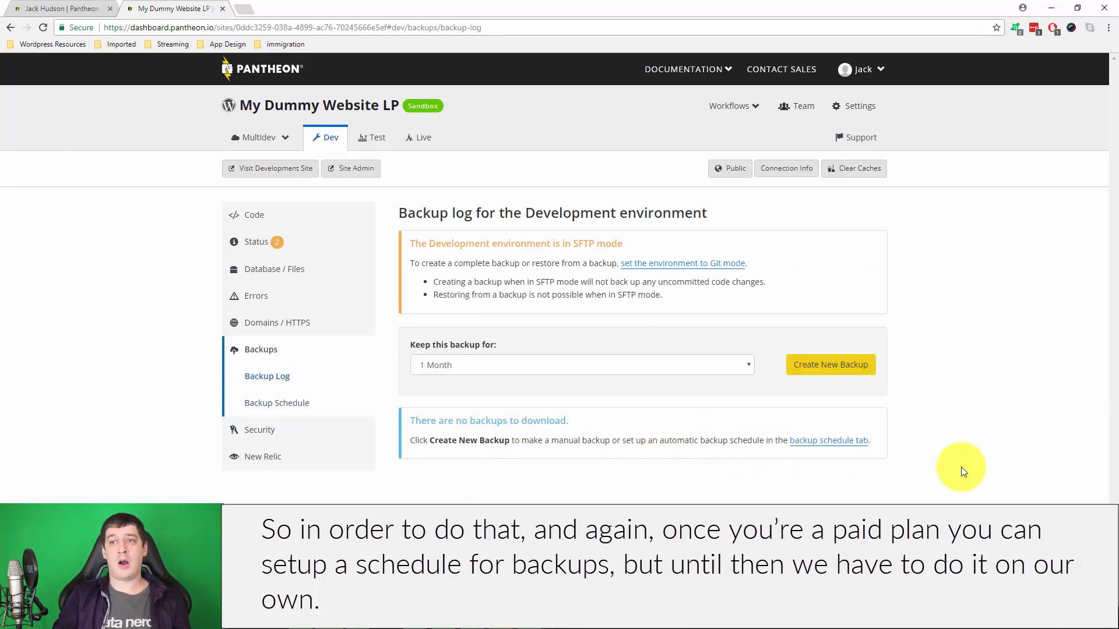
Review the Public environmental access setting, then view the New Relic Pro offer.
left_click(582, 364)
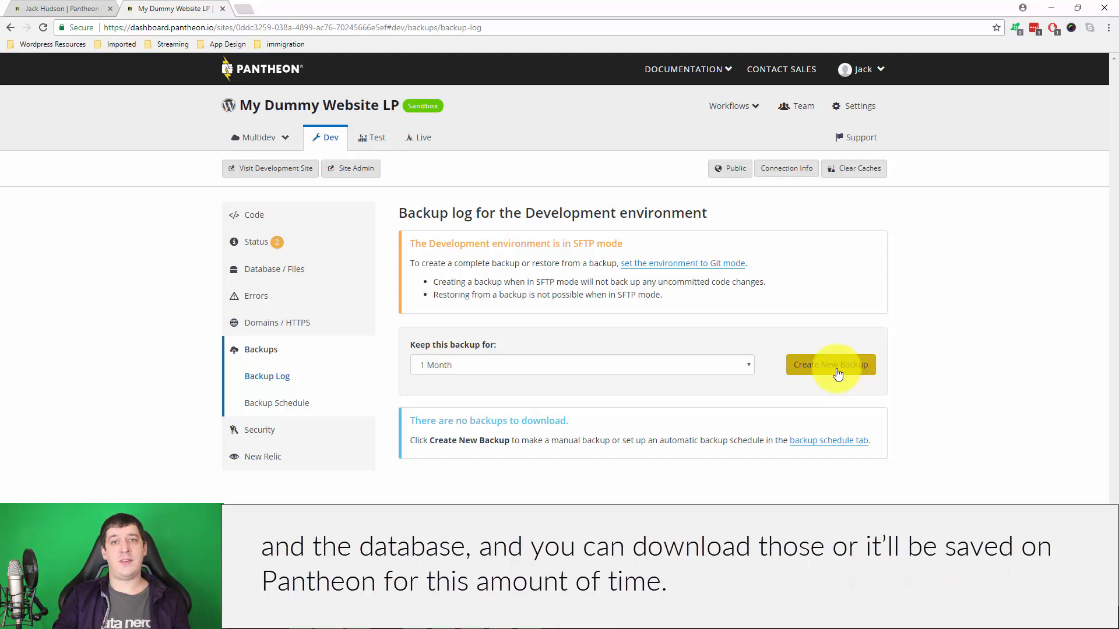
mouse_move(455, 377)
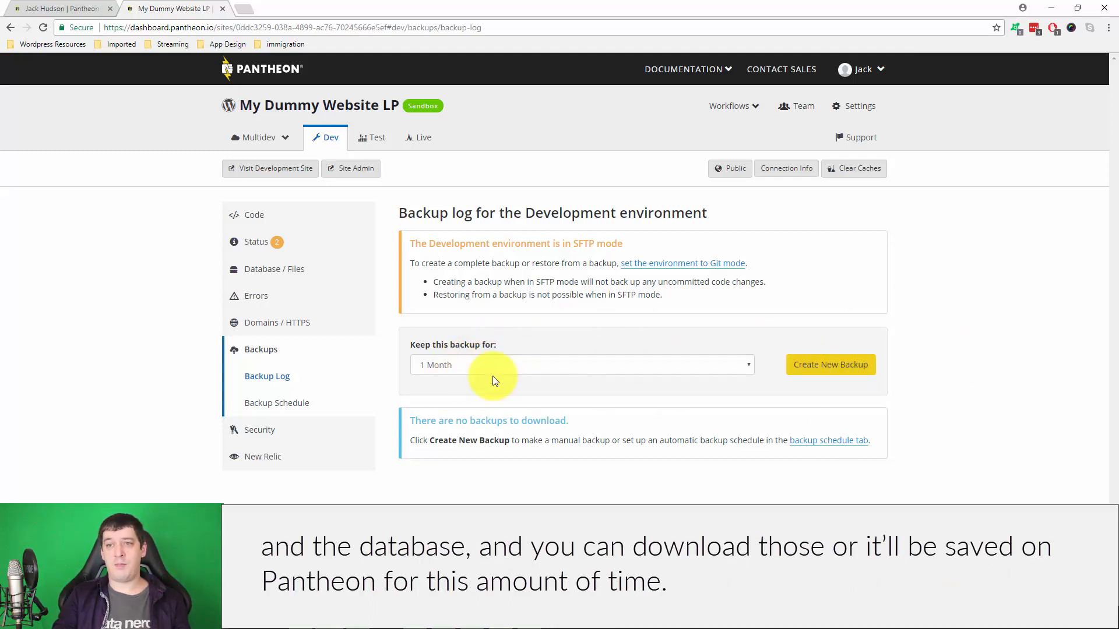
mouse_move(465, 371)
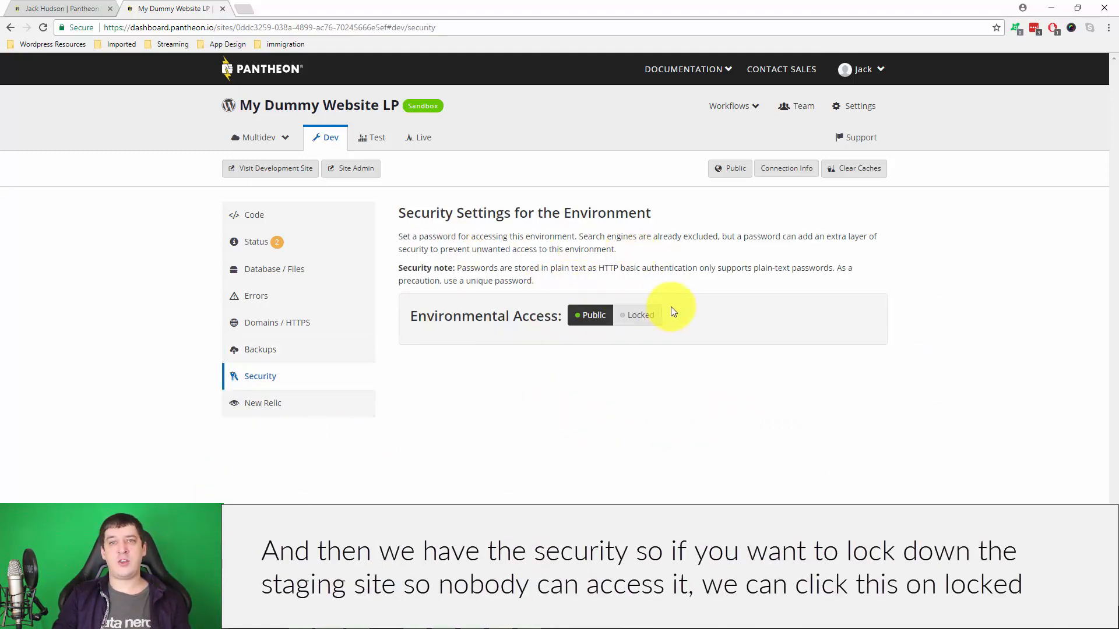
mouse_move(665, 319)
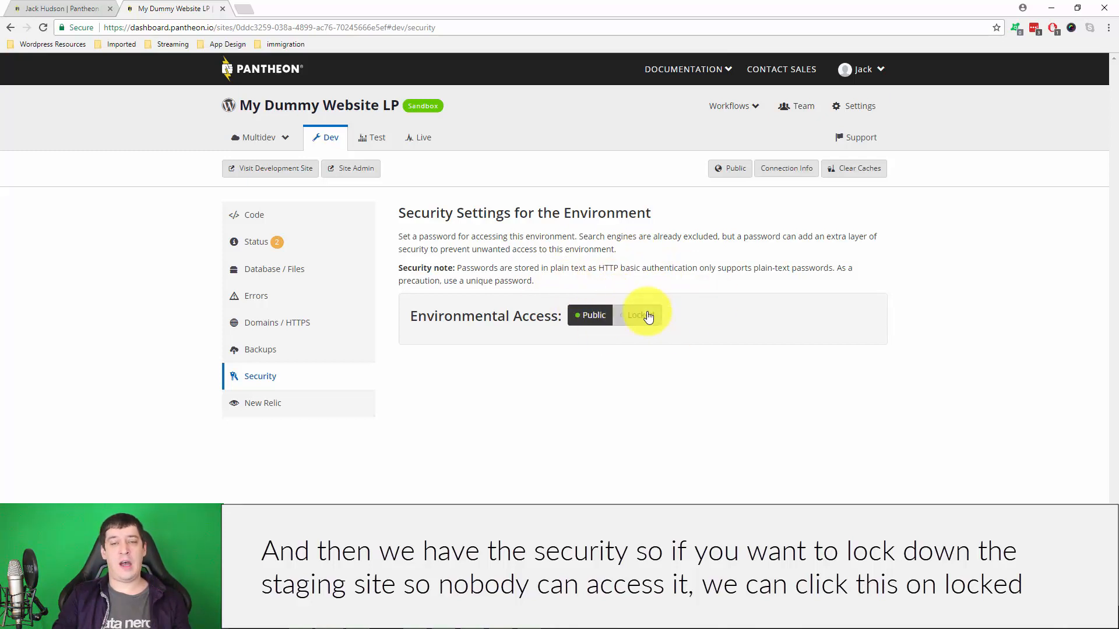
left_click(263, 402)
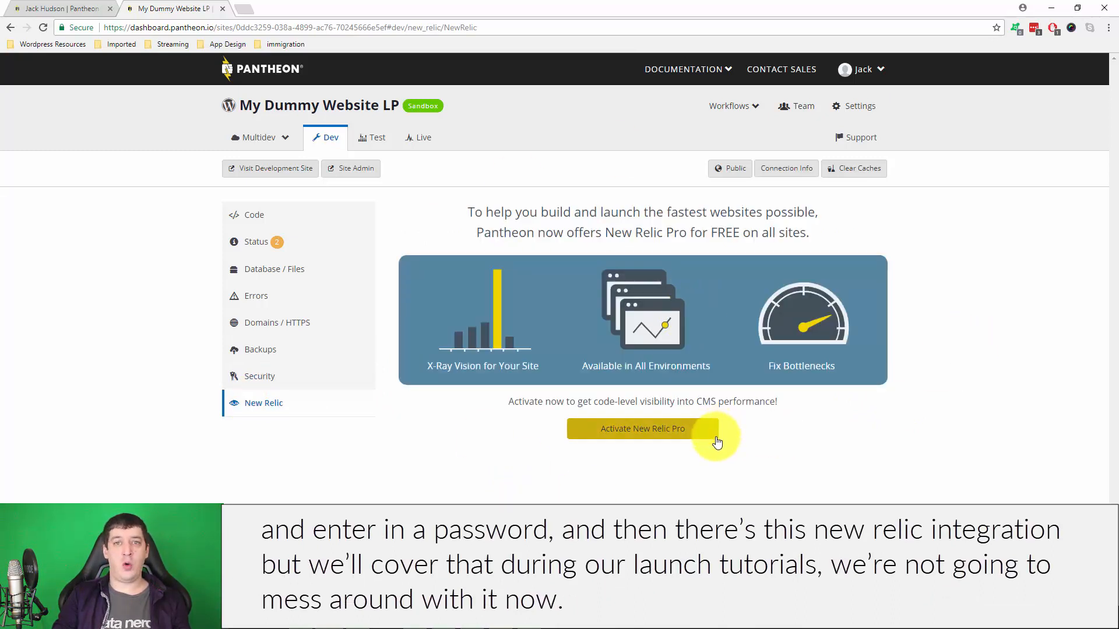
Return to the dev Code page in SFTP mode with no pending changes.
left_click(253, 215)
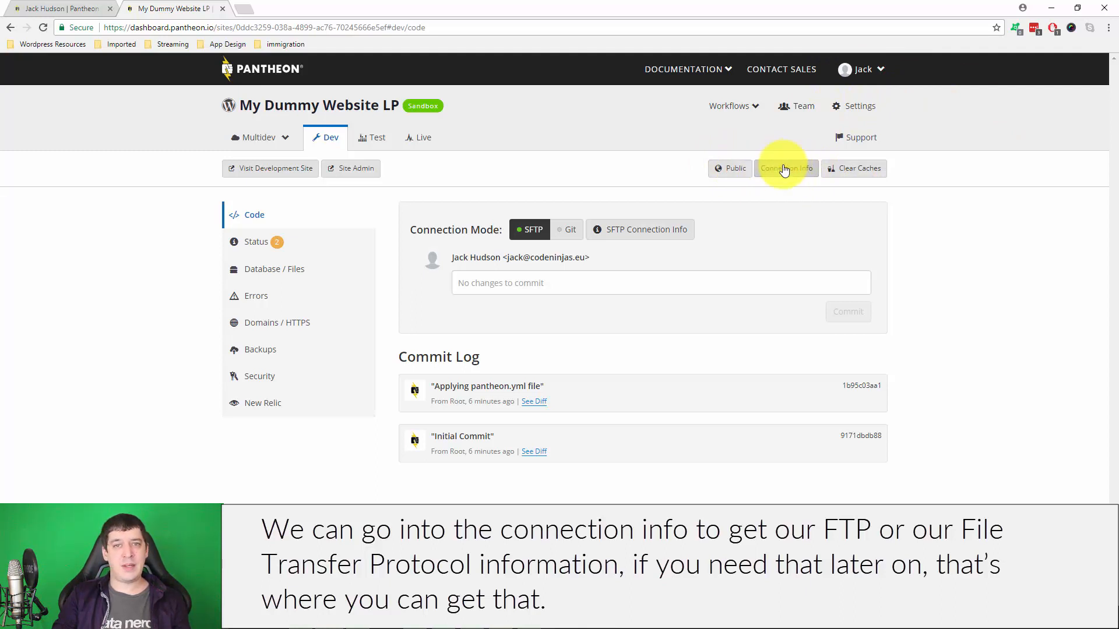
mouse_move(793, 164)
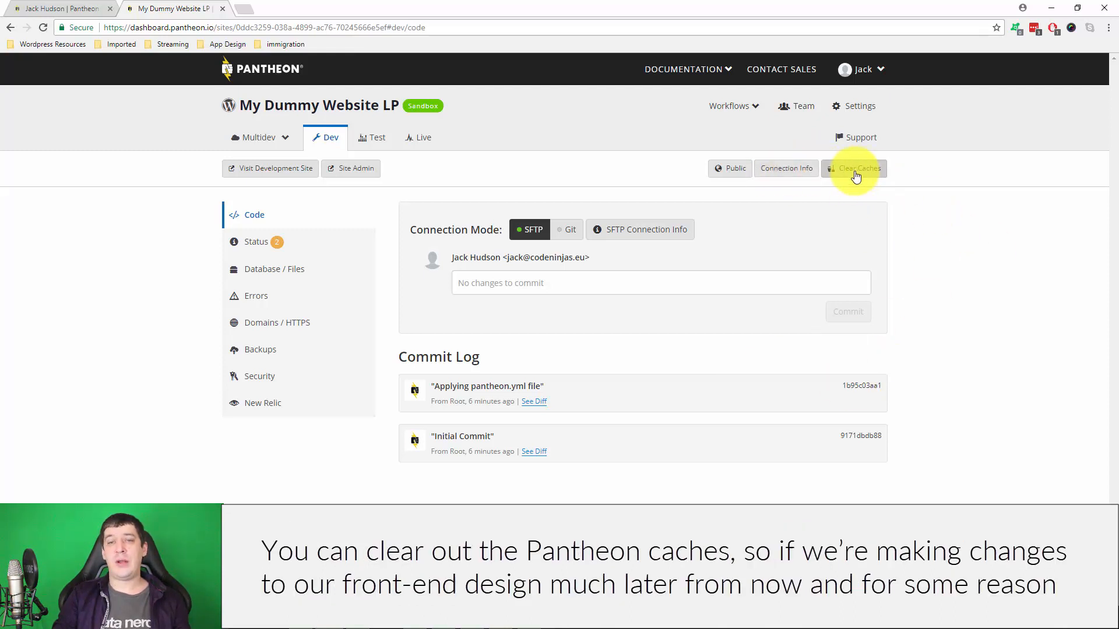
mouse_move(875, 185)
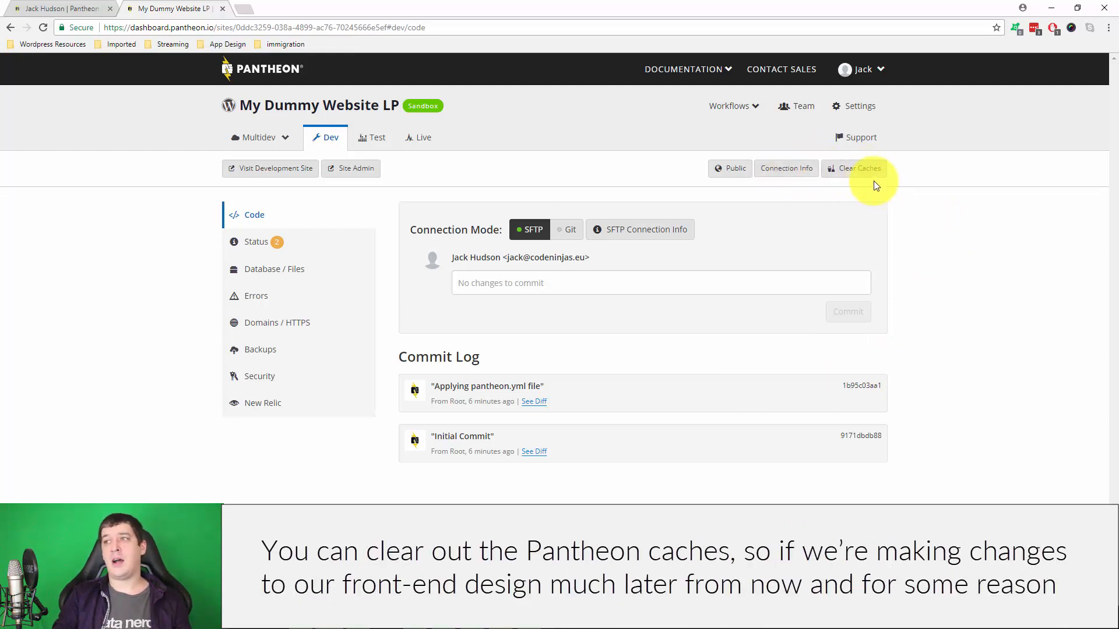
mouse_move(890, 177)
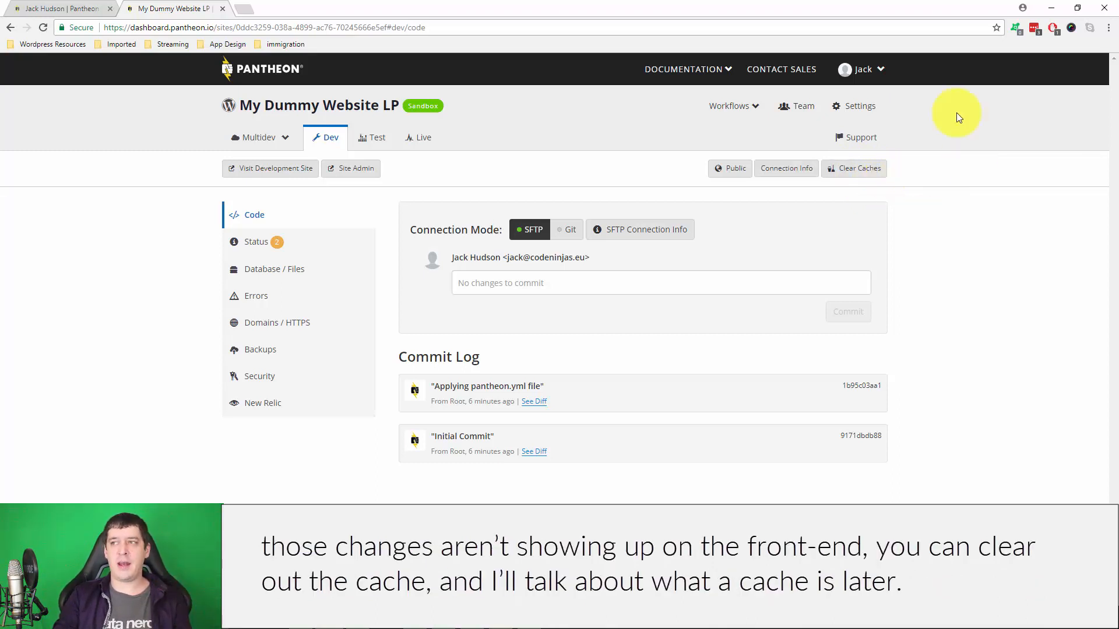
mouse_move(898, 186)
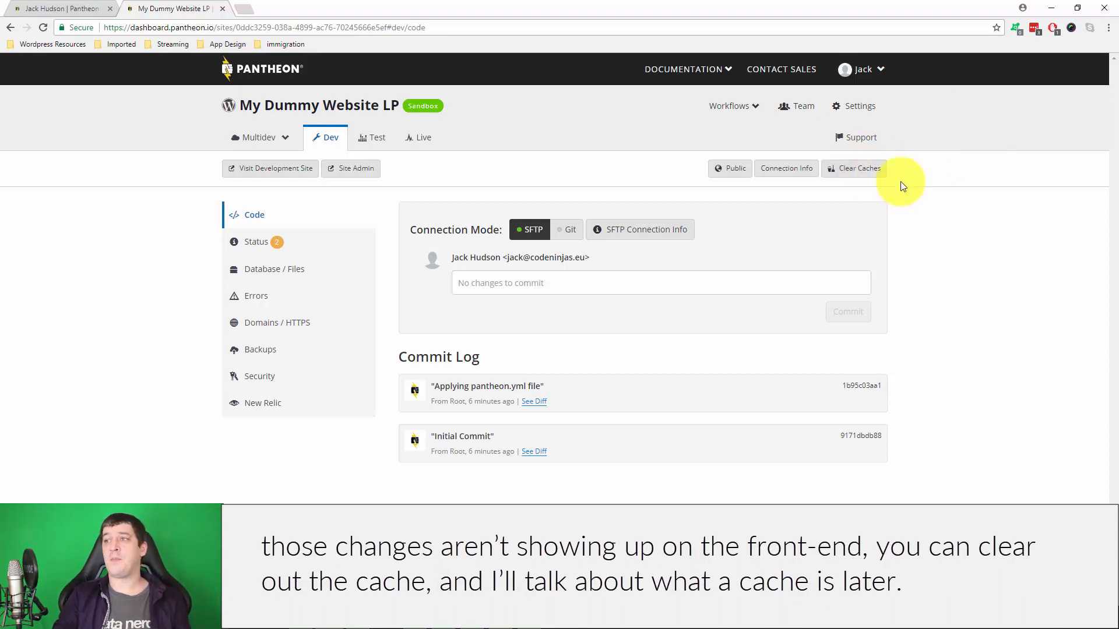
left_click(858, 106)
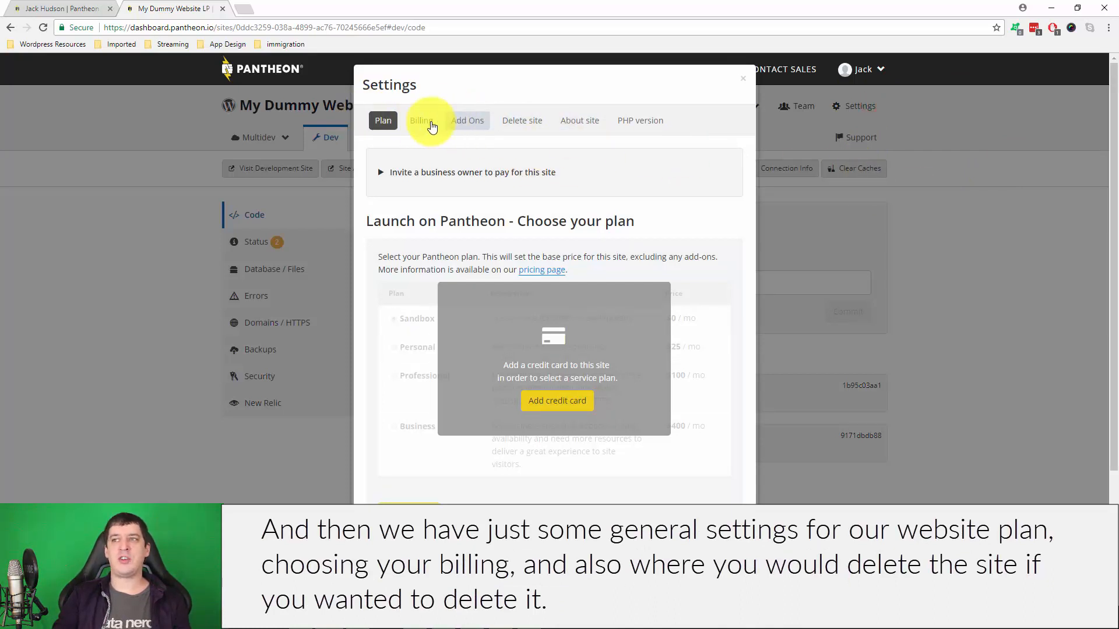
mouse_move(522, 120)
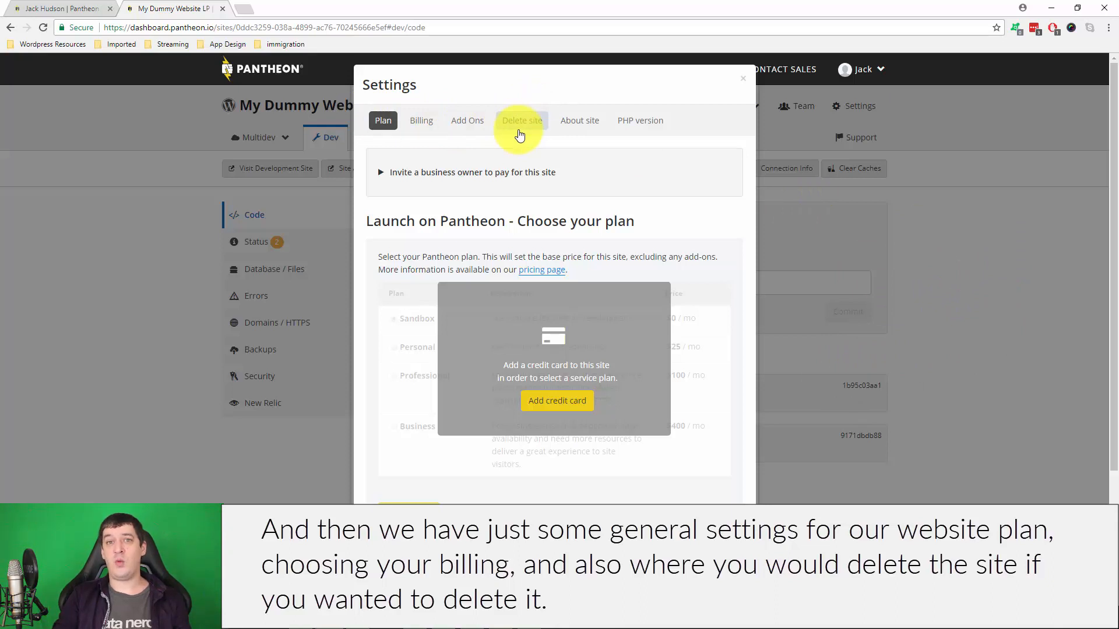
left_click(741, 78)
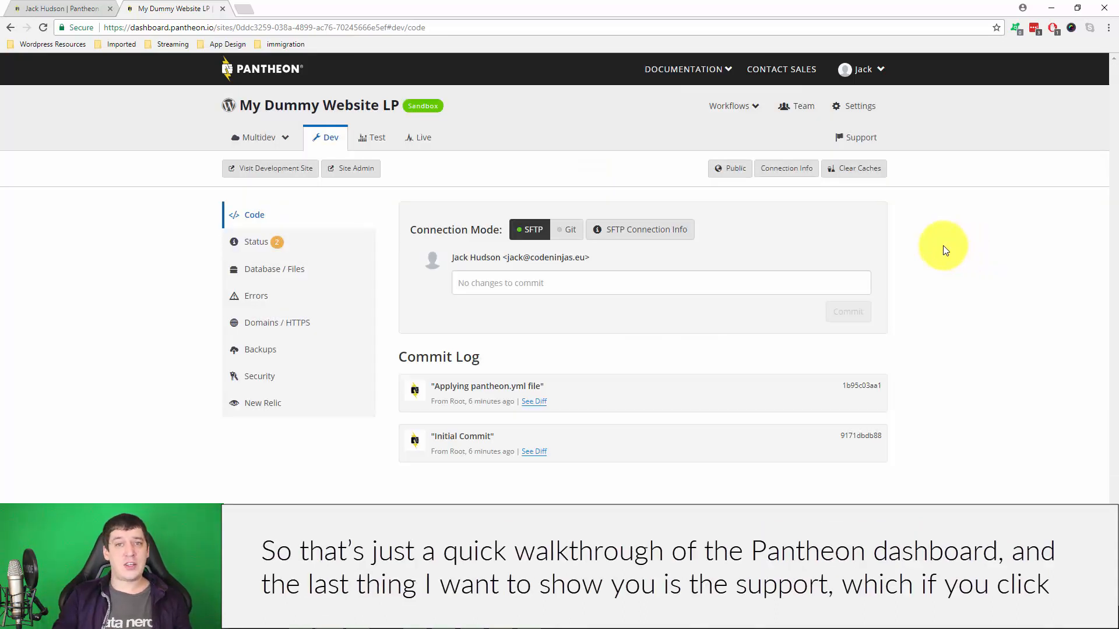
mouse_move(1058, 222)
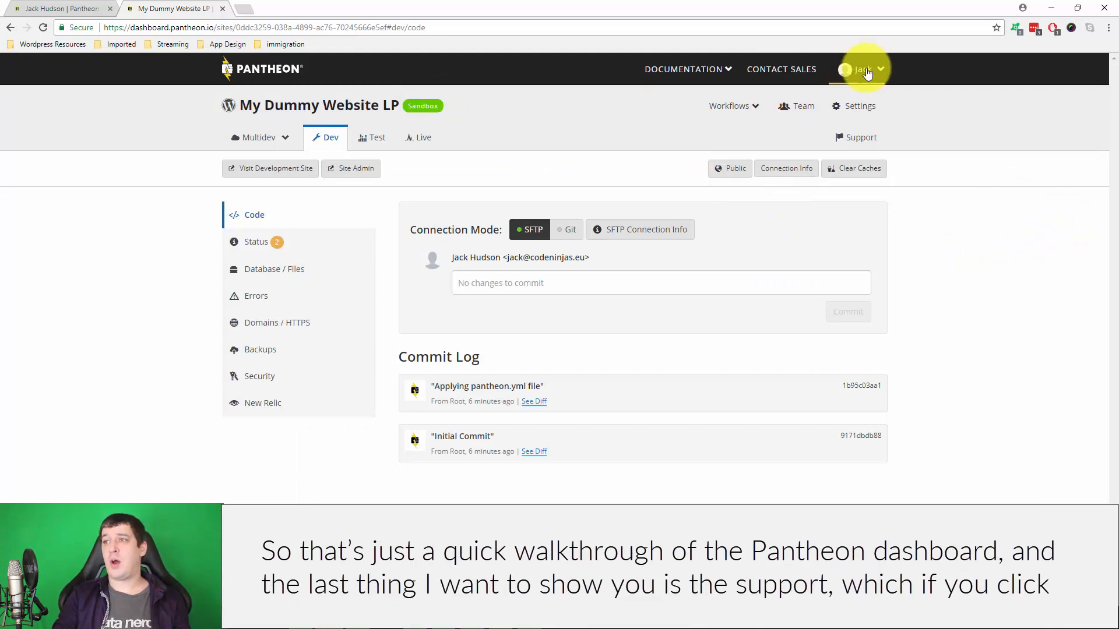
left_click(861, 70)
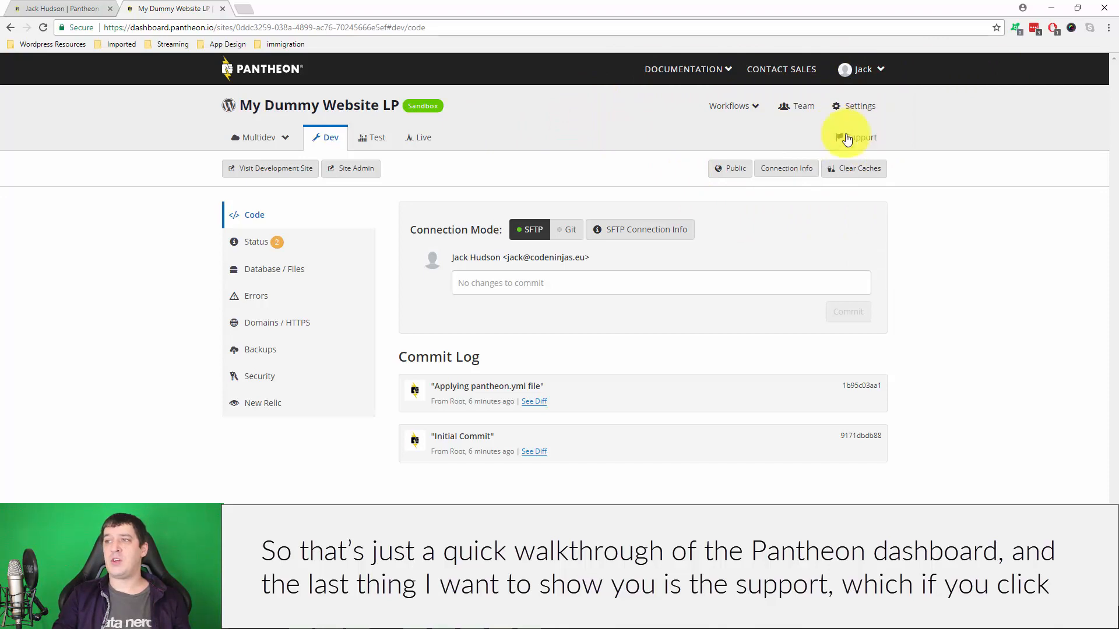
Open the Support page with documentation search, chat, tickets and on-call escalation.
left_click(854, 137)
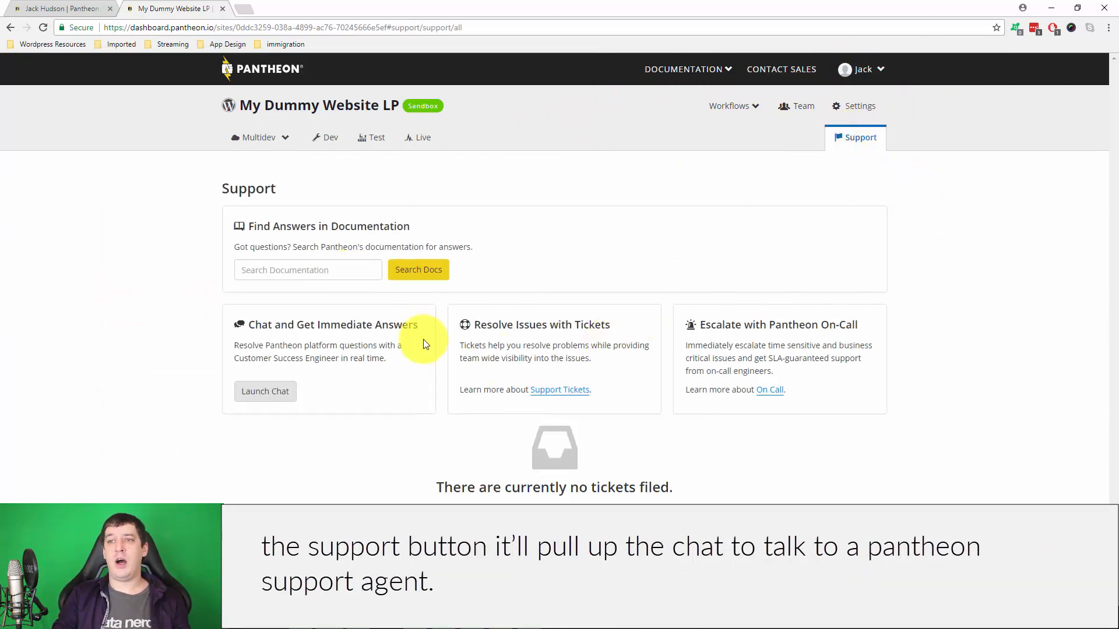
mouse_move(359, 389)
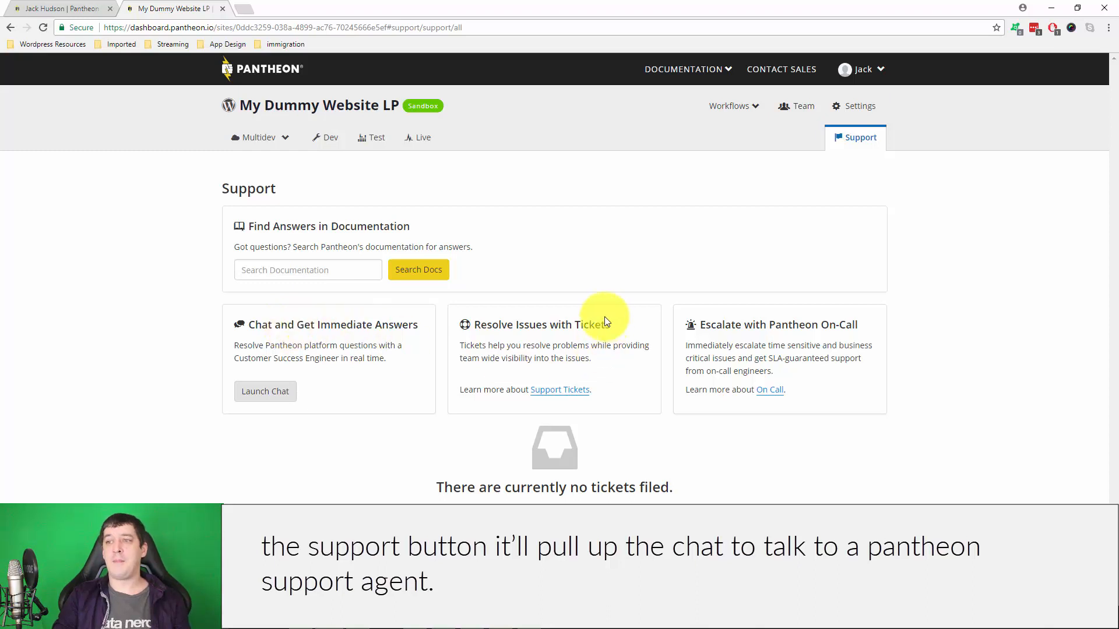
mouse_move(574, 215)
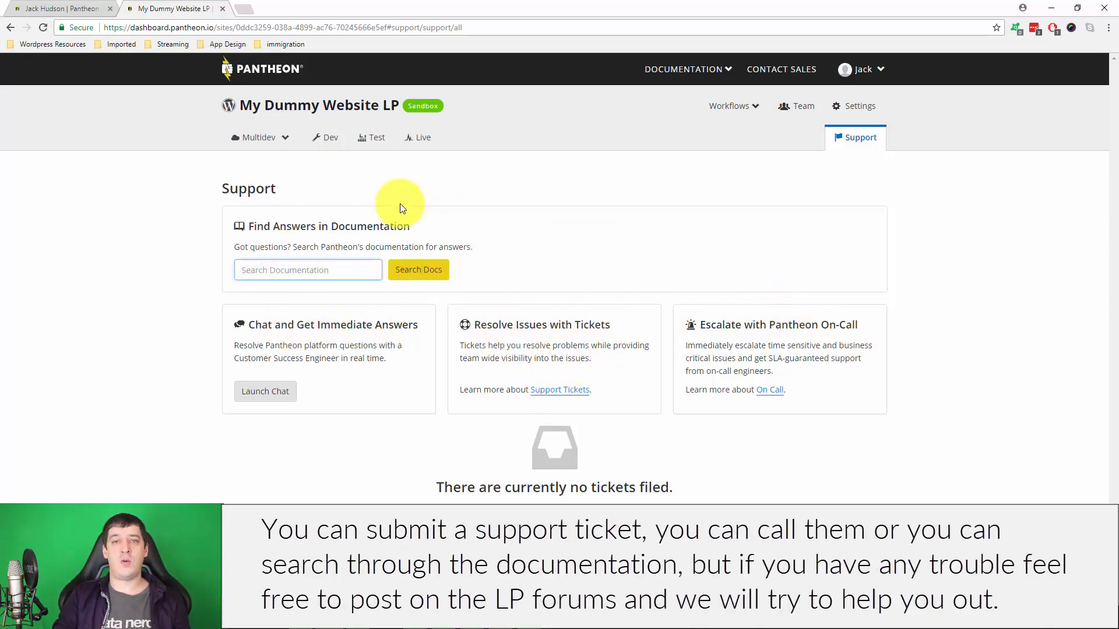
mouse_move(706, 303)
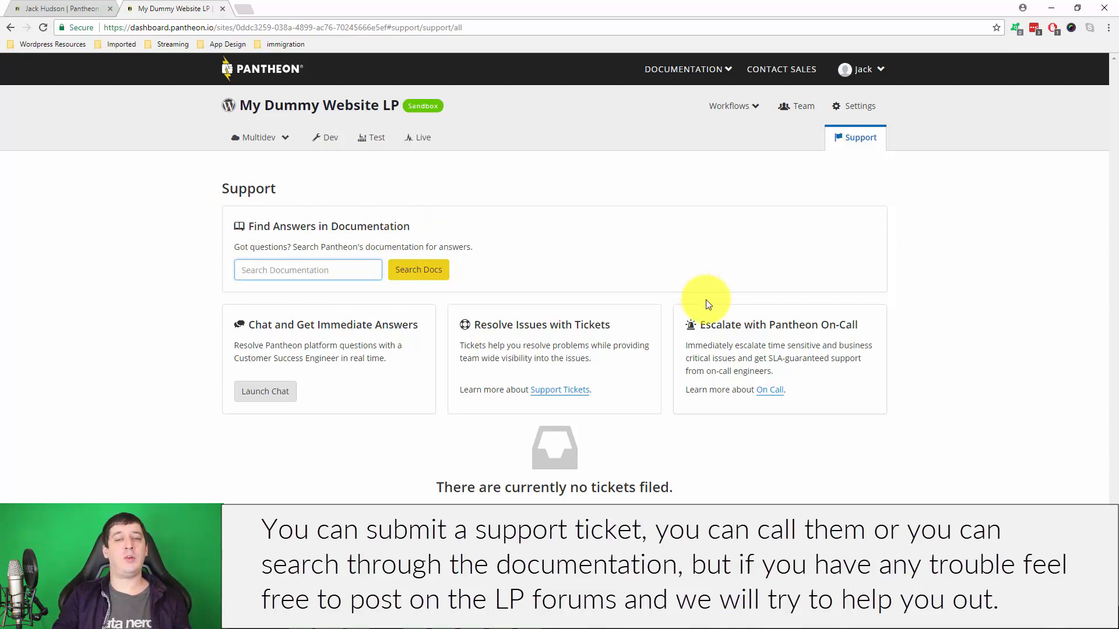
mouse_move(439, 171)
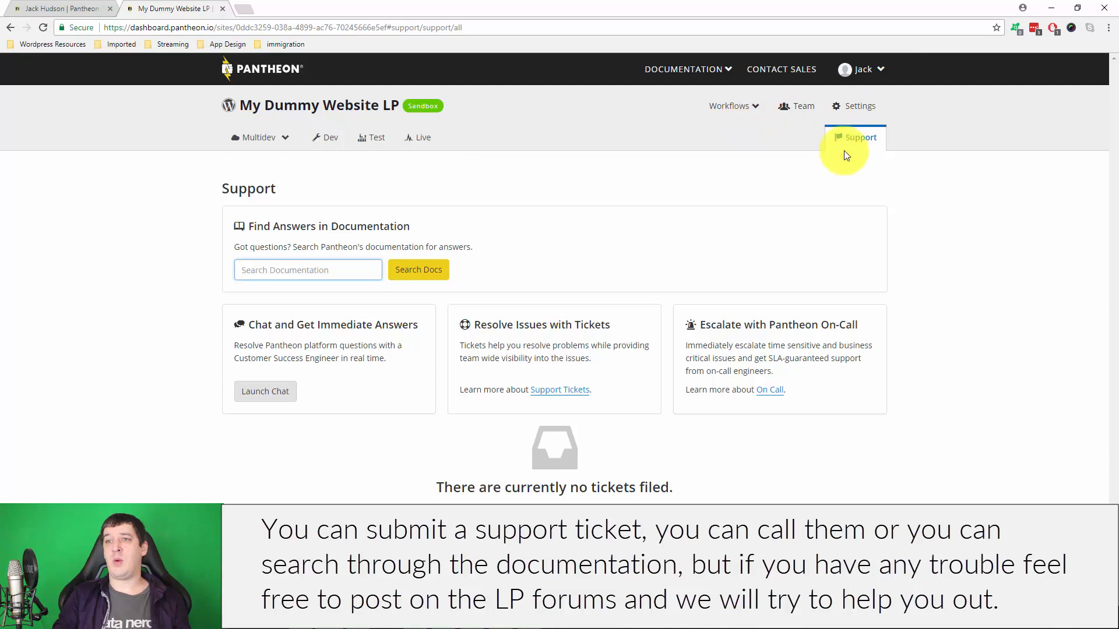
mouse_move(681, 147)
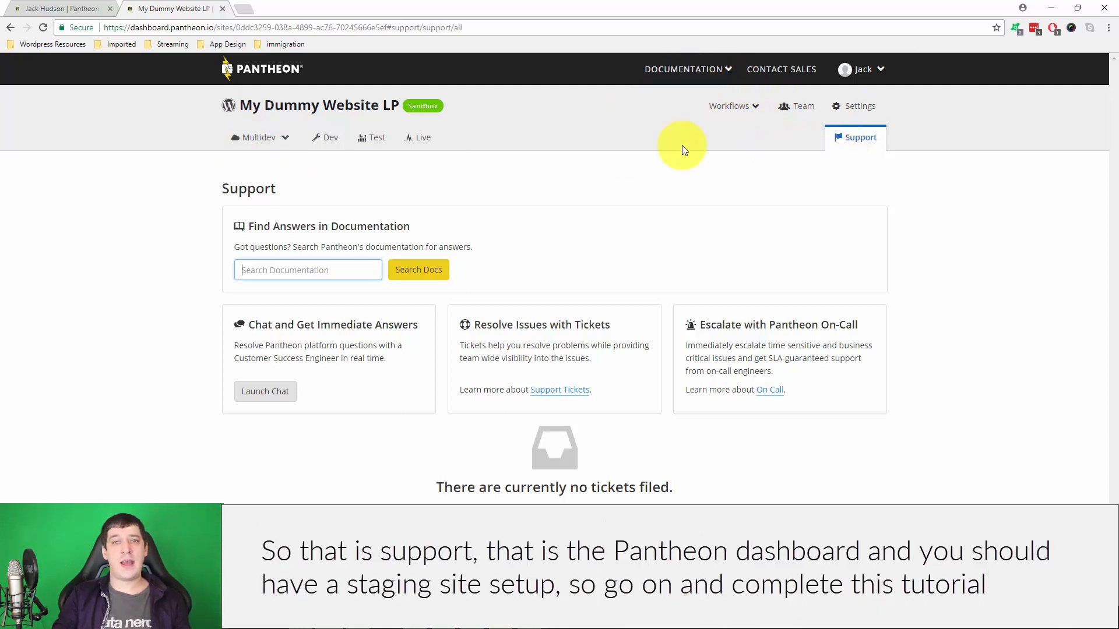